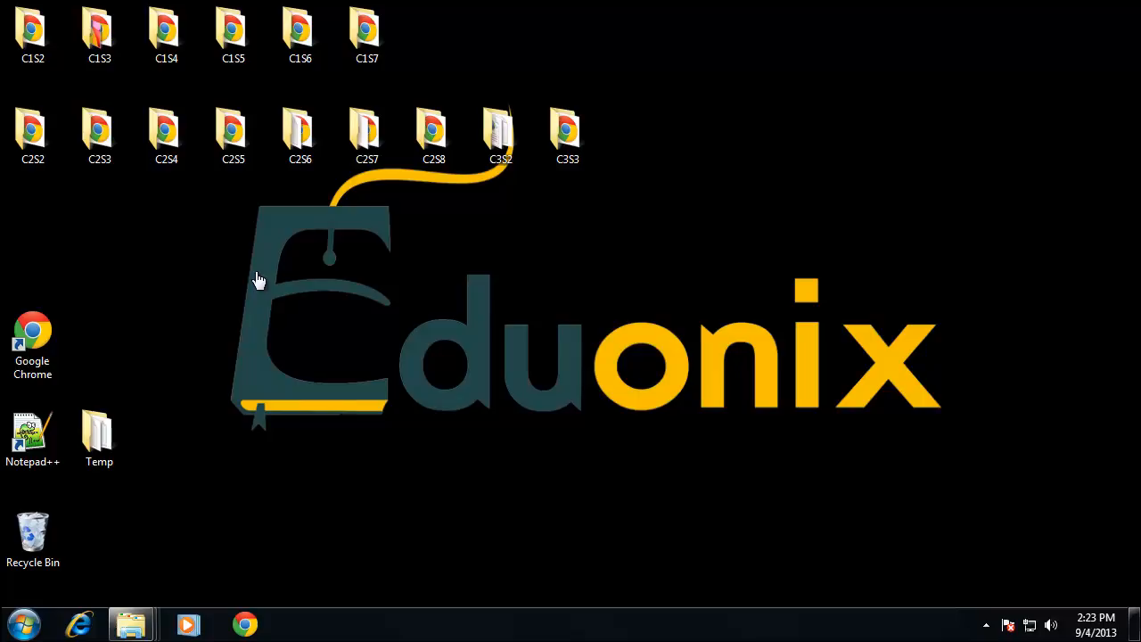
mouse_move(485, 135)
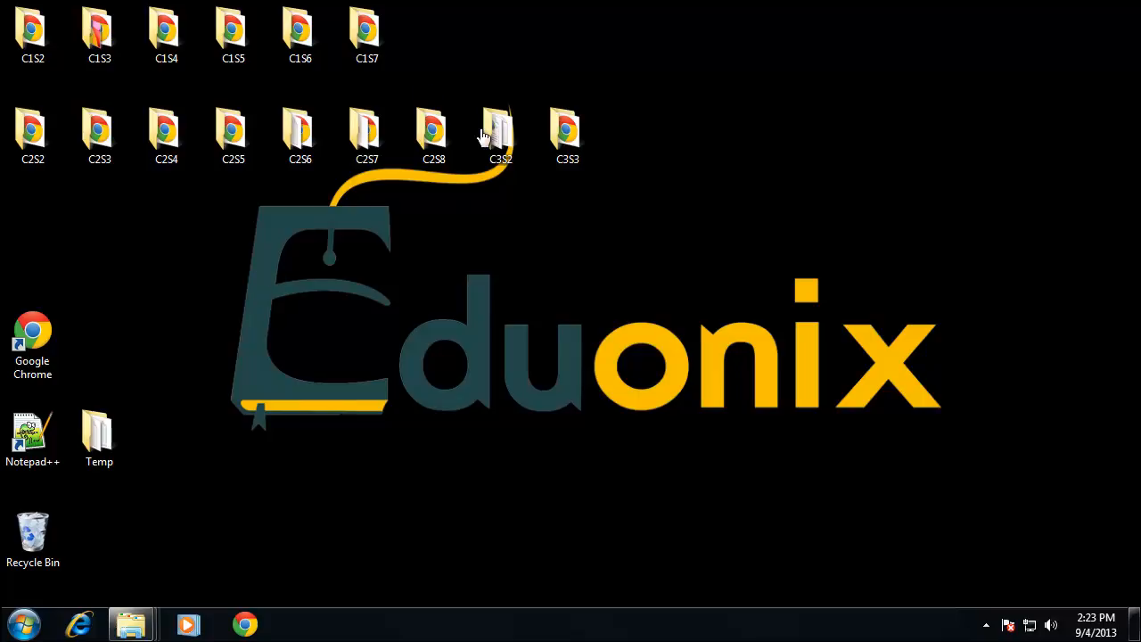
mouse_move(570, 342)
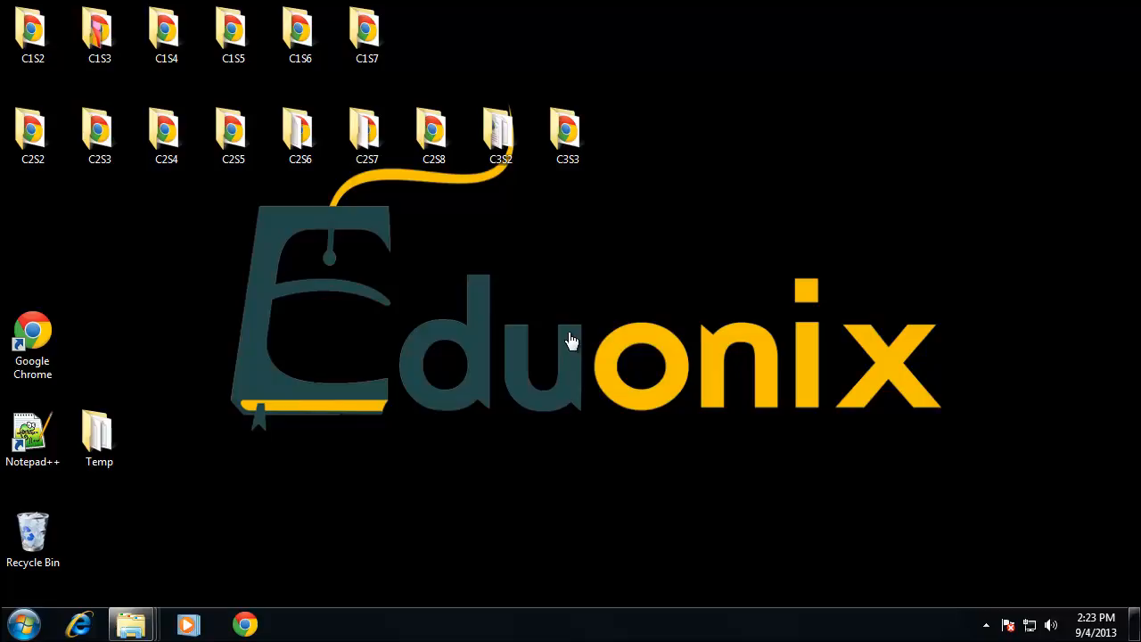
mouse_move(257, 503)
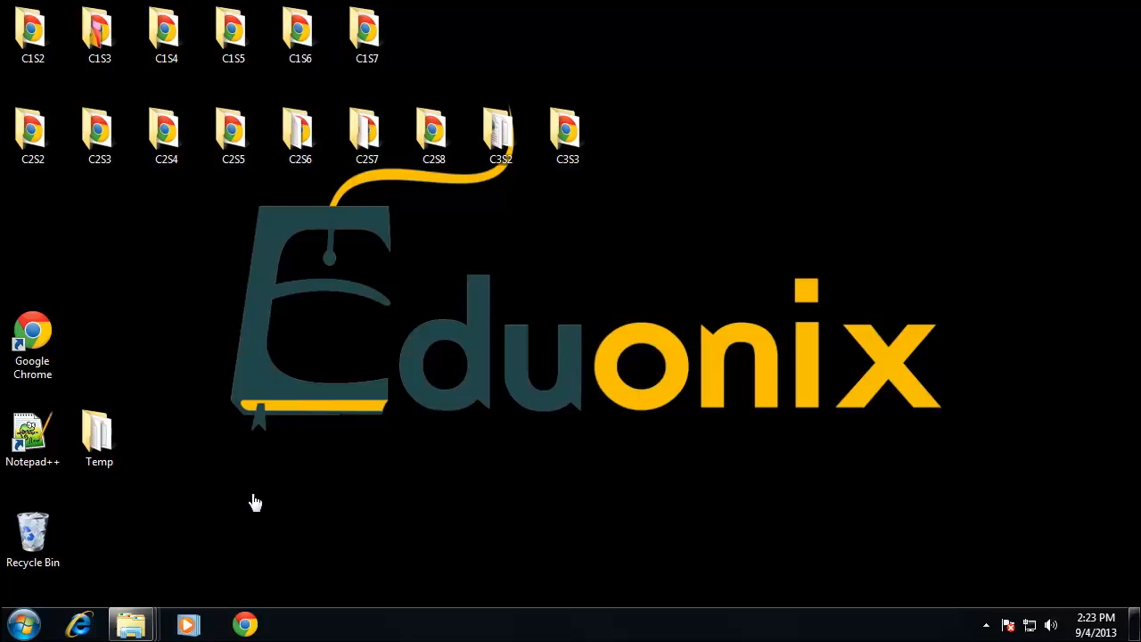
mouse_move(385, 496)
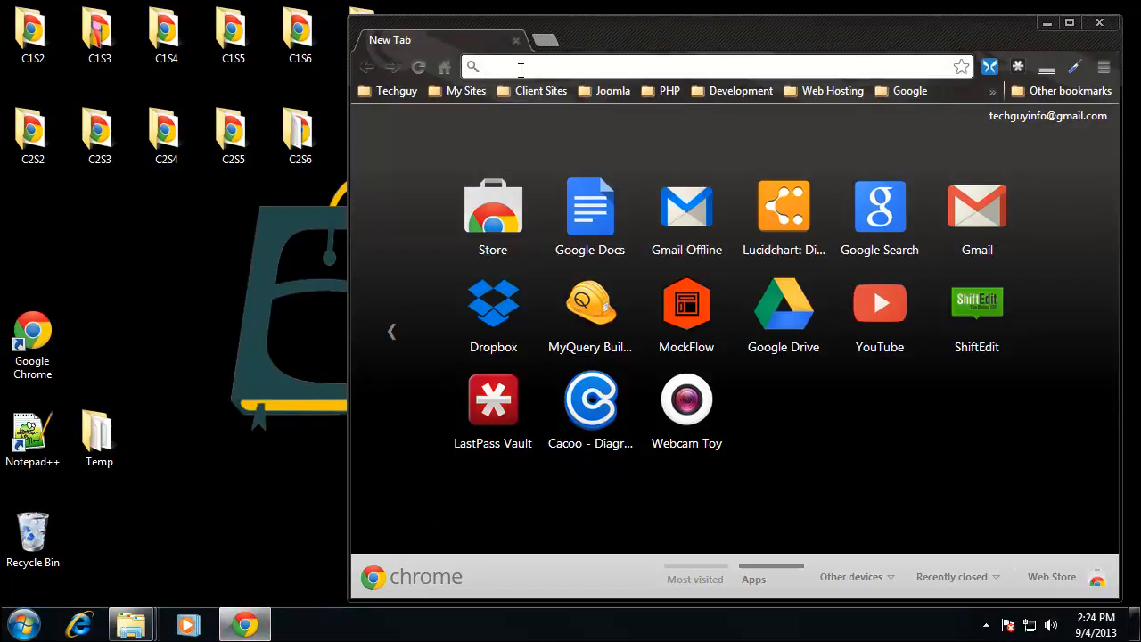
Load apachefriends.org and go to the XAMPP project page listing XAMPP for Windows
text(apa)
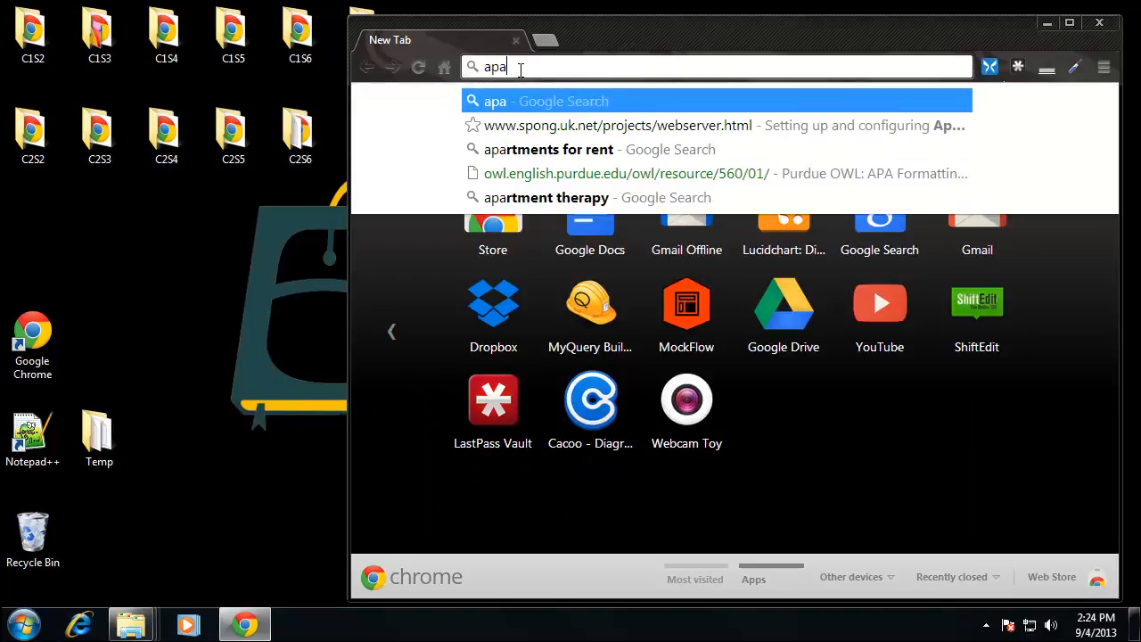
text(che)
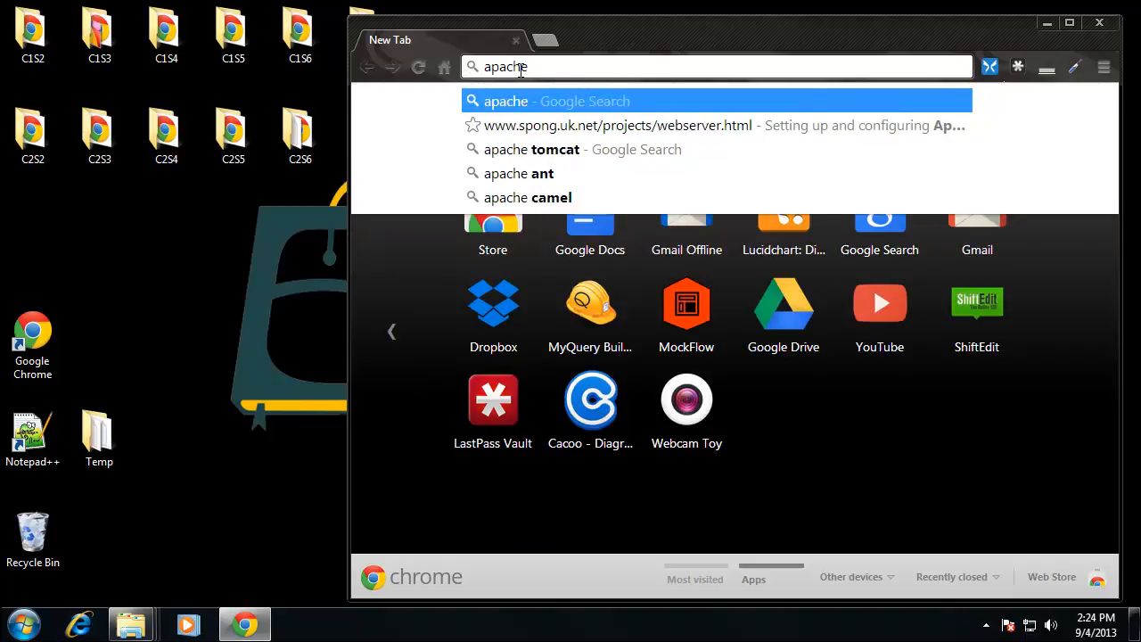
text(friends.org)
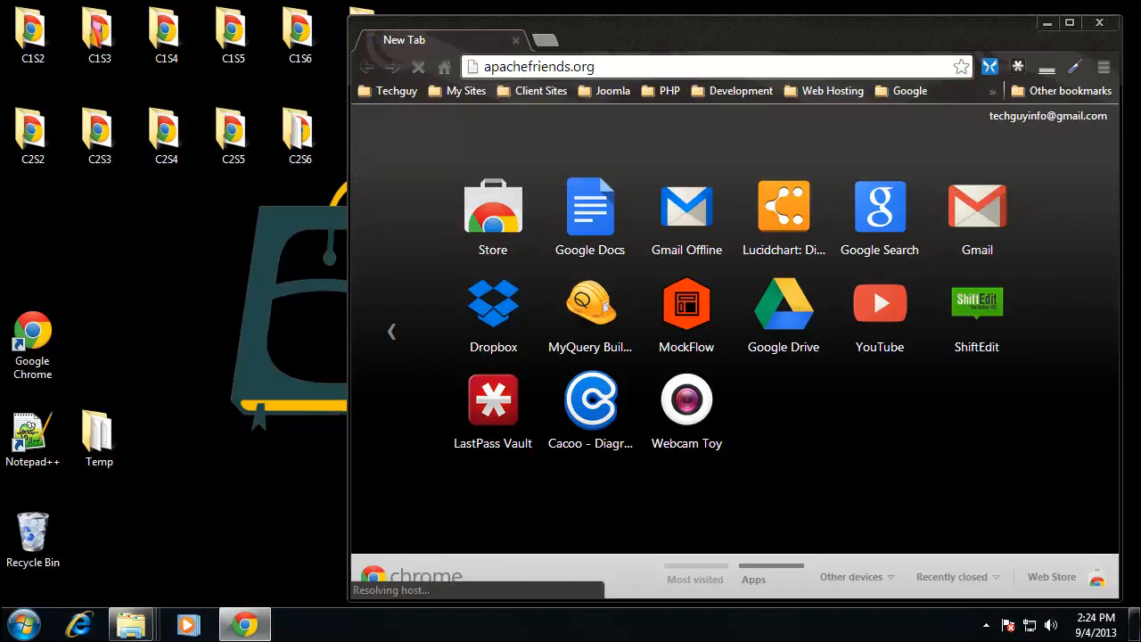
key(Return)
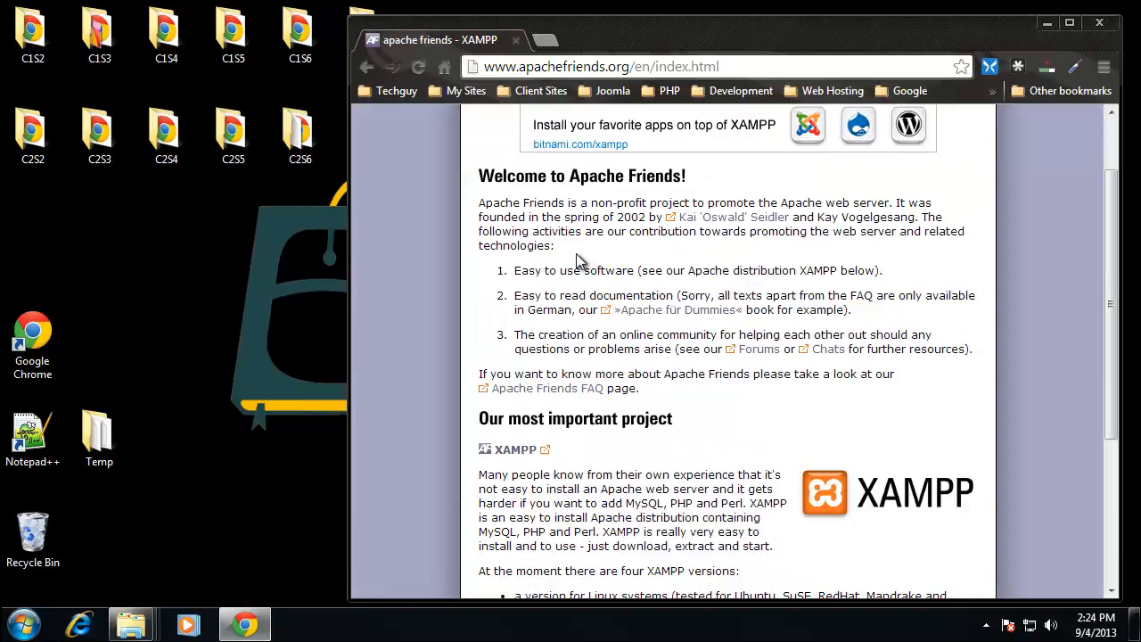
scroll(down, 3)
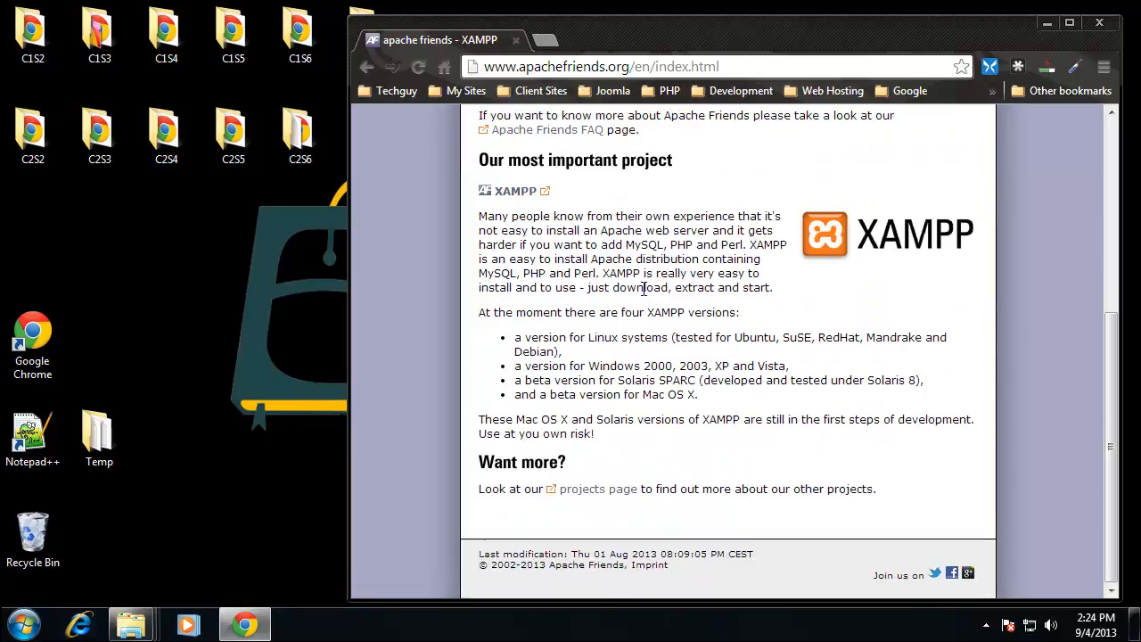
click(516, 191)
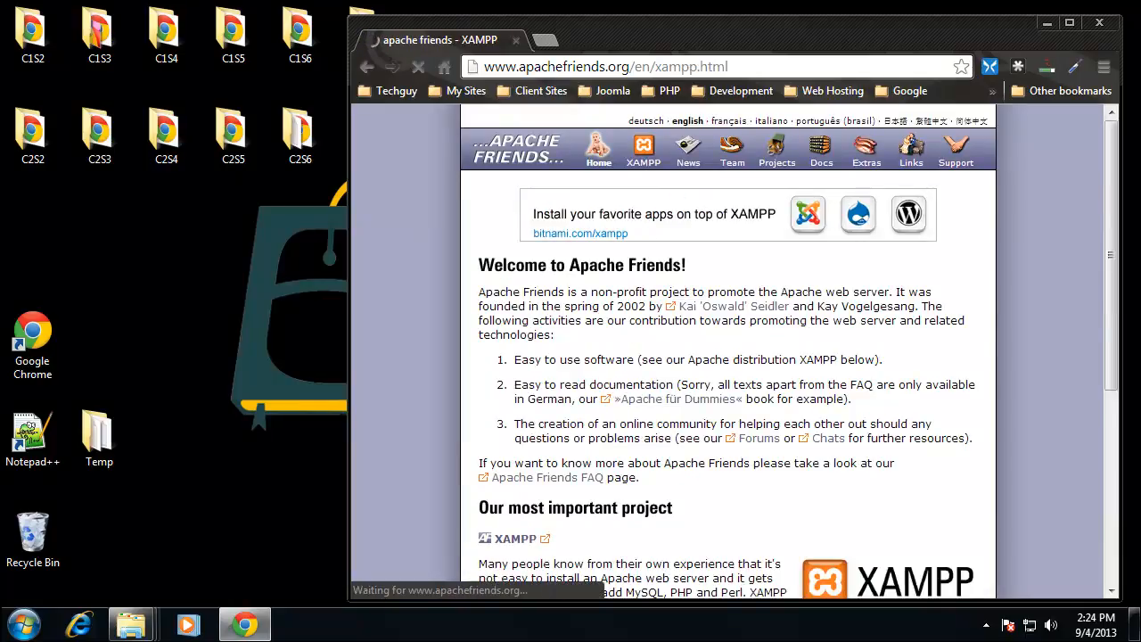
scroll(down, 3)
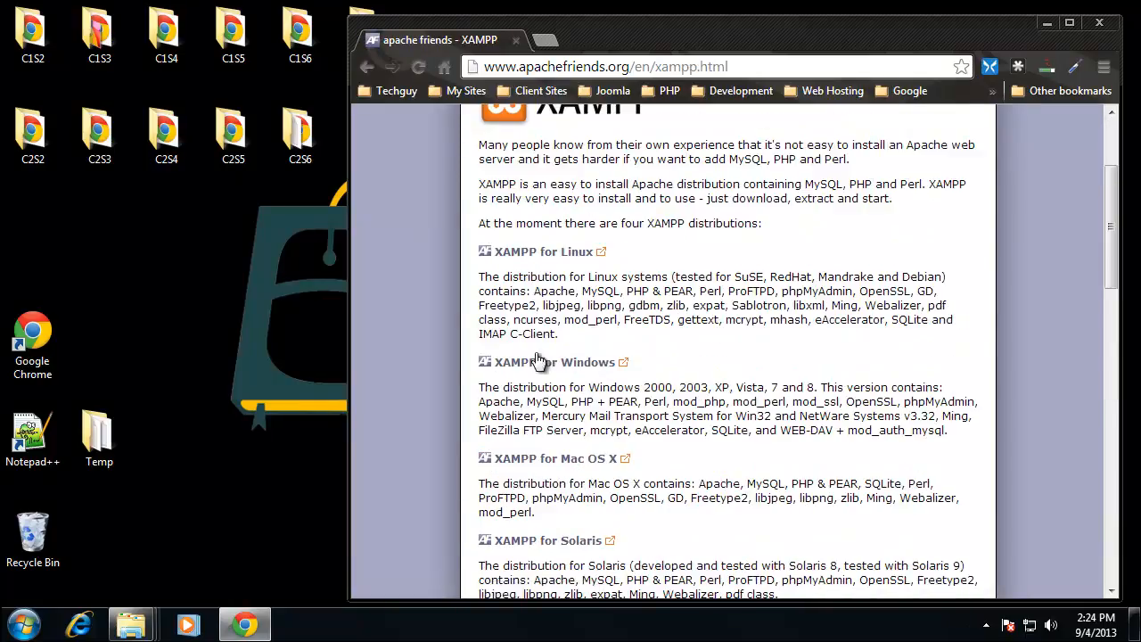
mouse_move(563, 362)
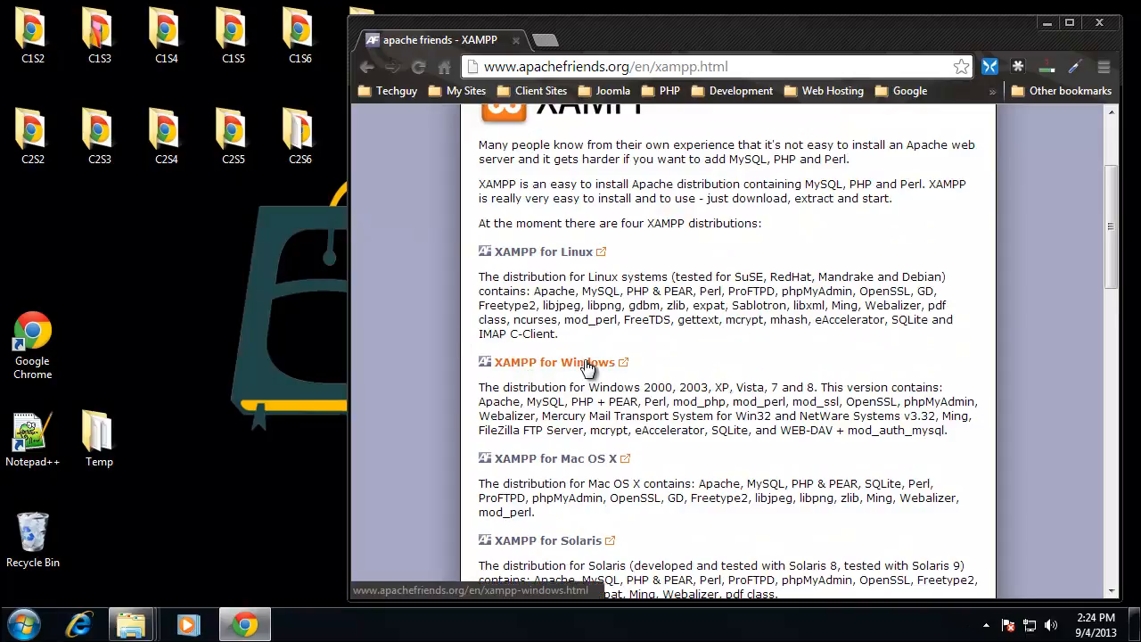
Go to the XAMPP for Windows page and highlight the bundled Apache, PHP, FileZilla, Tomcat and Perl versions
click(553, 362)
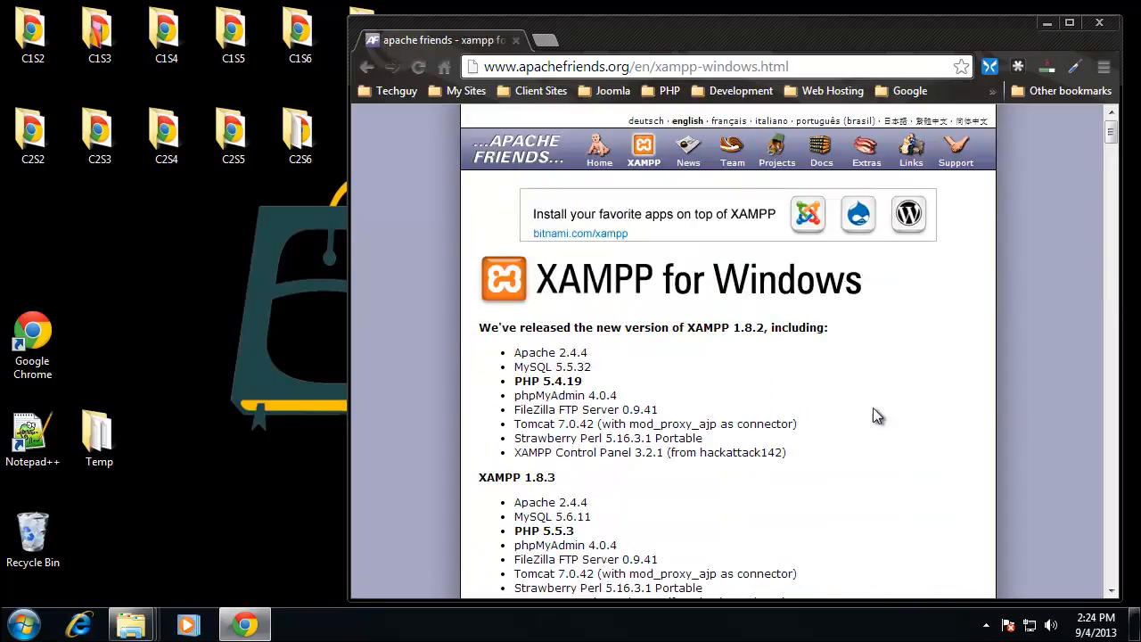
scroll(down, 3)
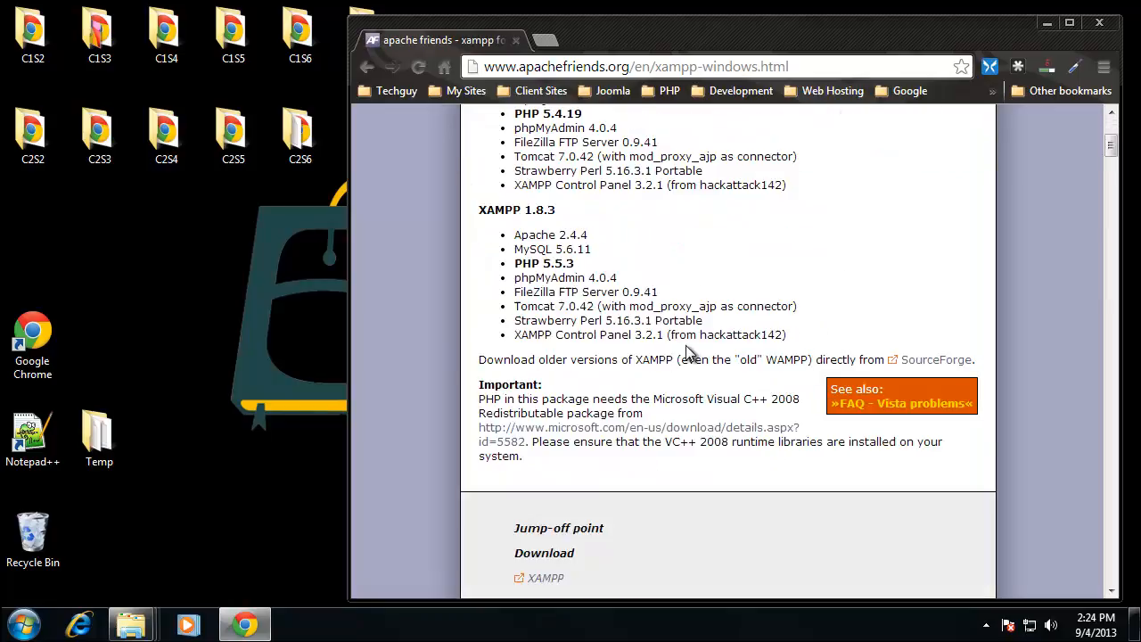
scroll(up, 3)
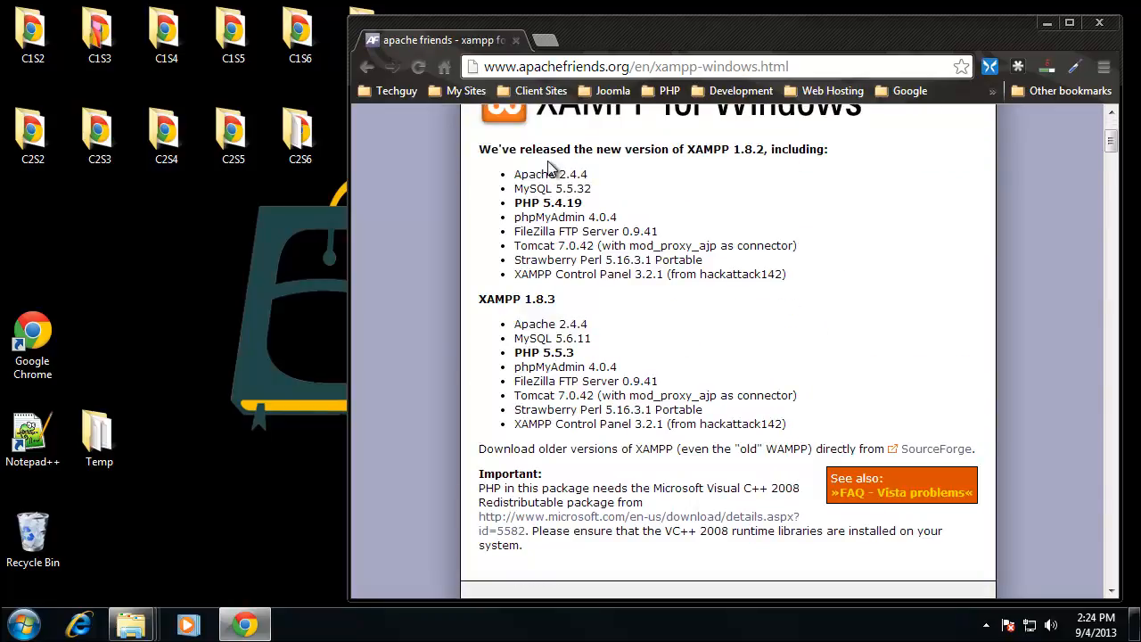
mouse_move(516, 176)
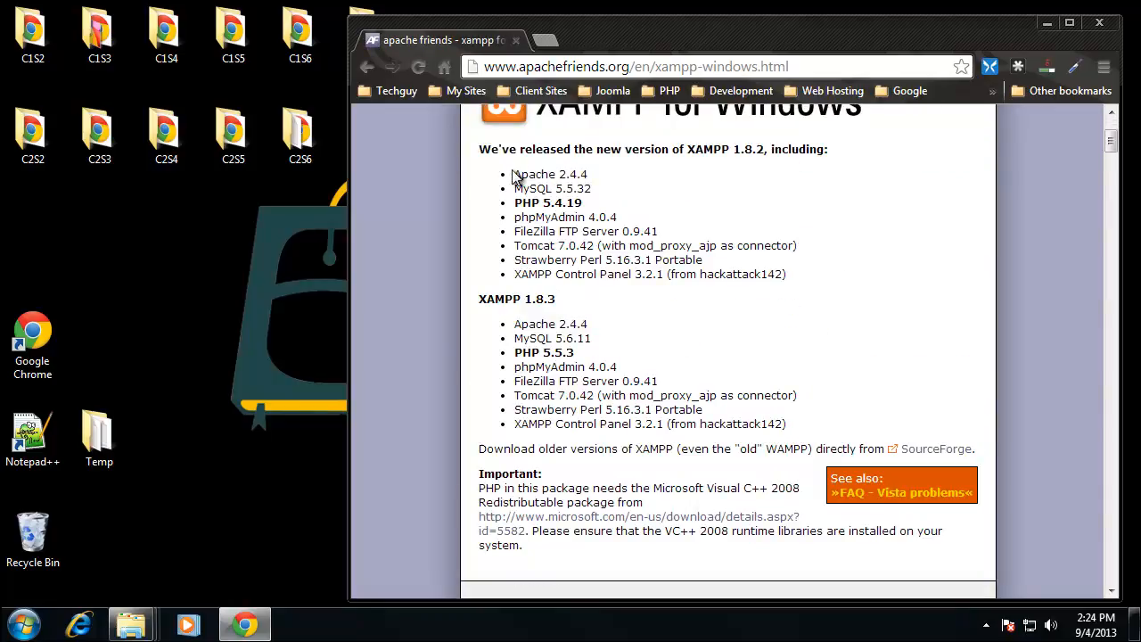
double_click(532, 189)
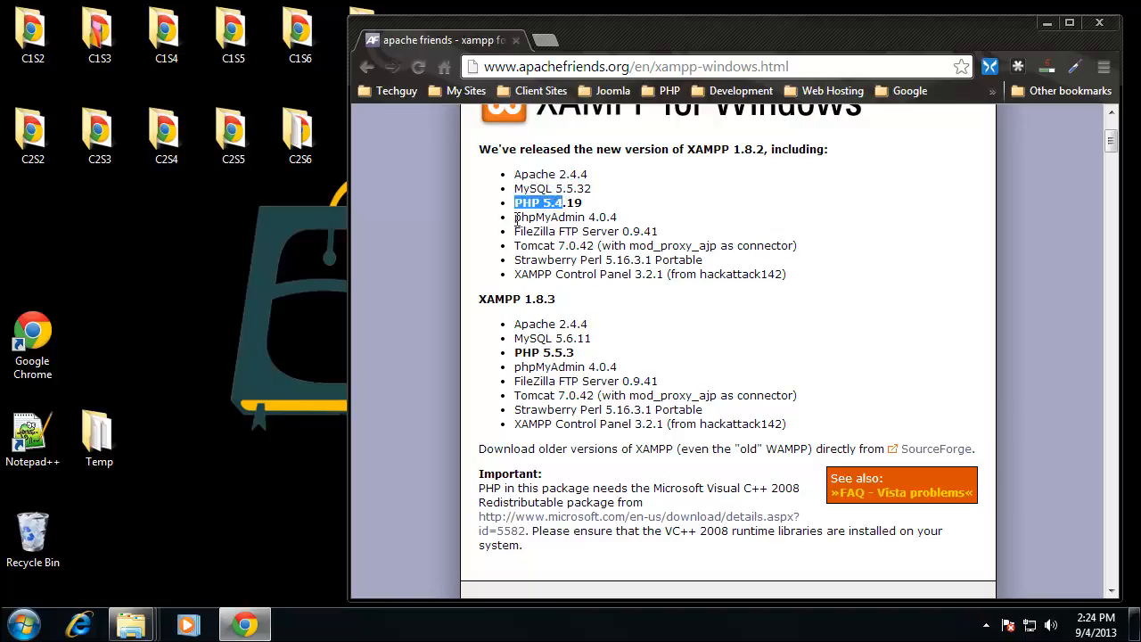
double_click(549, 217)
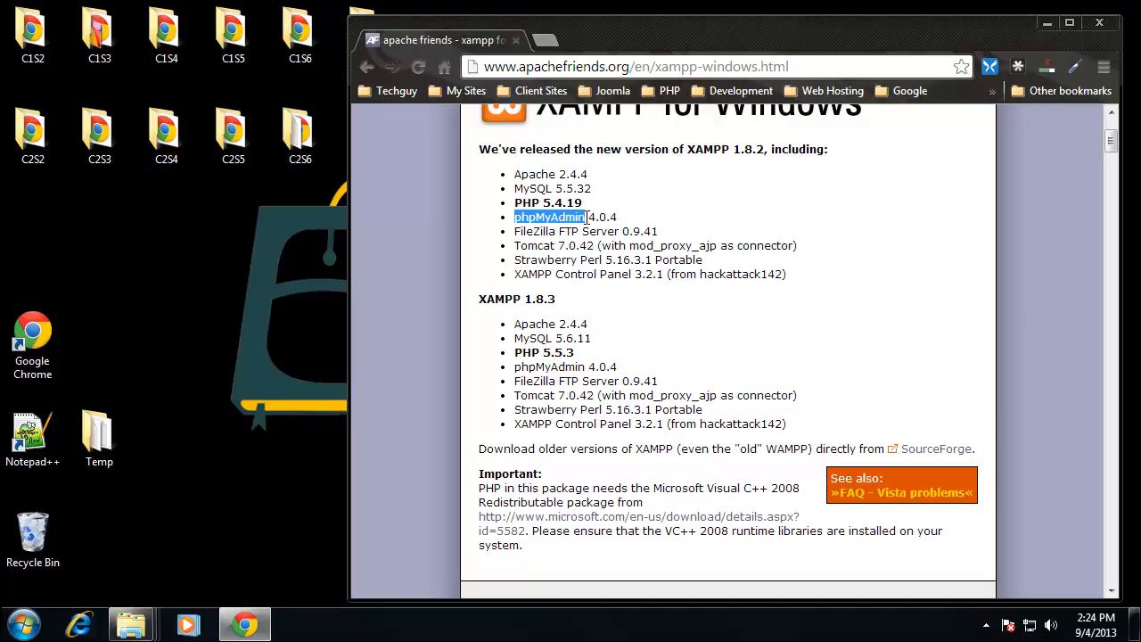
click(522, 241)
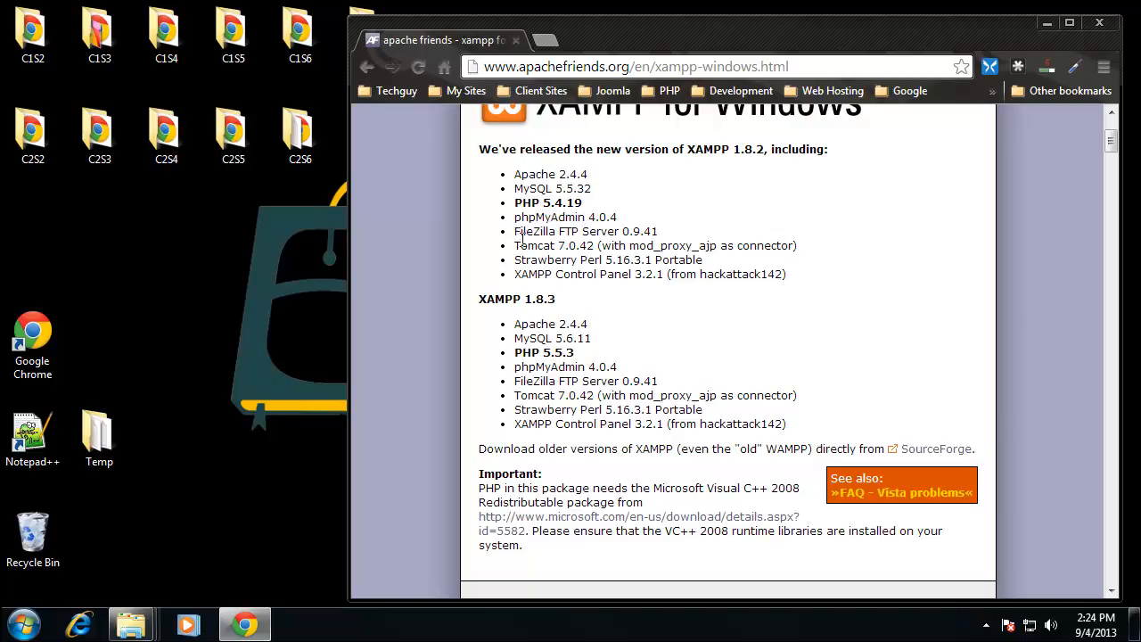
drag(513, 232, 713, 260)
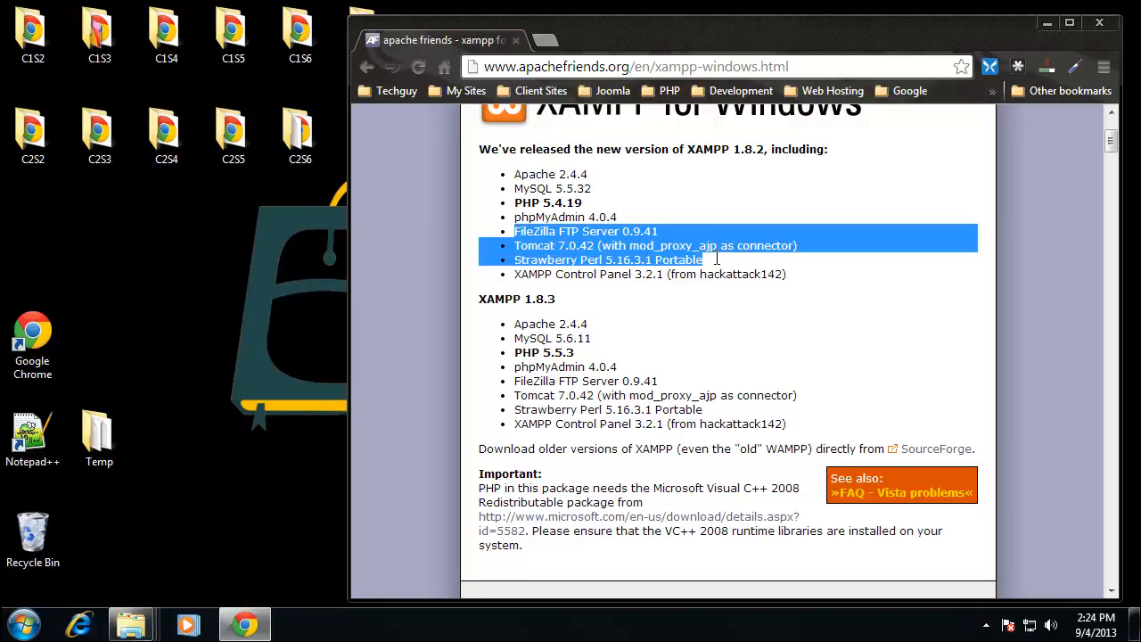
mouse_move(546, 300)
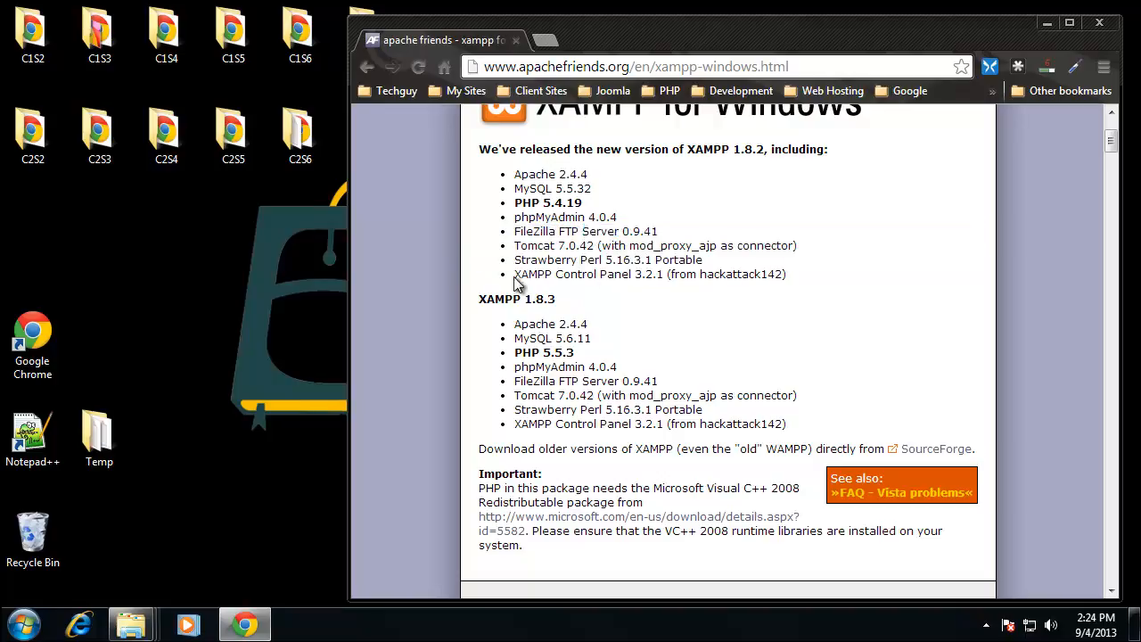
double_click(588, 274)
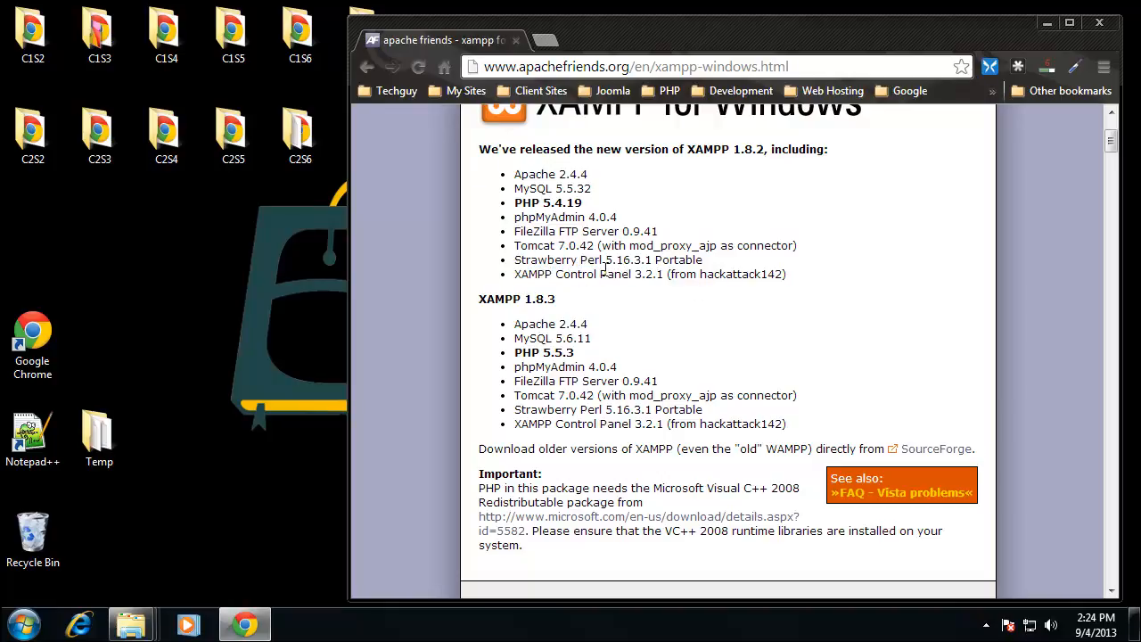
Scroll down to the Jump-off point download links for XAMPP 1.8.2 and 1.8.3
scroll(down, 3)
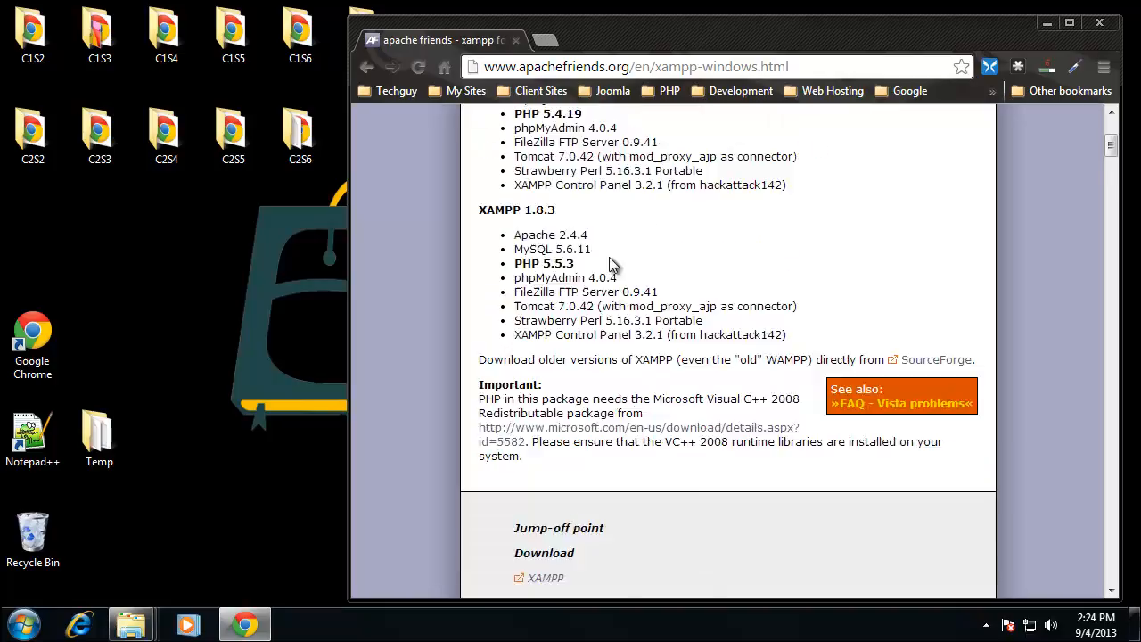
scroll(down, 3)
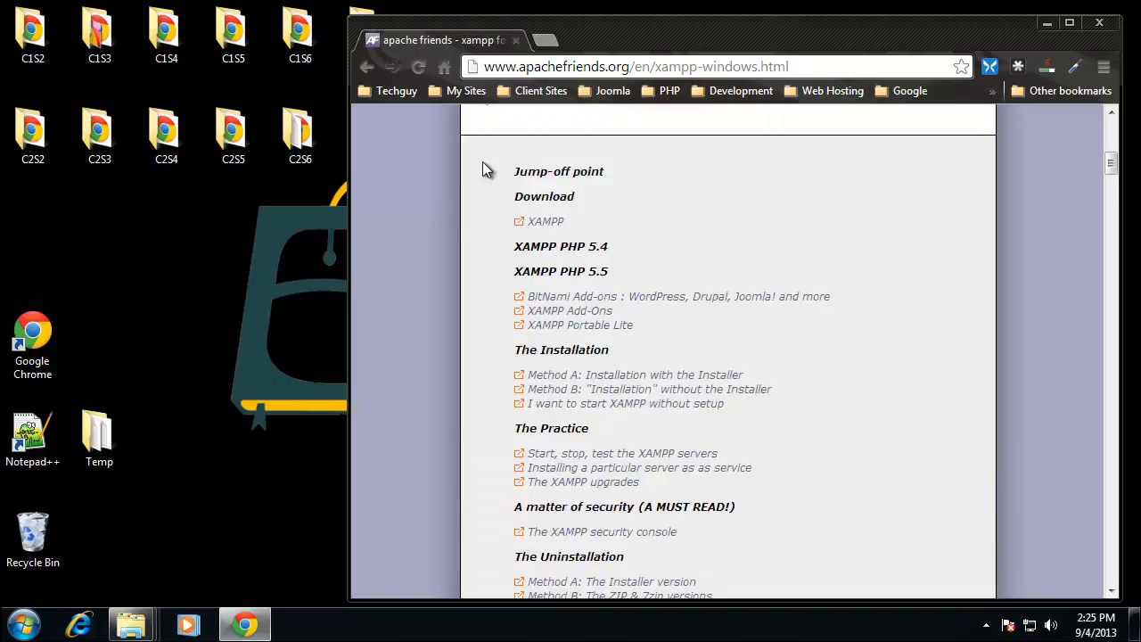
scroll(up, 3)
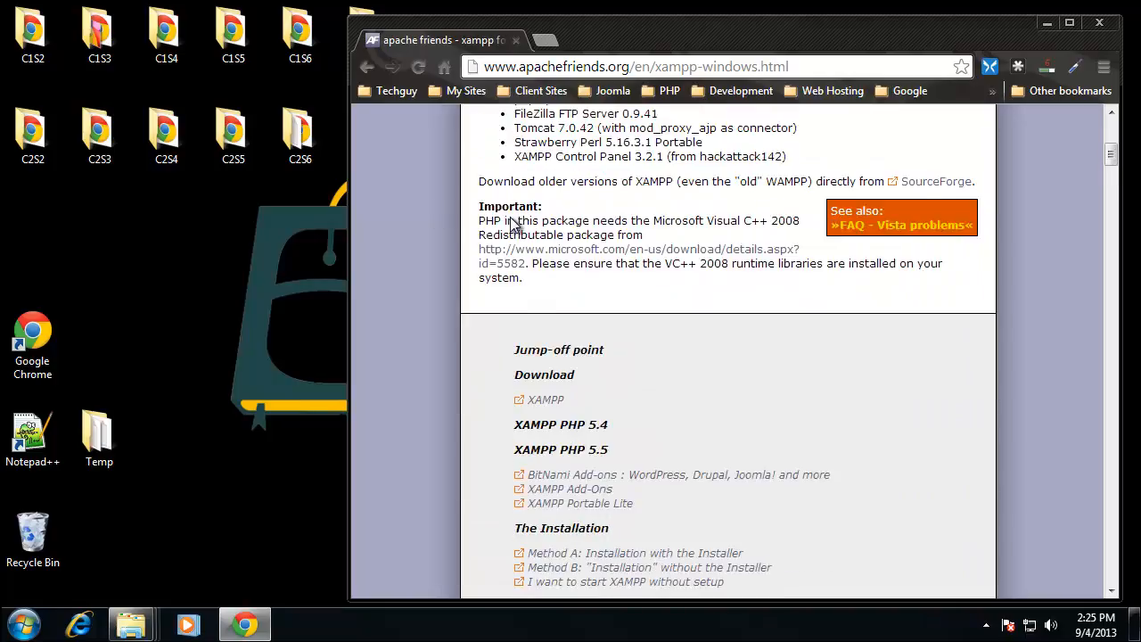
scroll(down, 3)
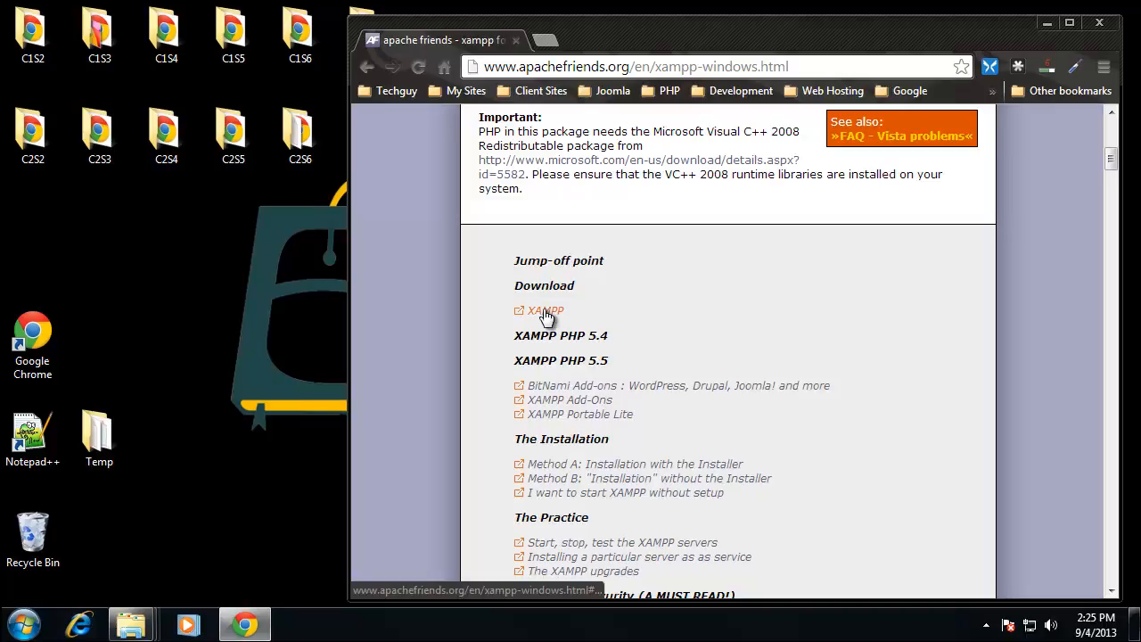
Download the XAMPP Windows 1.8.2 installer, saving it to the Desktop
click(545, 310)
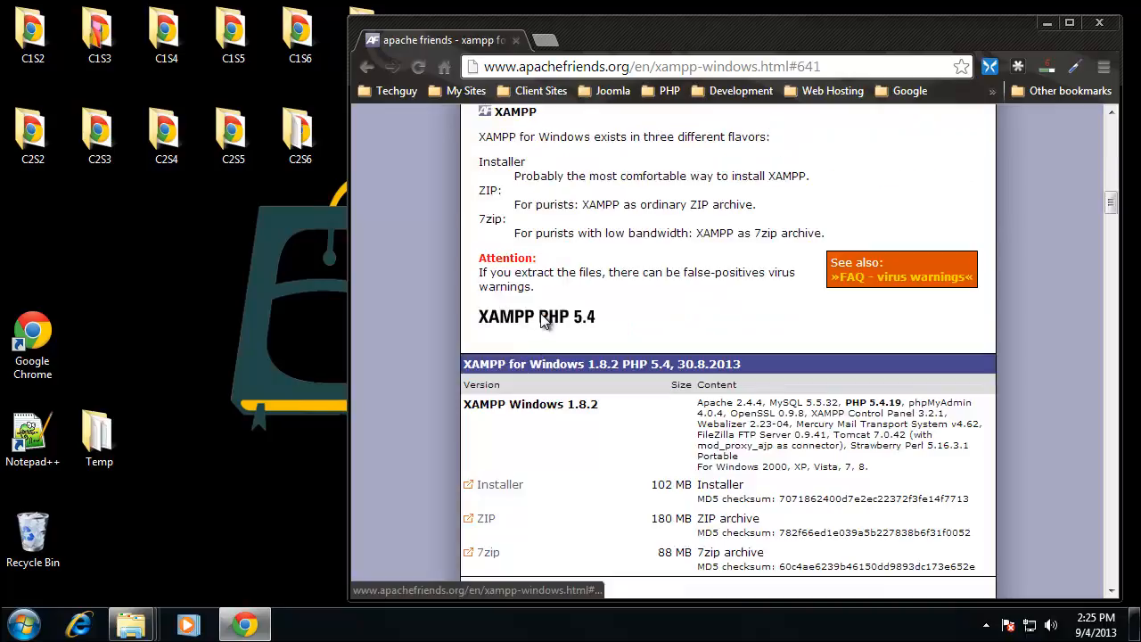
mouse_move(543, 431)
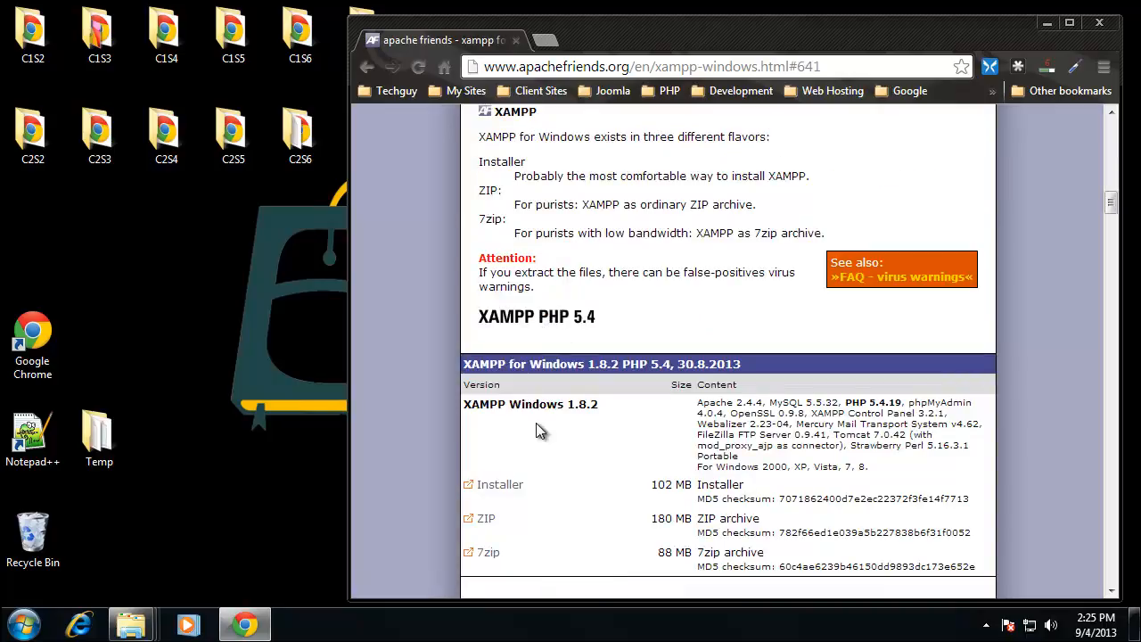
mouse_move(628, 521)
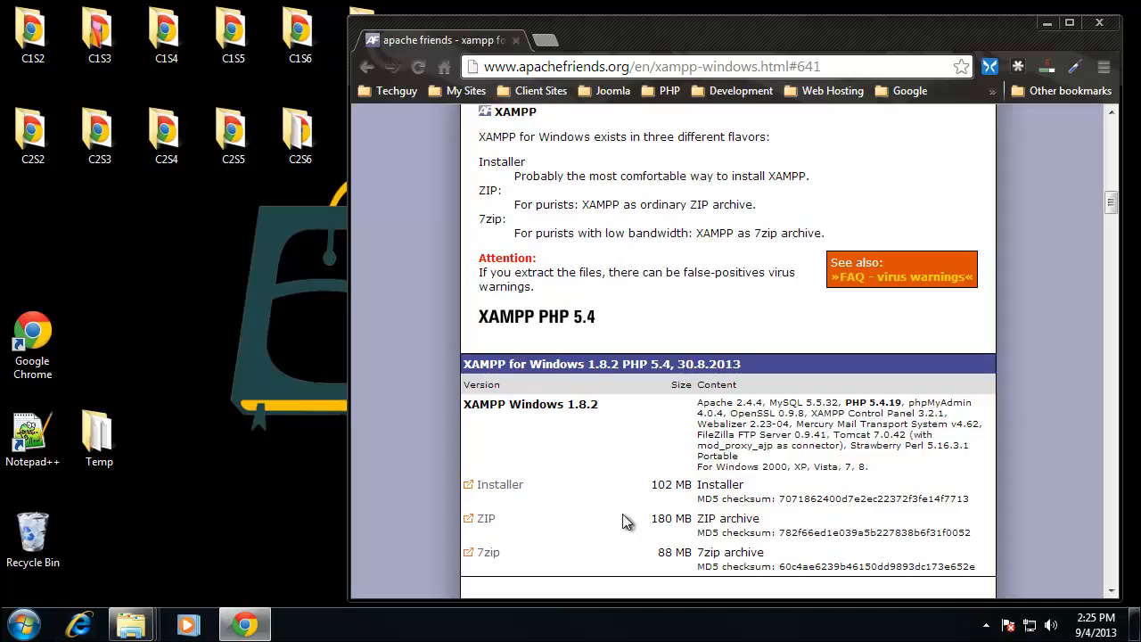
click(500, 485)
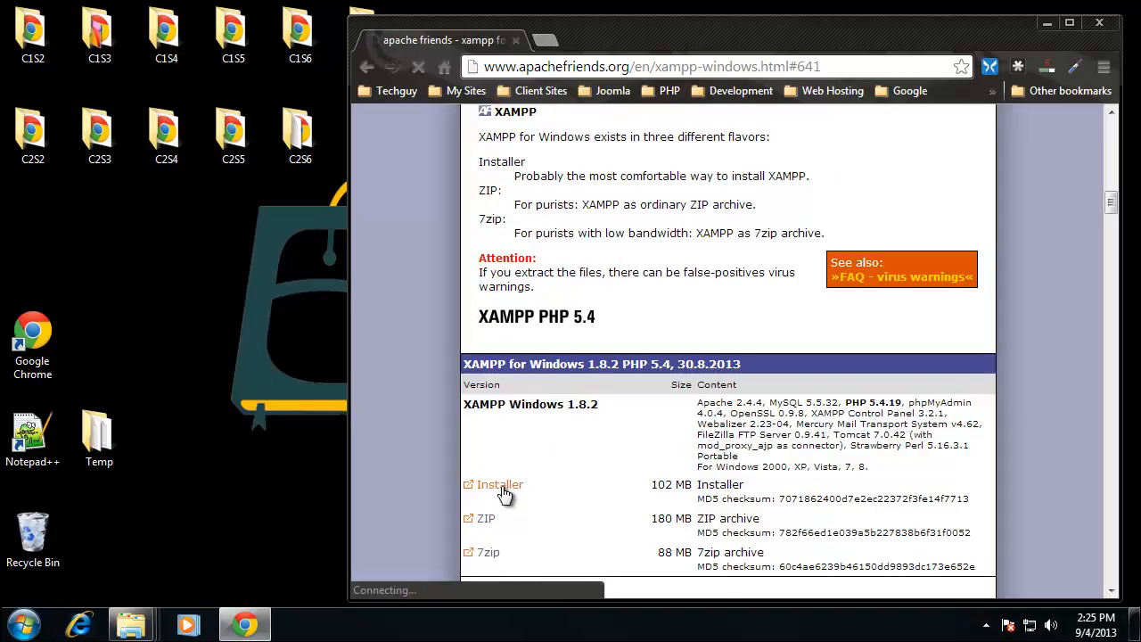
click(499, 485)
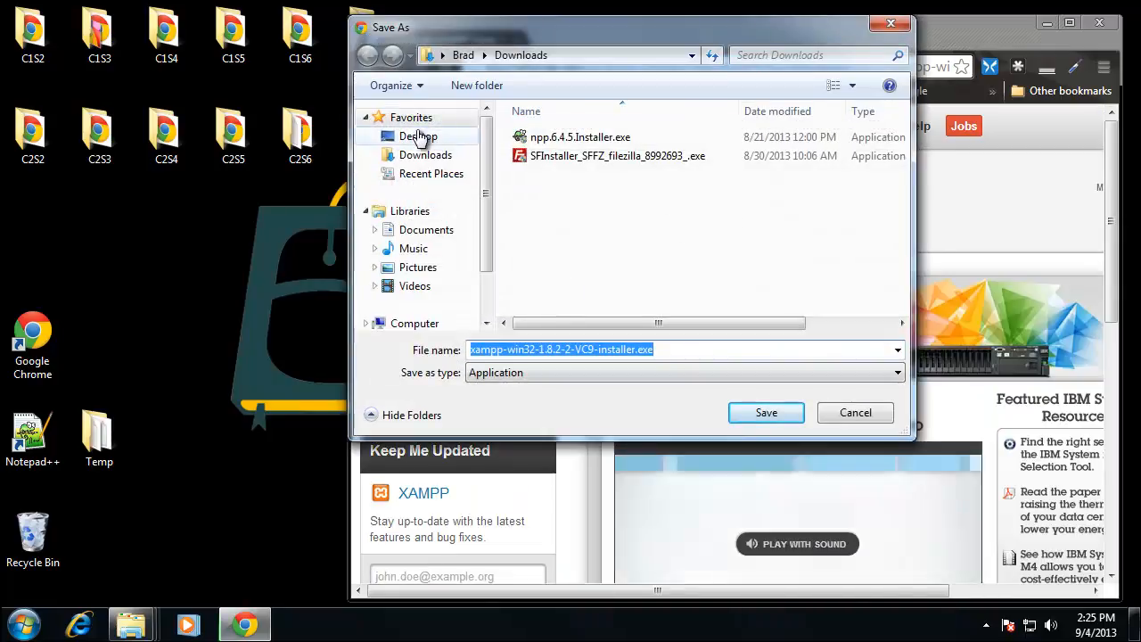
click(767, 412)
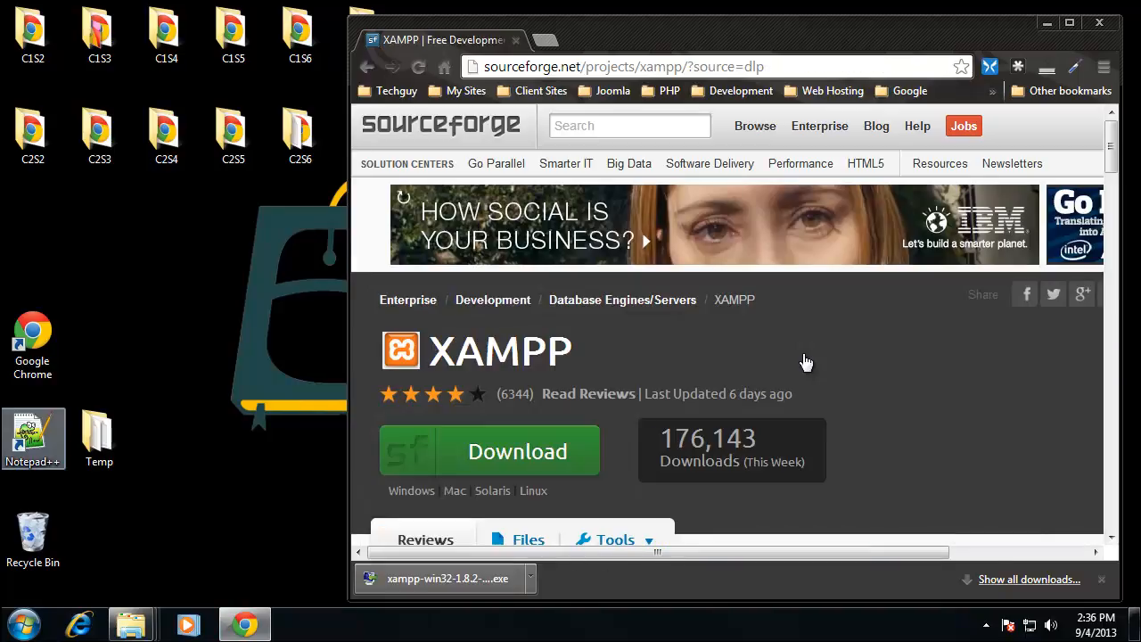
mouse_move(326, 514)
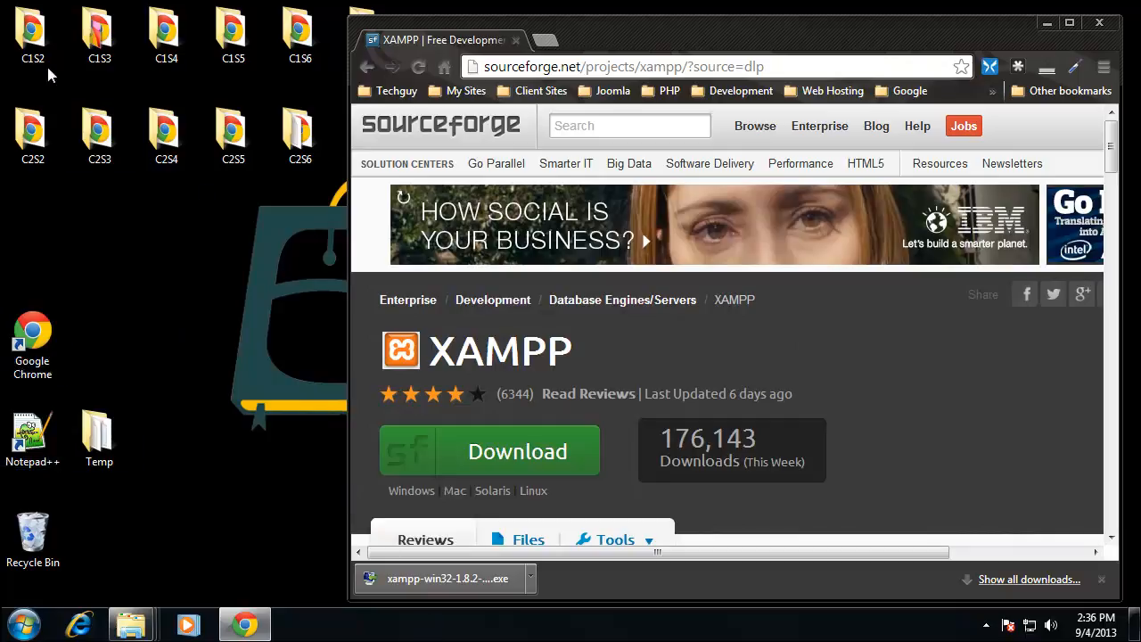
Show the Downloads folder in Windows Explorer with the xampp-win32-1.8.2-2-VC9-installer.exe file
click(14, 624)
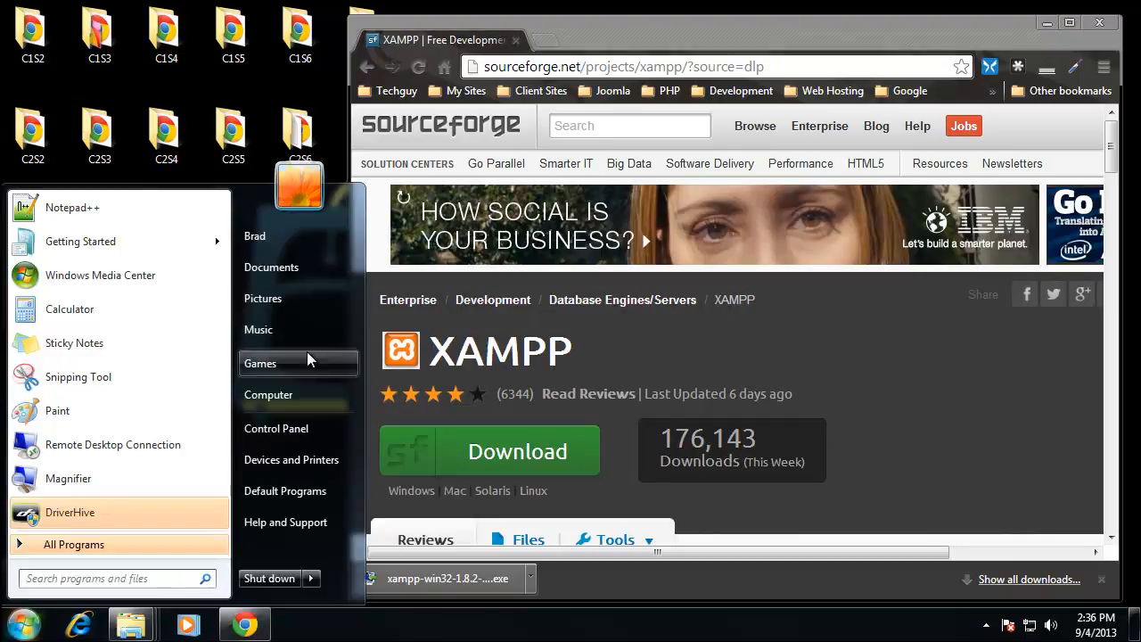
click(267, 394)
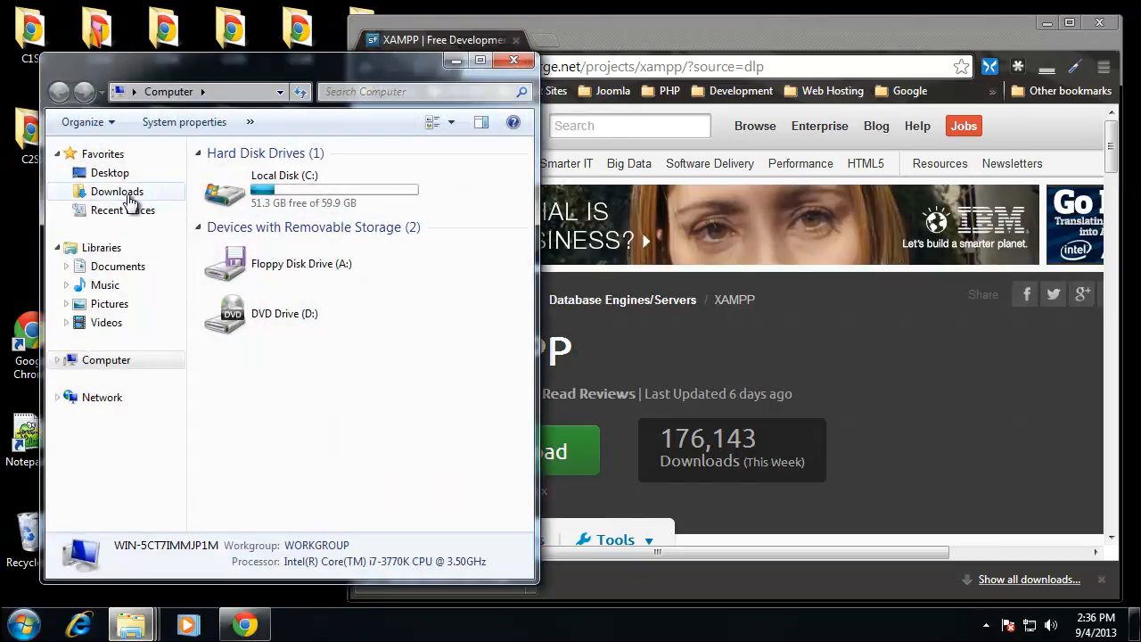
click(118, 190)
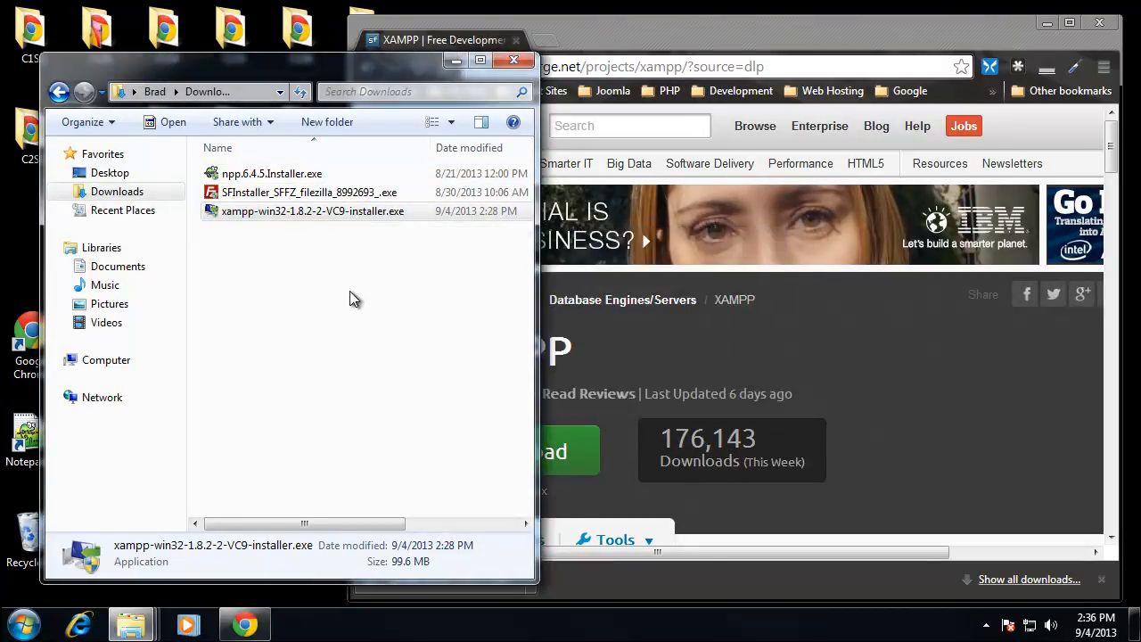
Launch the XAMPP installer and acknowledge its User Account Control warning
double_click(312, 210)
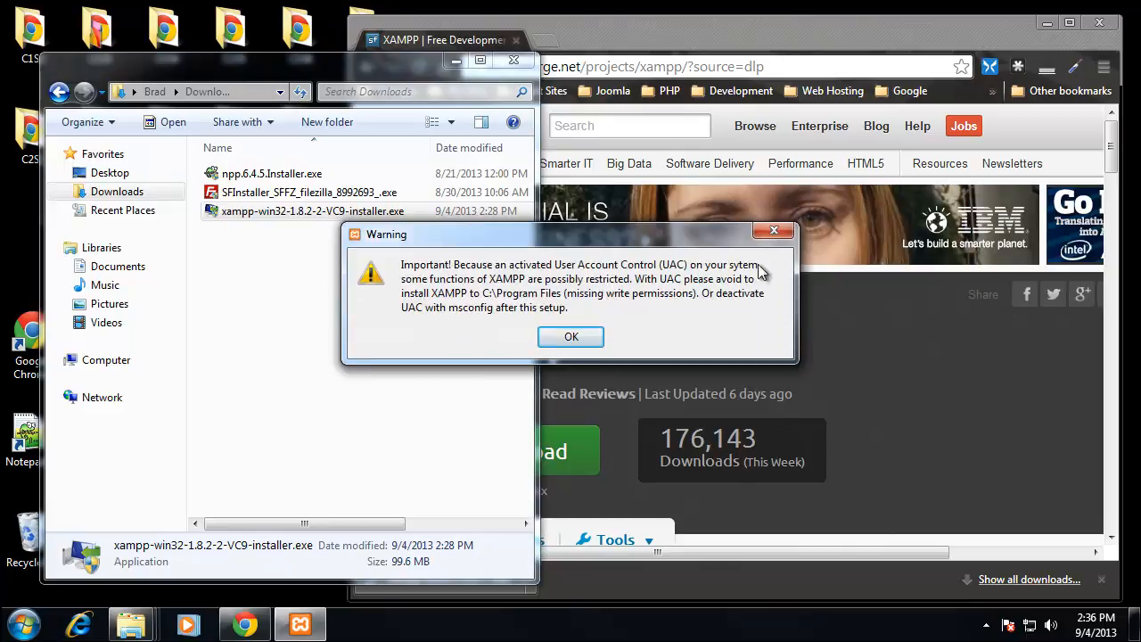
mouse_move(674, 274)
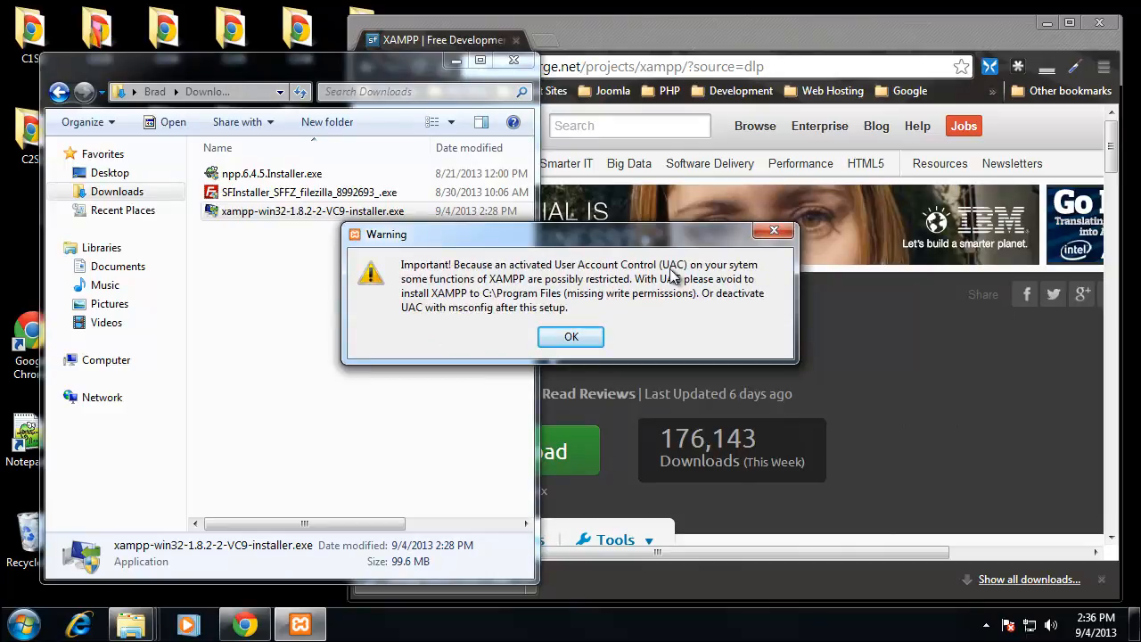
mouse_move(592, 278)
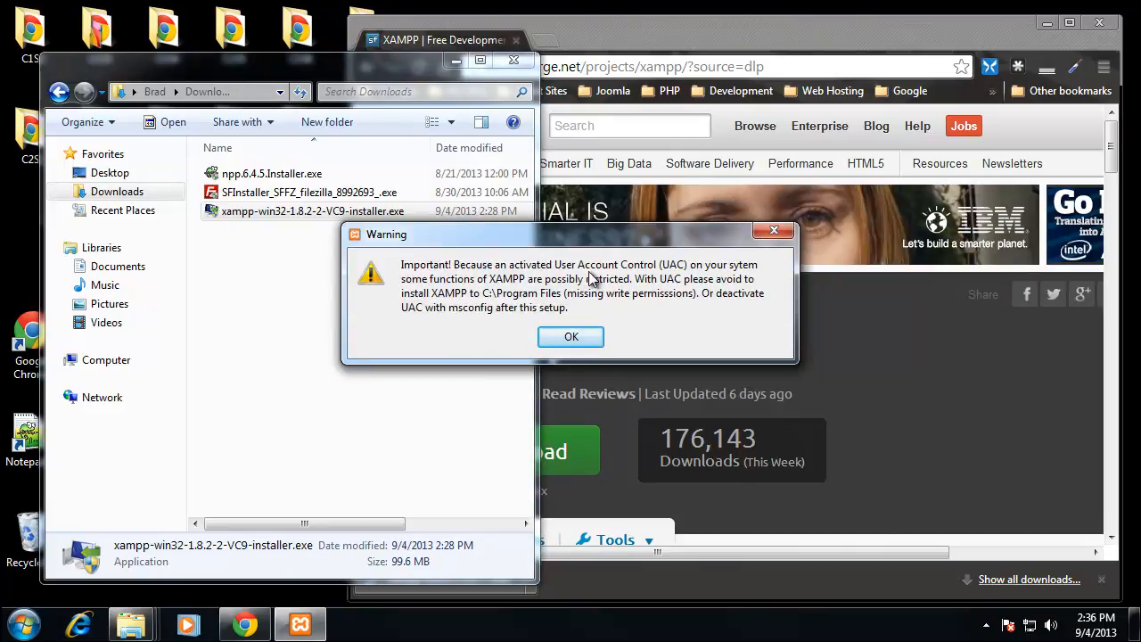
mouse_move(568, 381)
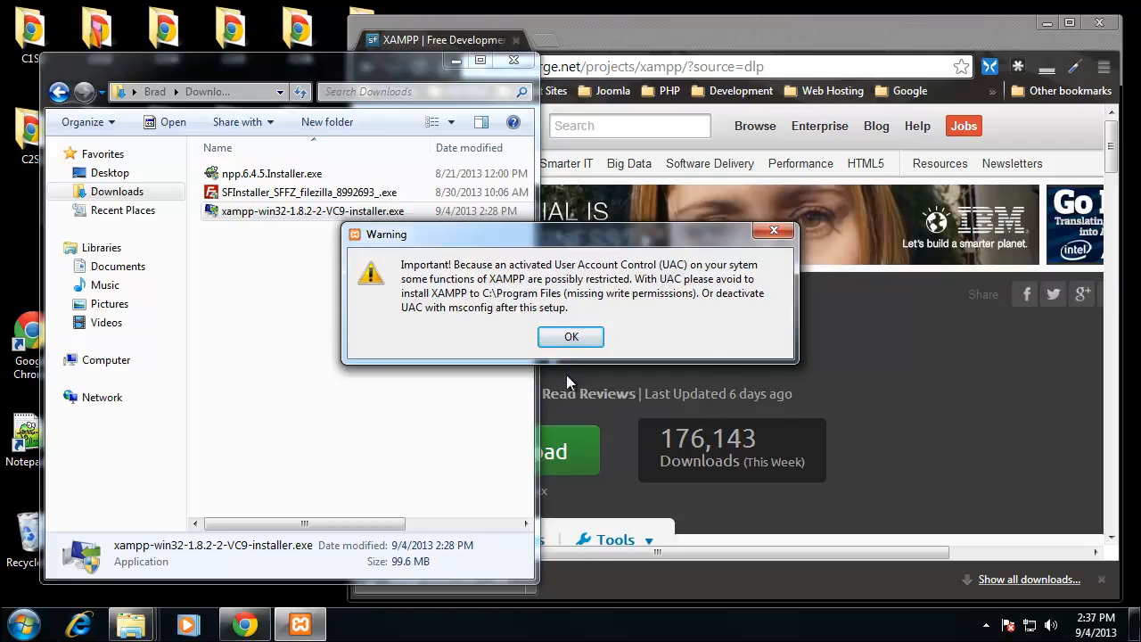
mouse_move(139, 595)
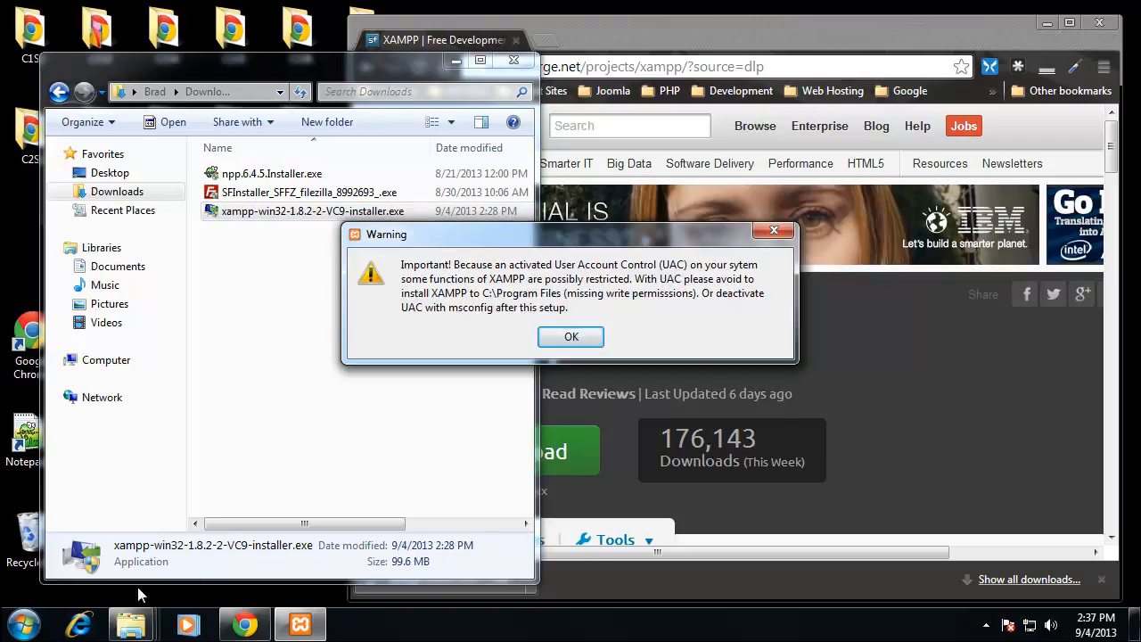
mouse_move(419, 278)
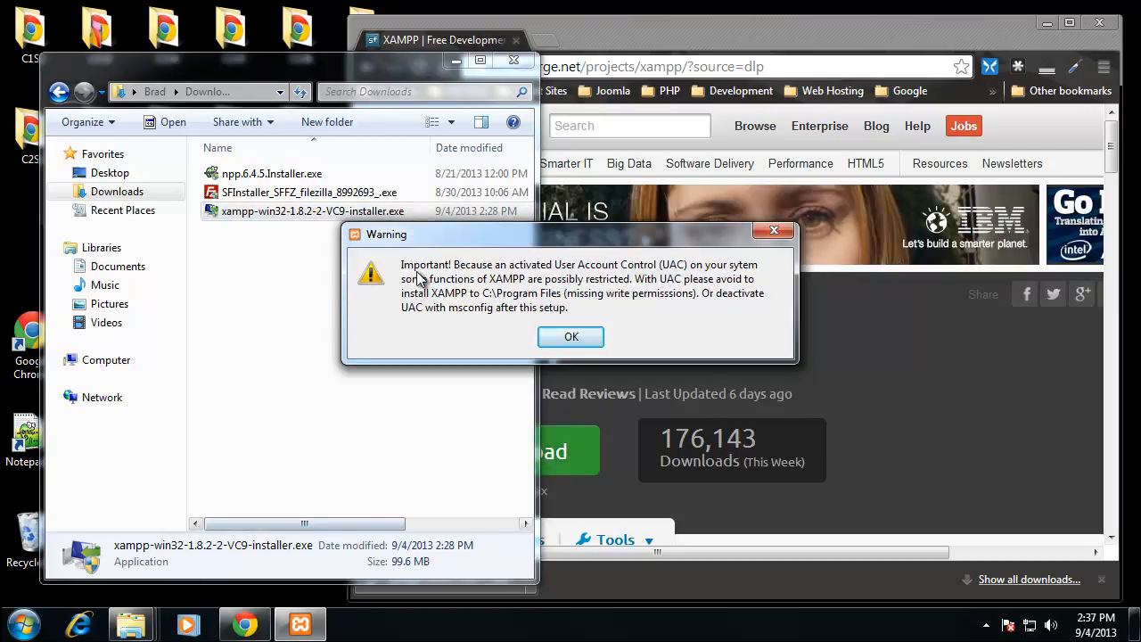
mouse_move(456, 296)
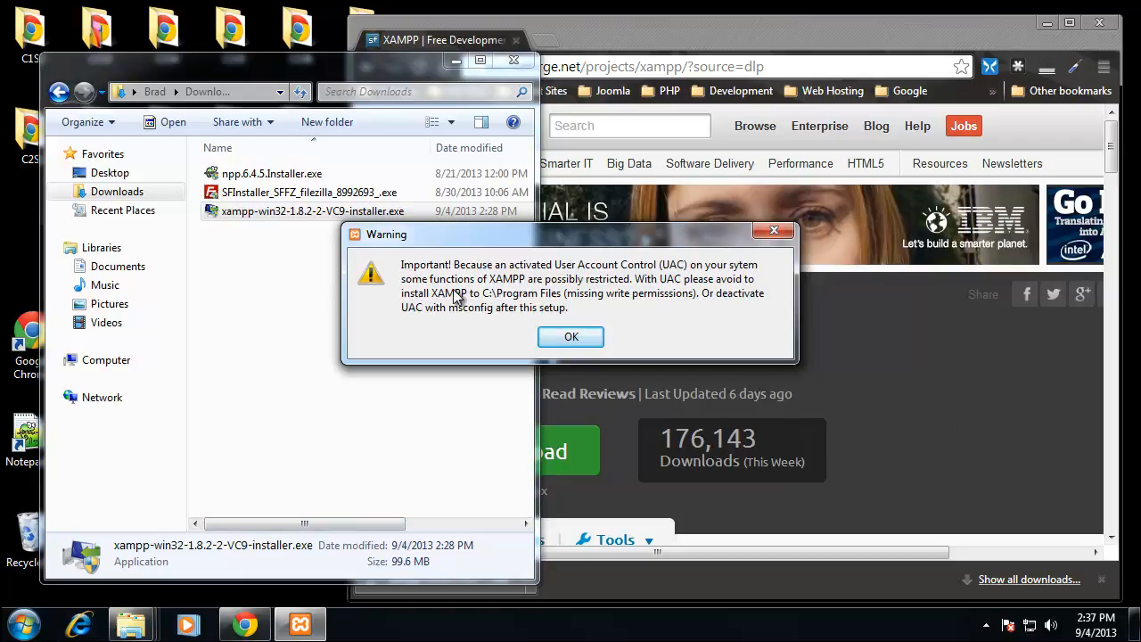
click(571, 336)
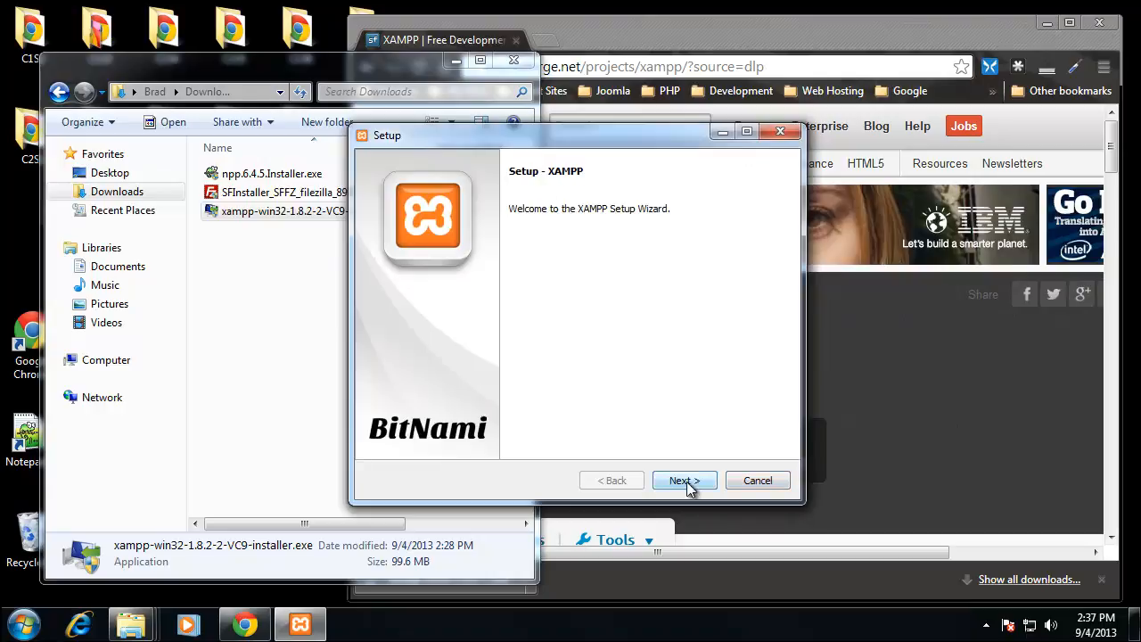
Exclude Tomcat and Mercury Mail Server from the components and continue to the installation folder step
click(684, 480)
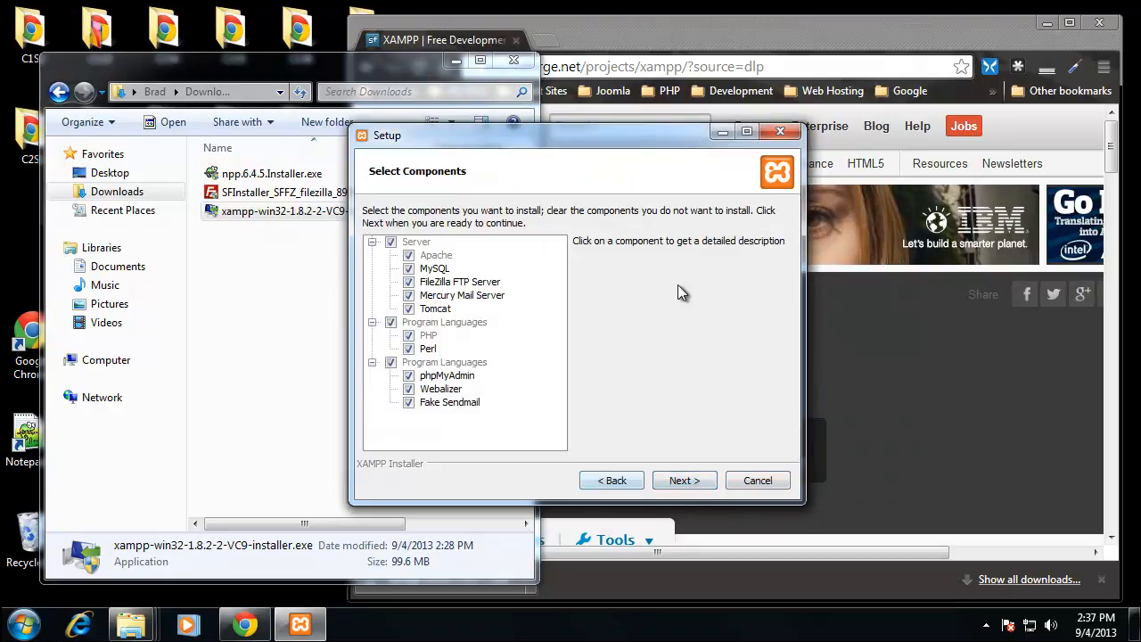
mouse_move(450, 249)
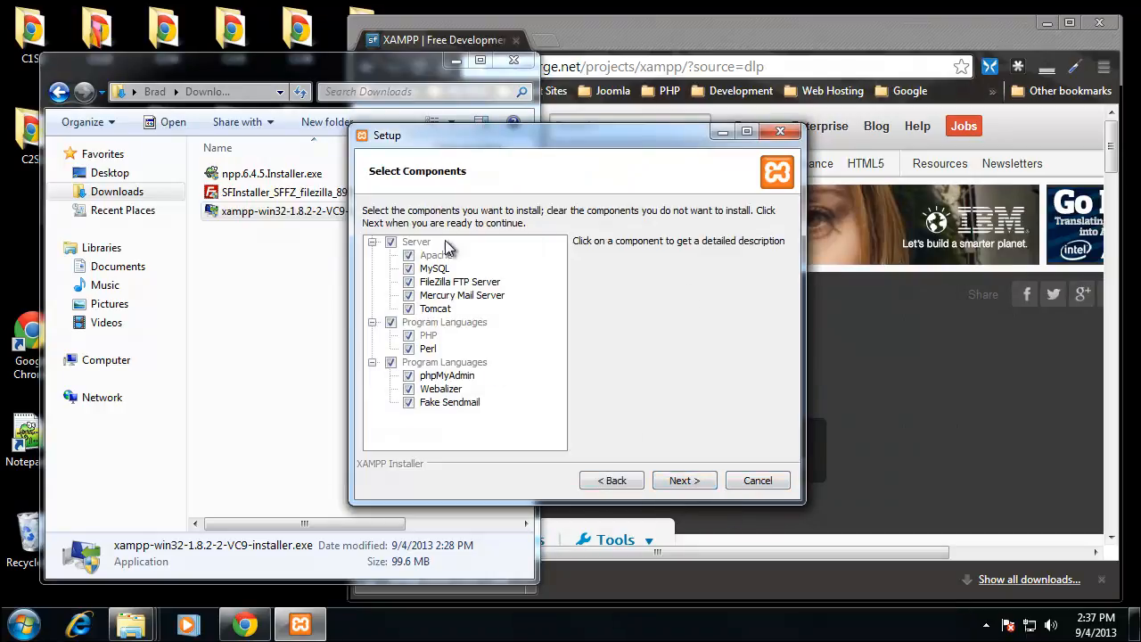
mouse_move(437, 337)
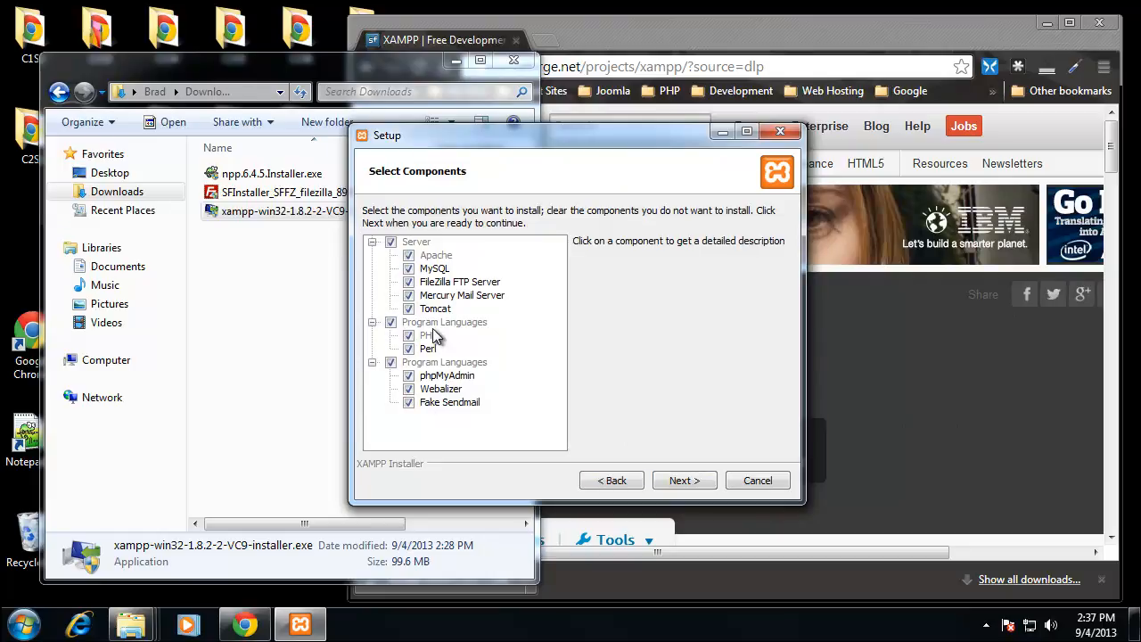
click(435, 308)
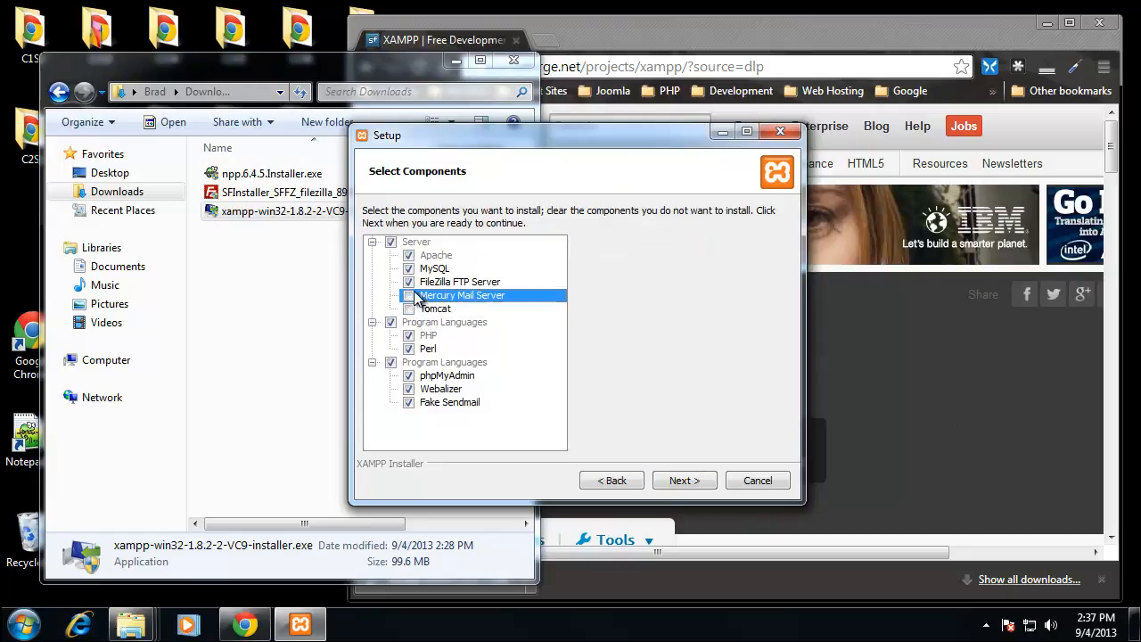
click(460, 281)
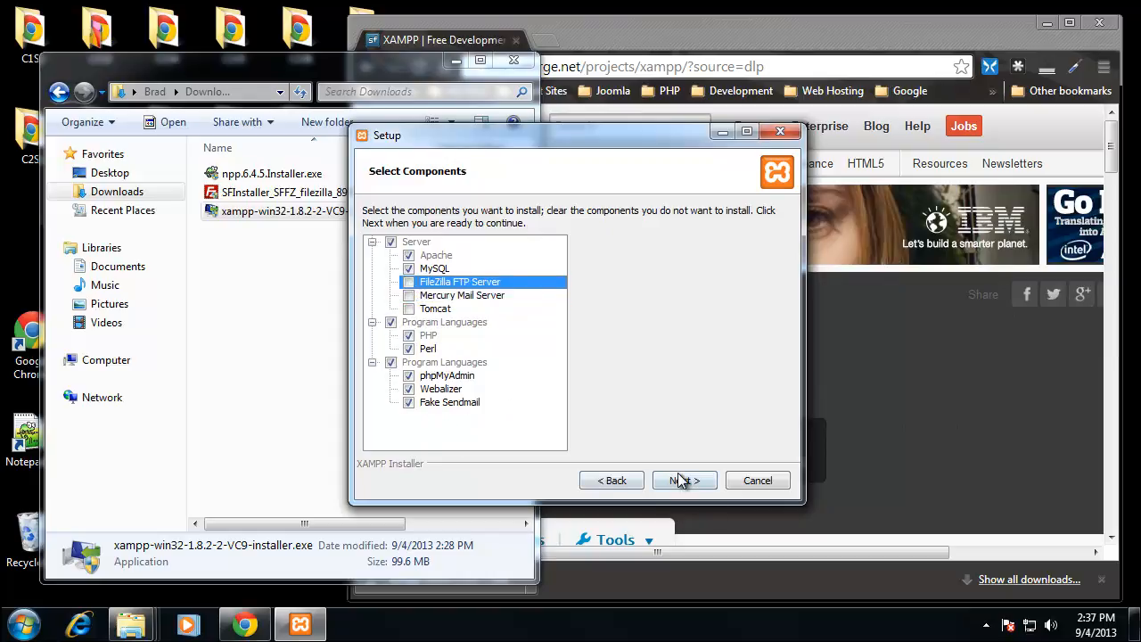
click(685, 480)
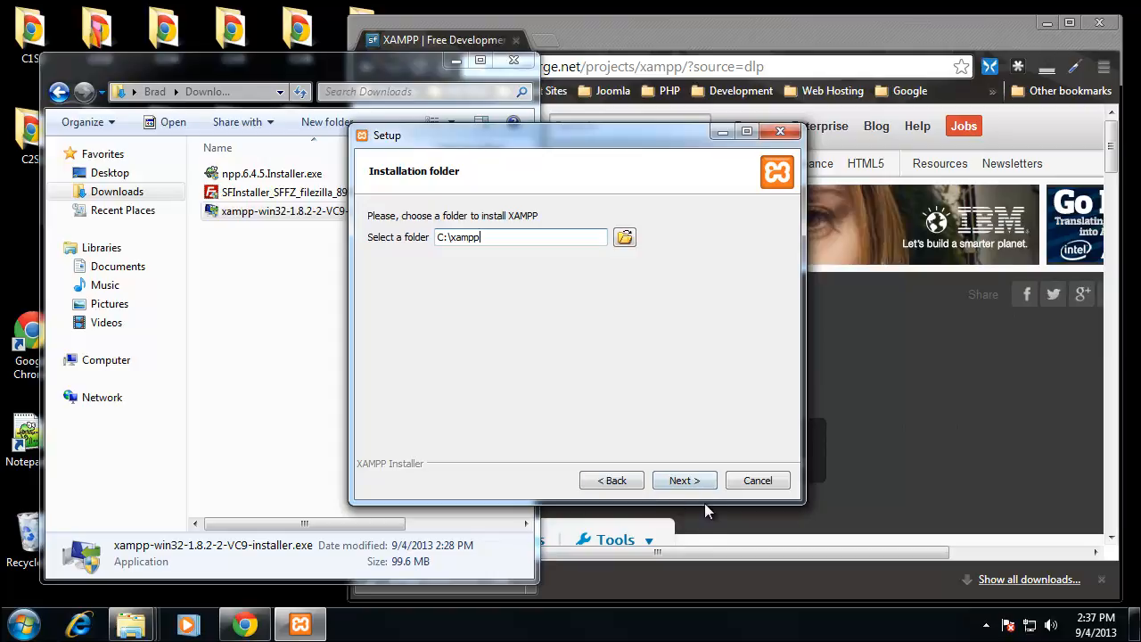
Start installing XAMPP into C:\xampp and move the Setup window aside
click(685, 480)
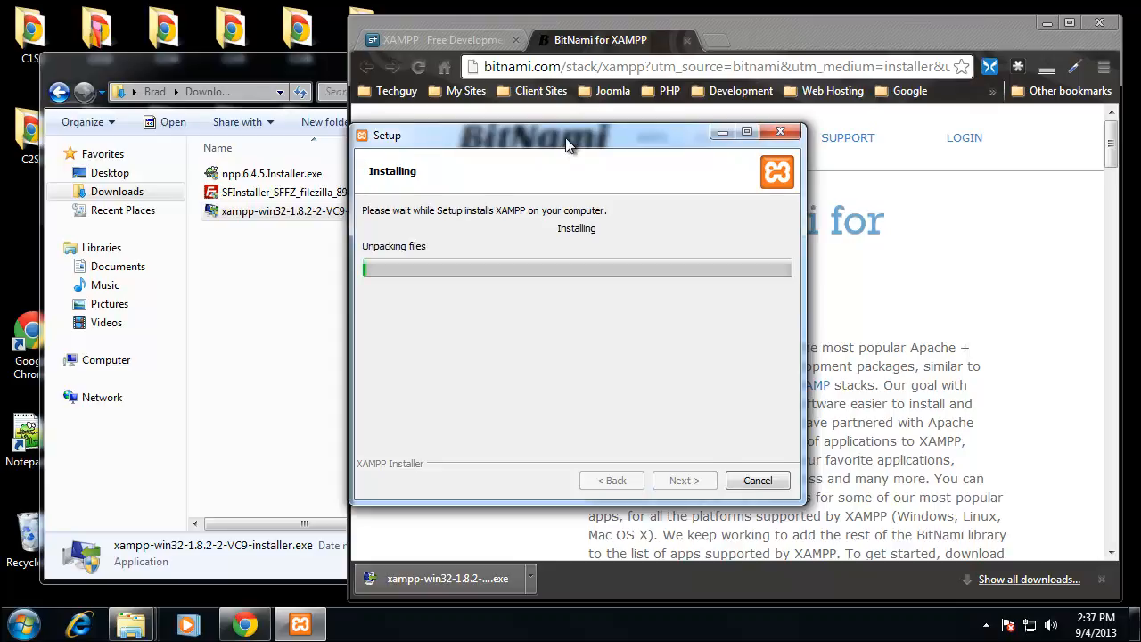
drag(567, 136, 471, 128)
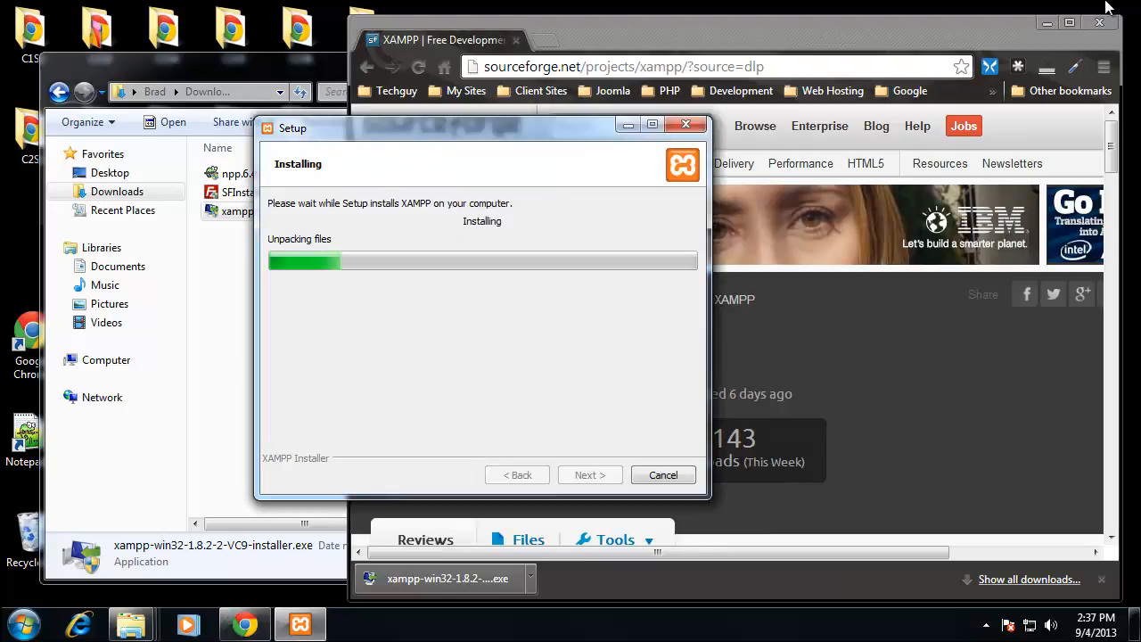
mouse_move(545, 239)
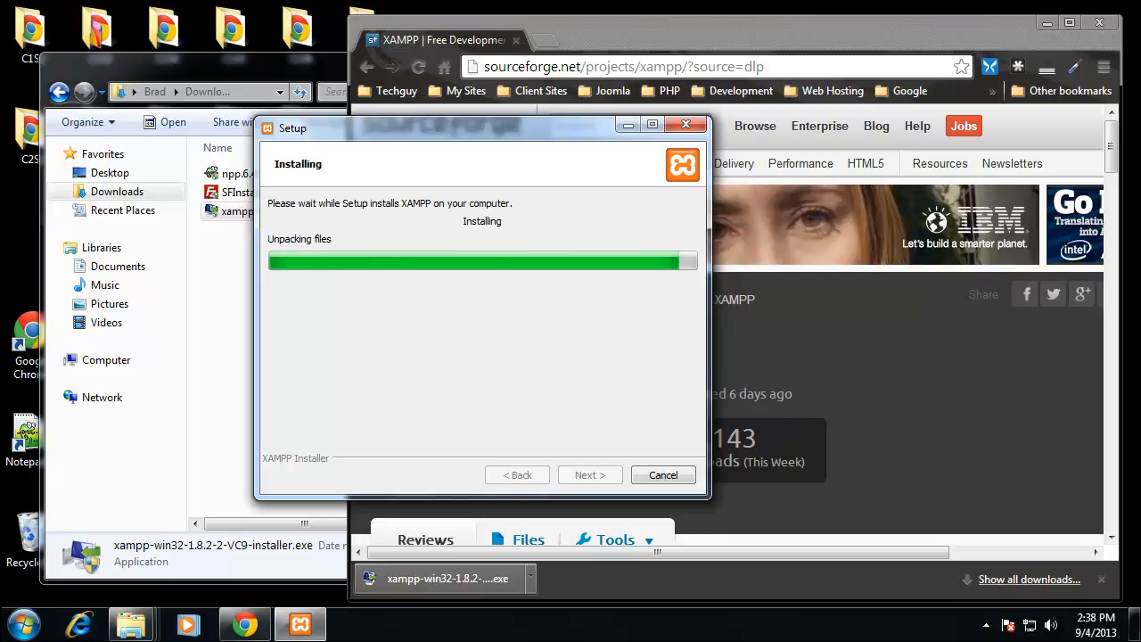
mouse_move(652, 517)
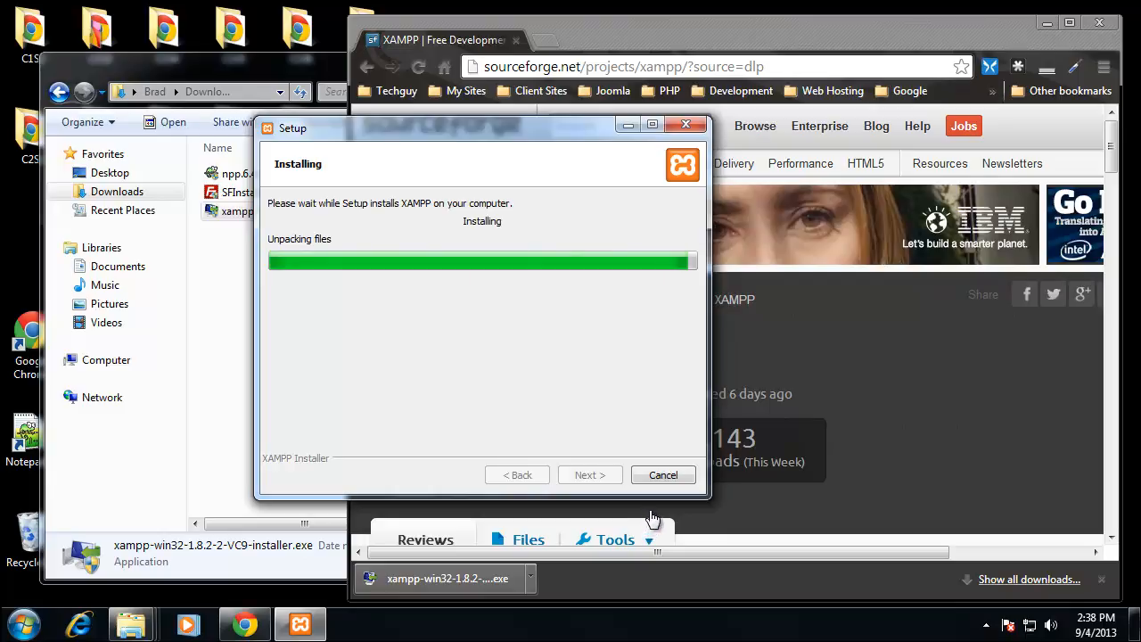
mouse_move(681, 403)
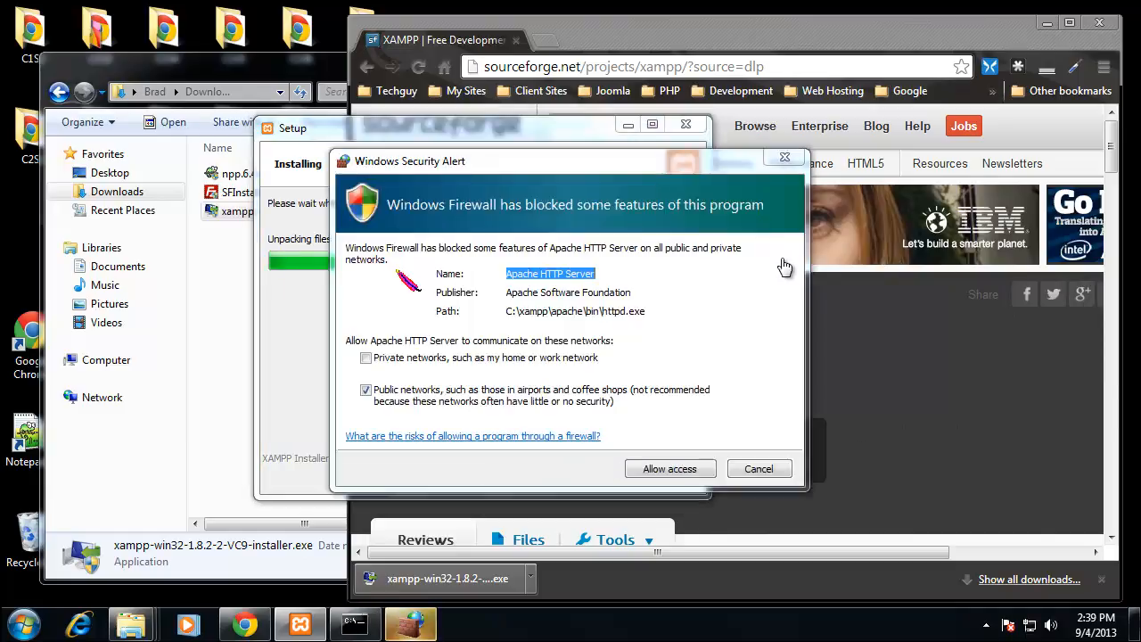
mouse_move(383, 123)
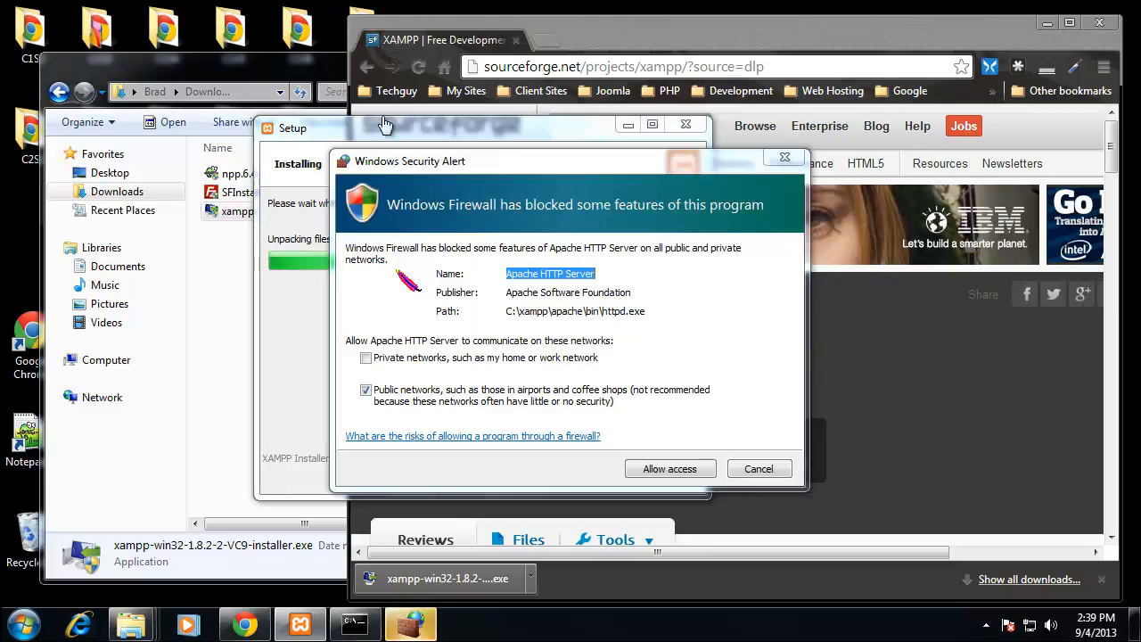
mouse_move(400, 235)
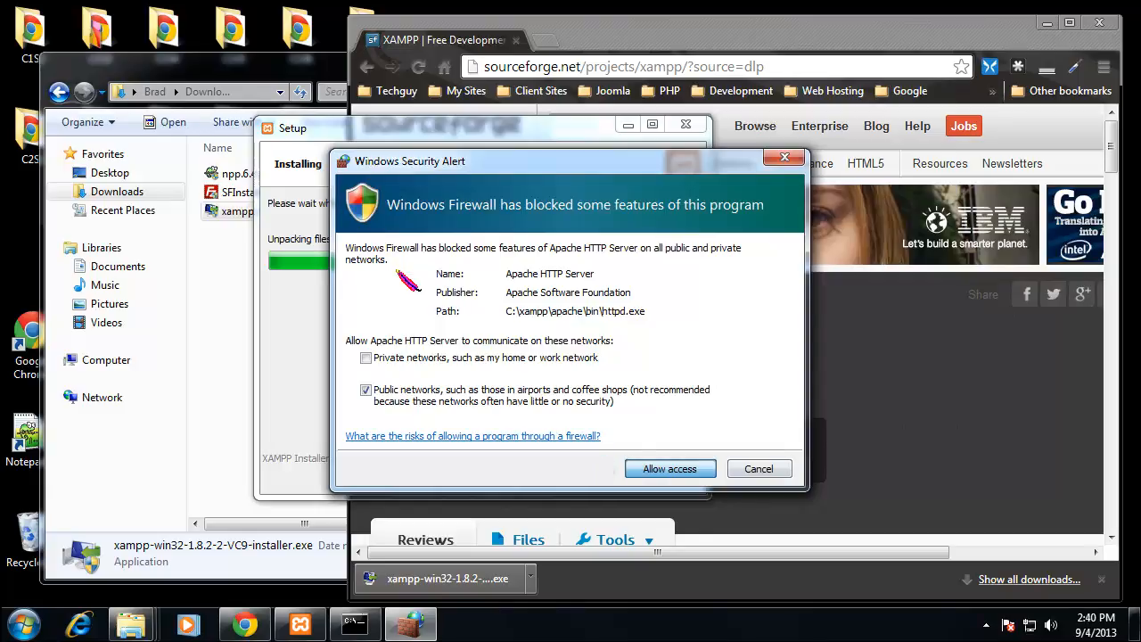
Allow Apache HTTP Server through the Windows Firewall
click(670, 467)
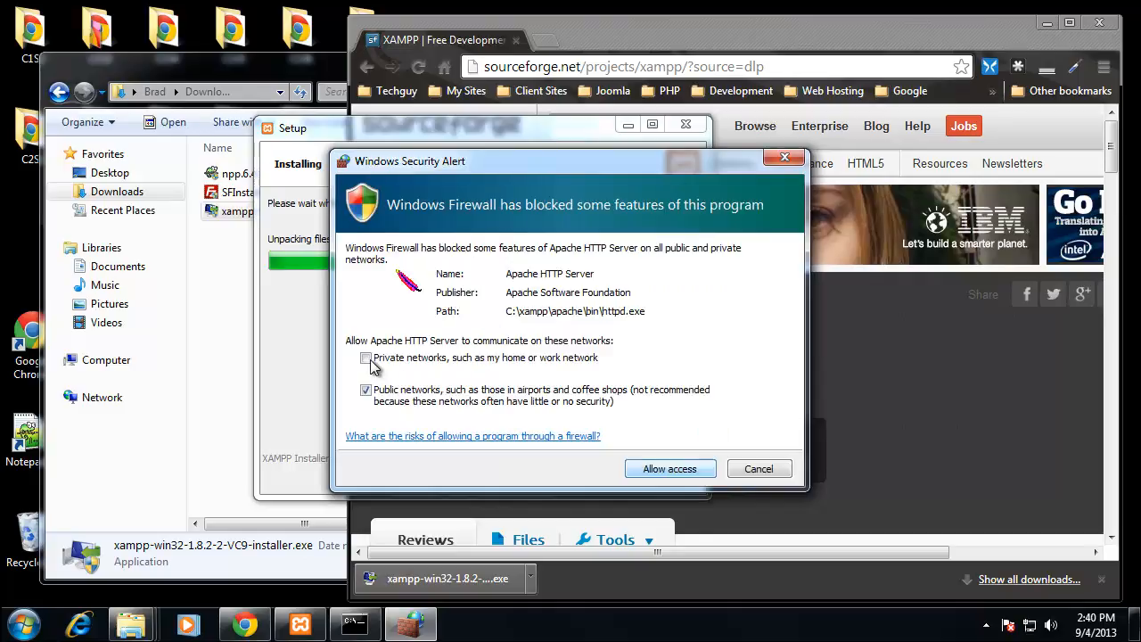
click(670, 468)
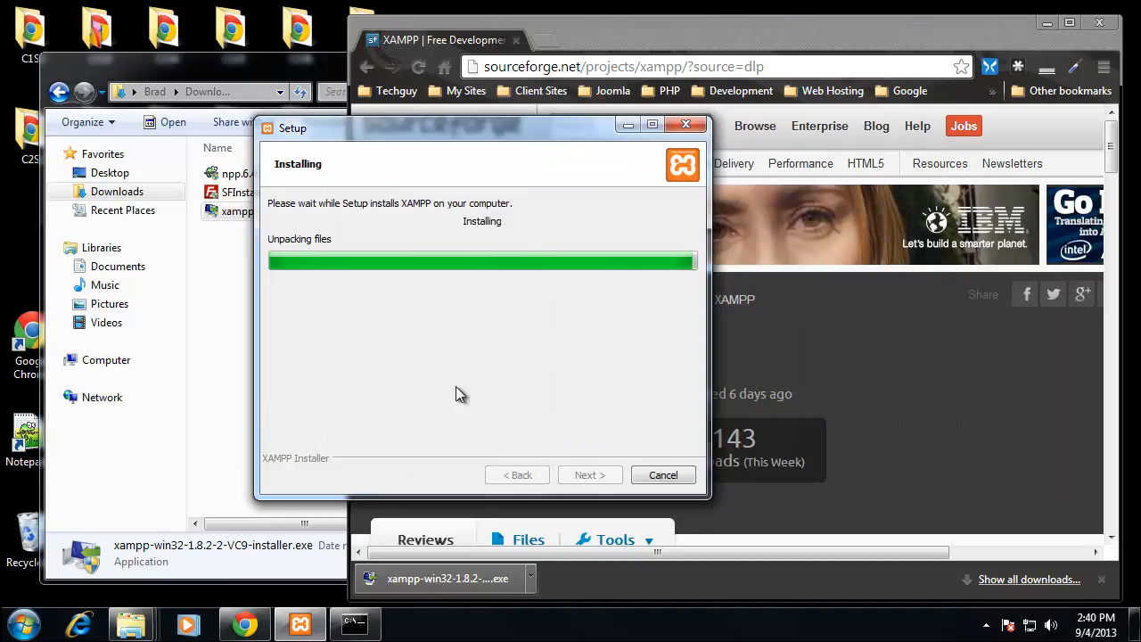
mouse_move(856, 462)
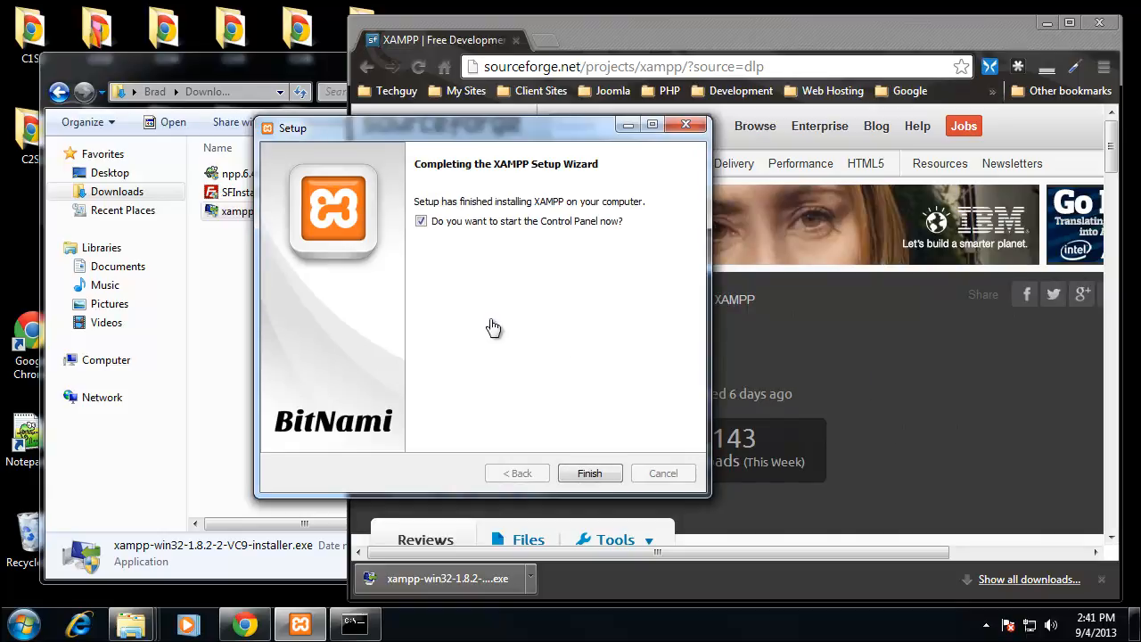
mouse_move(681, 371)
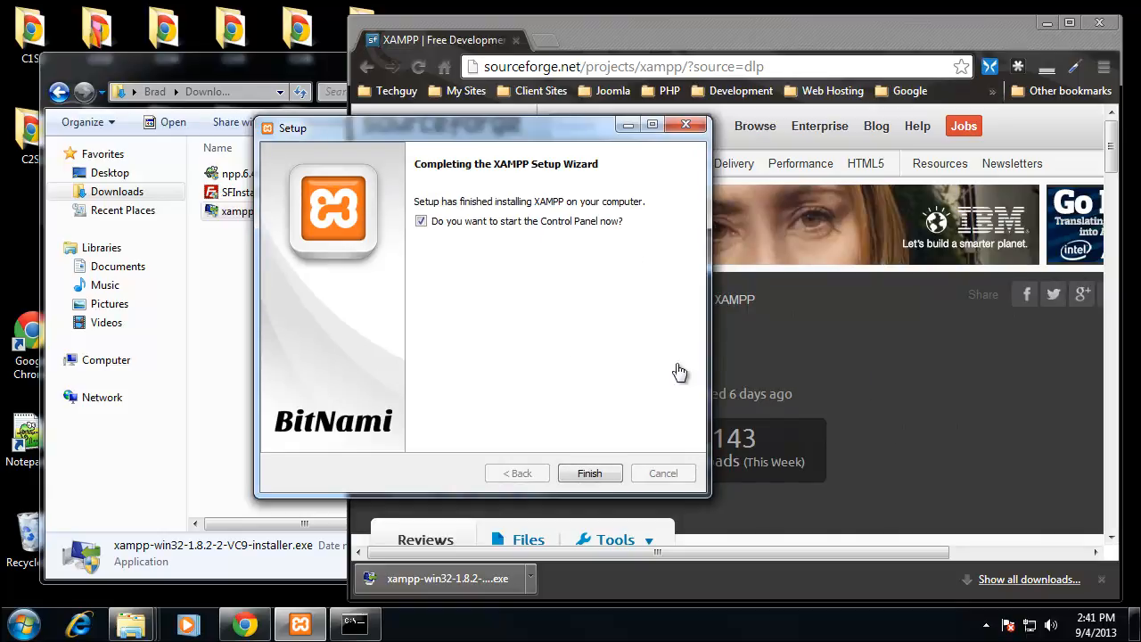
mouse_move(617, 492)
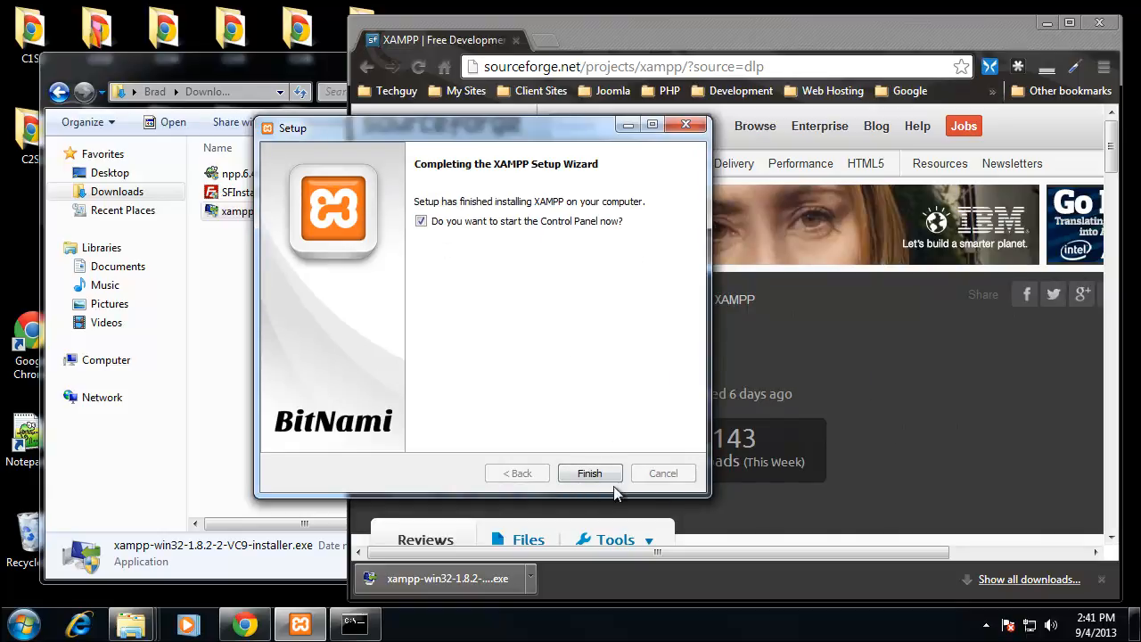
Finish setup with the XAMPP Control Panel set to start
click(589, 472)
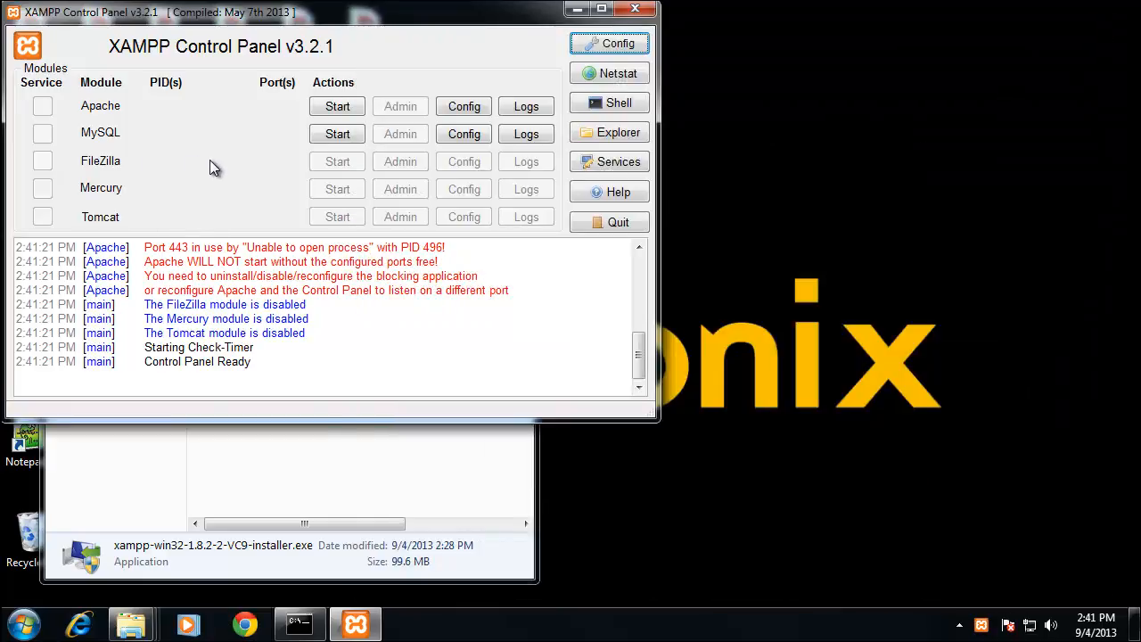
mouse_move(93, 168)
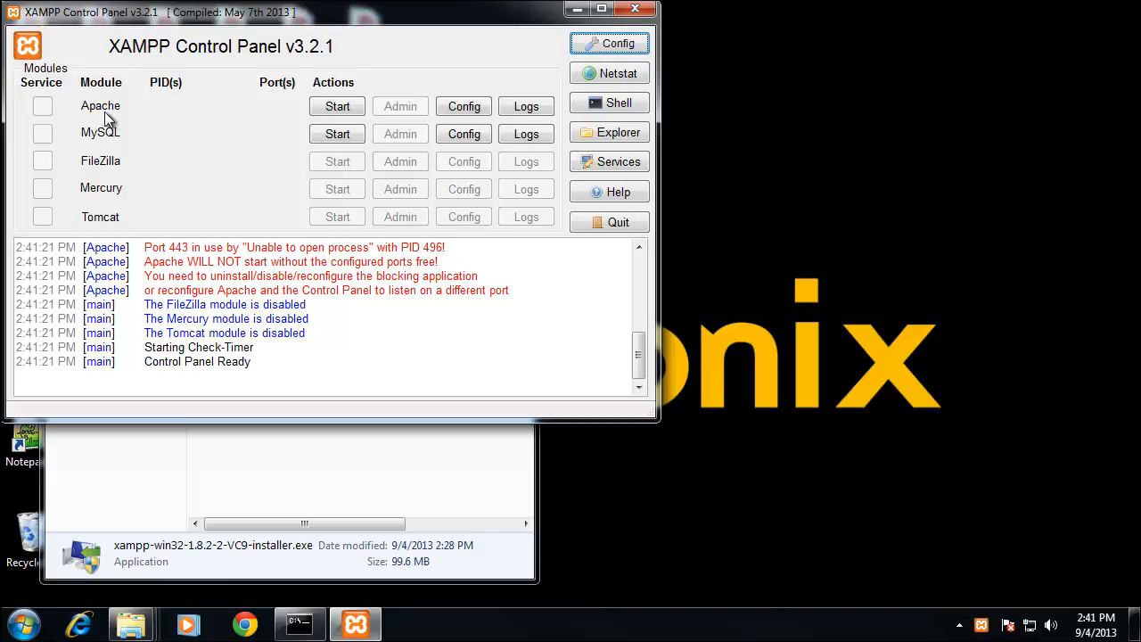
mouse_move(195, 157)
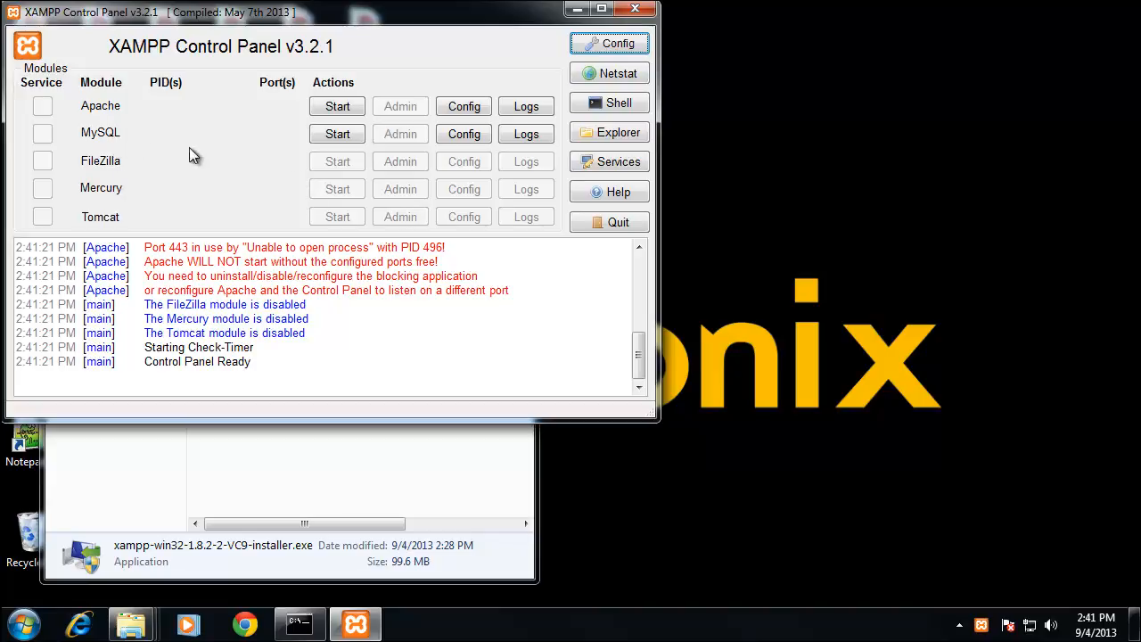
Attempt to start Apache in the XAMPP Control Panel, which fails on port 443 in use
click(337, 107)
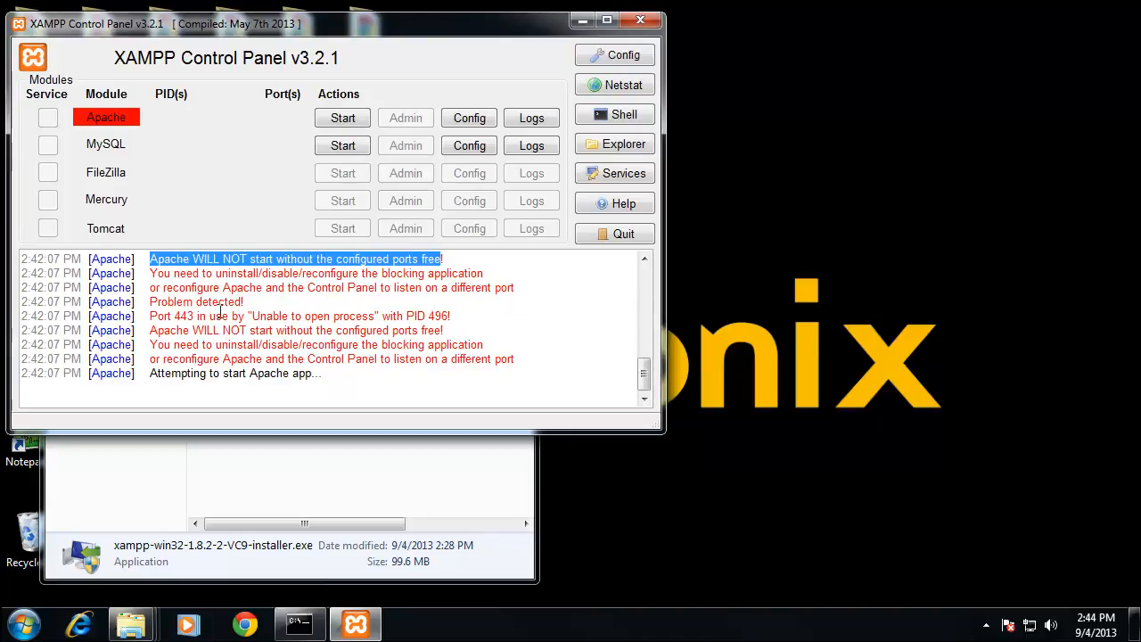
mouse_move(314, 296)
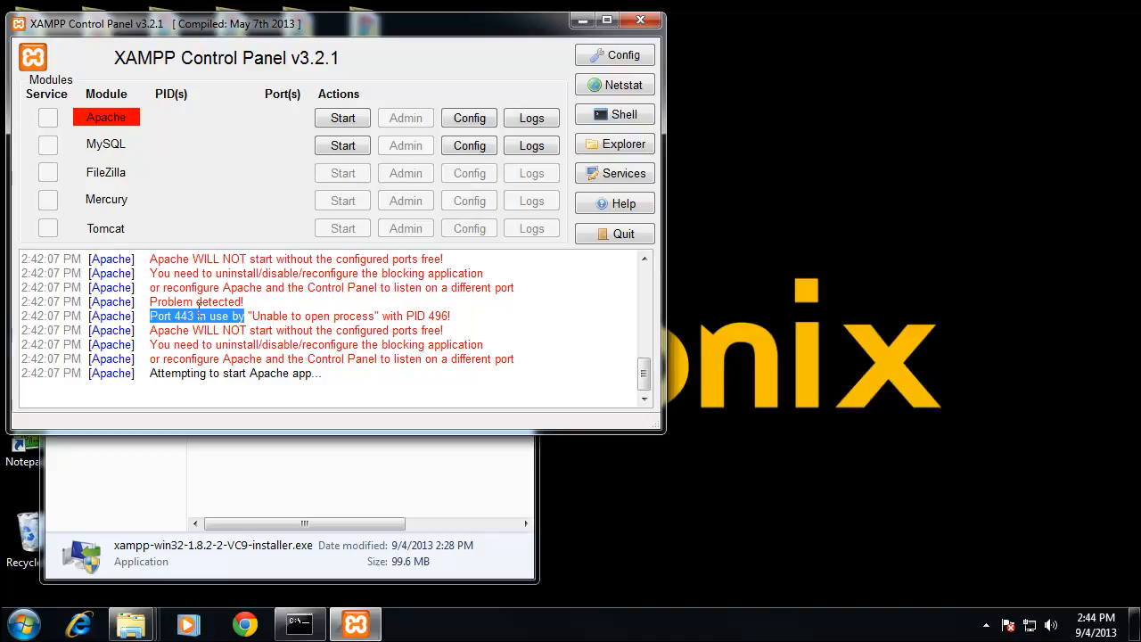
mouse_move(221, 346)
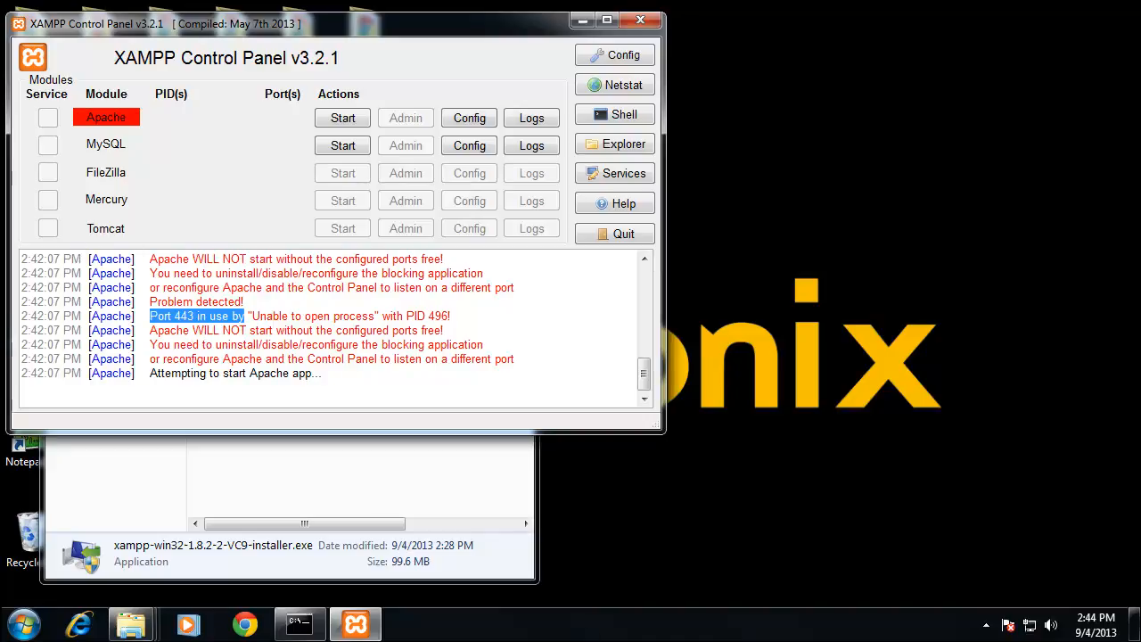
Set User Account Control to Never notify via Control Panel > System and Security, acknowledging the restart notice
click(20, 624)
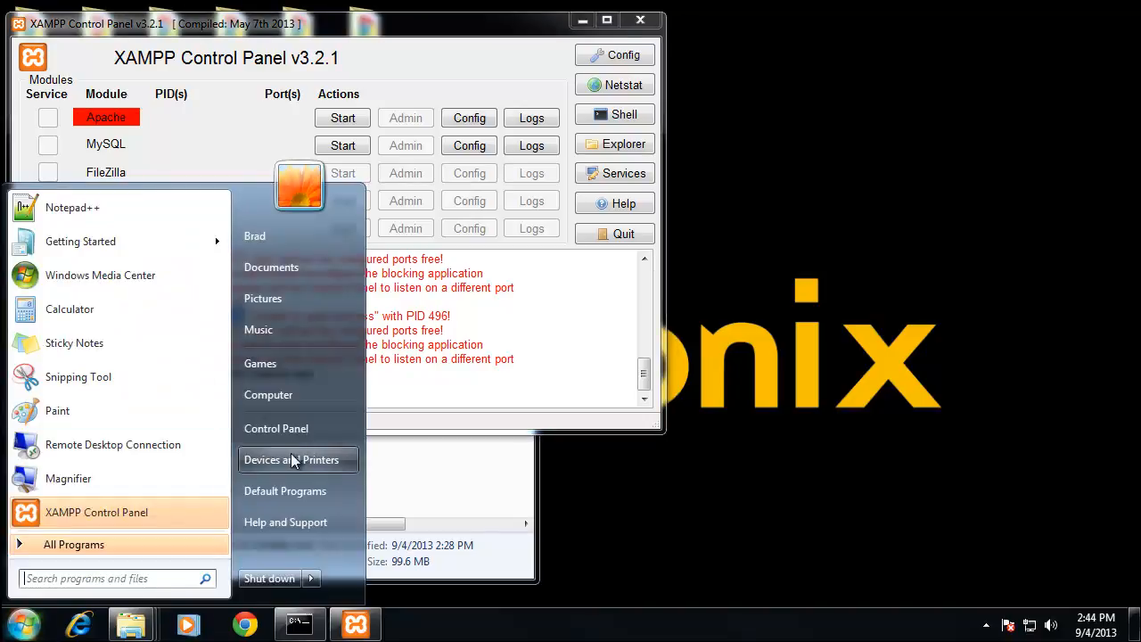
click(275, 428)
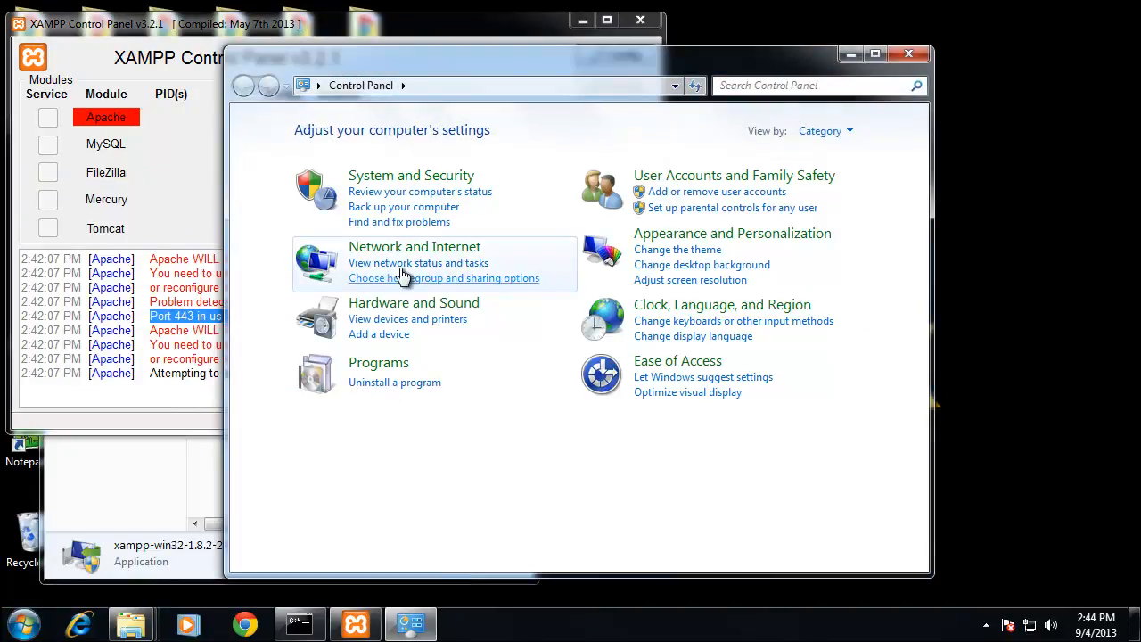
mouse_move(489, 175)
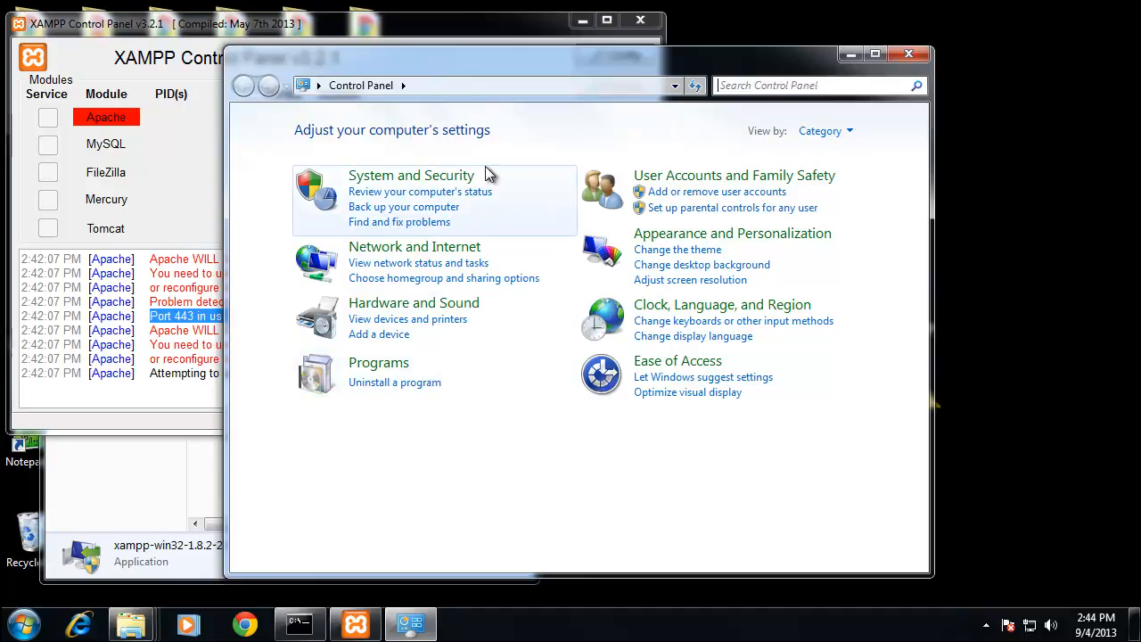
click(410, 175)
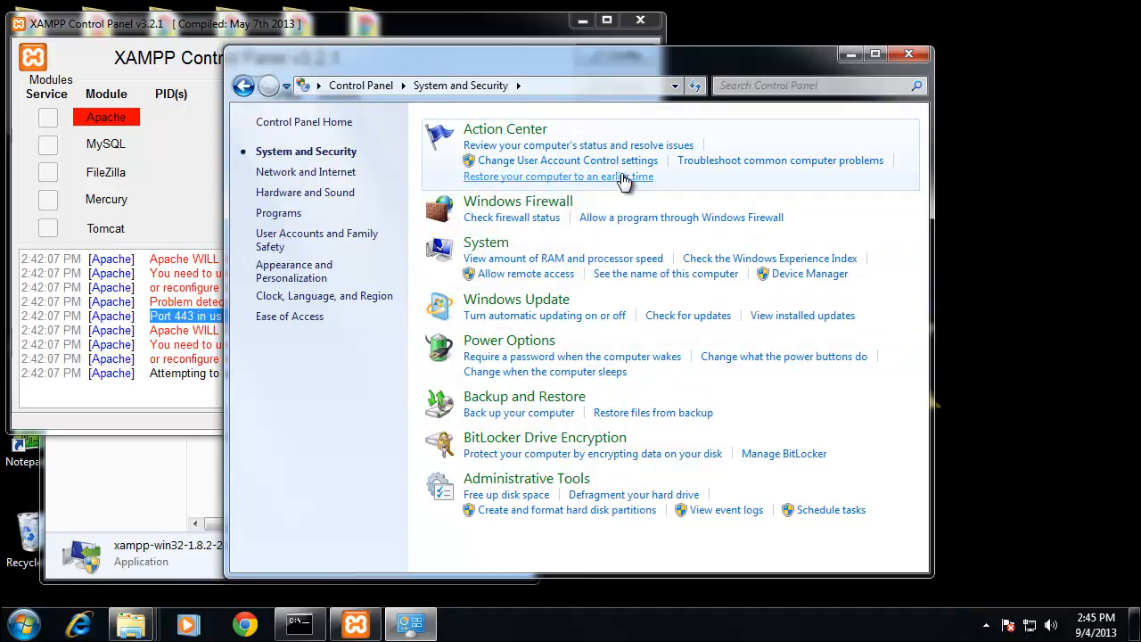
mouse_move(538, 168)
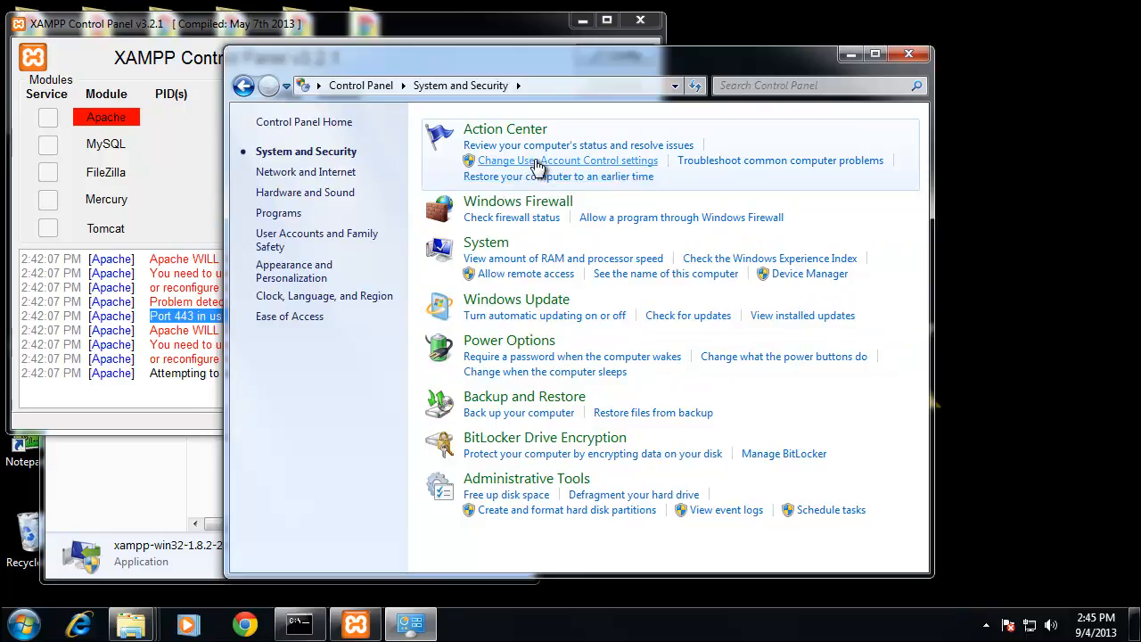
click(567, 160)
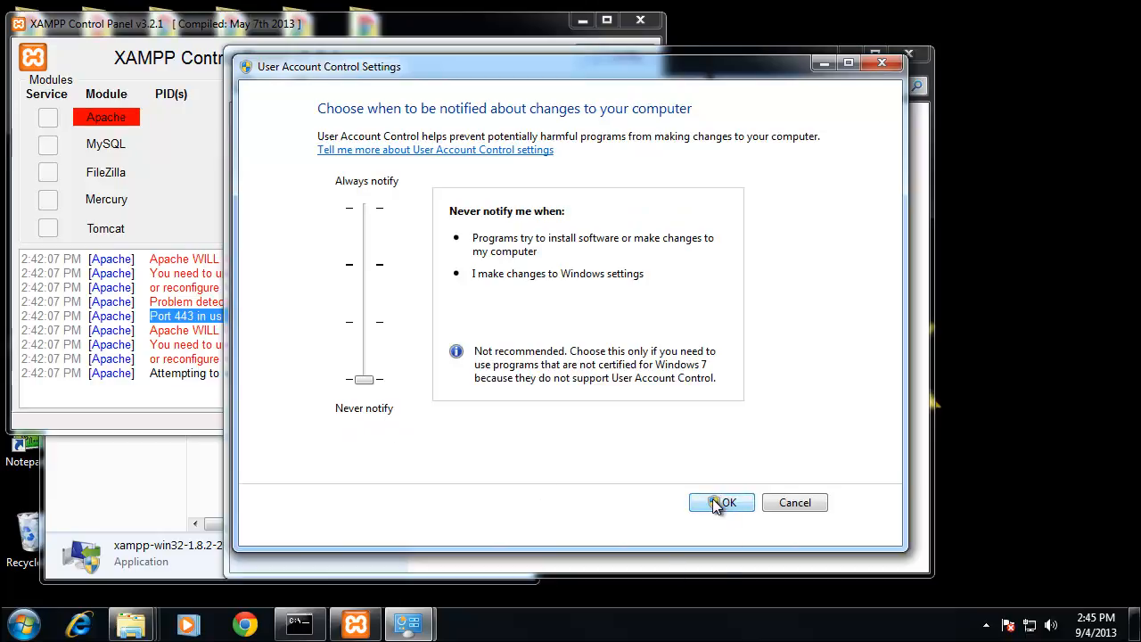
click(720, 503)
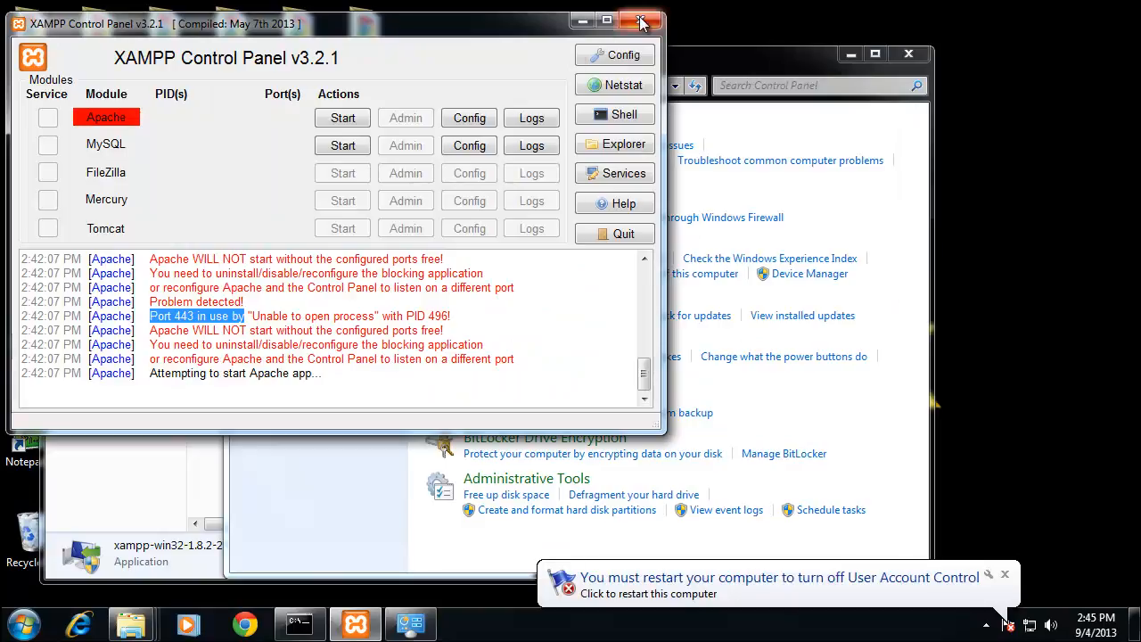
click(642, 21)
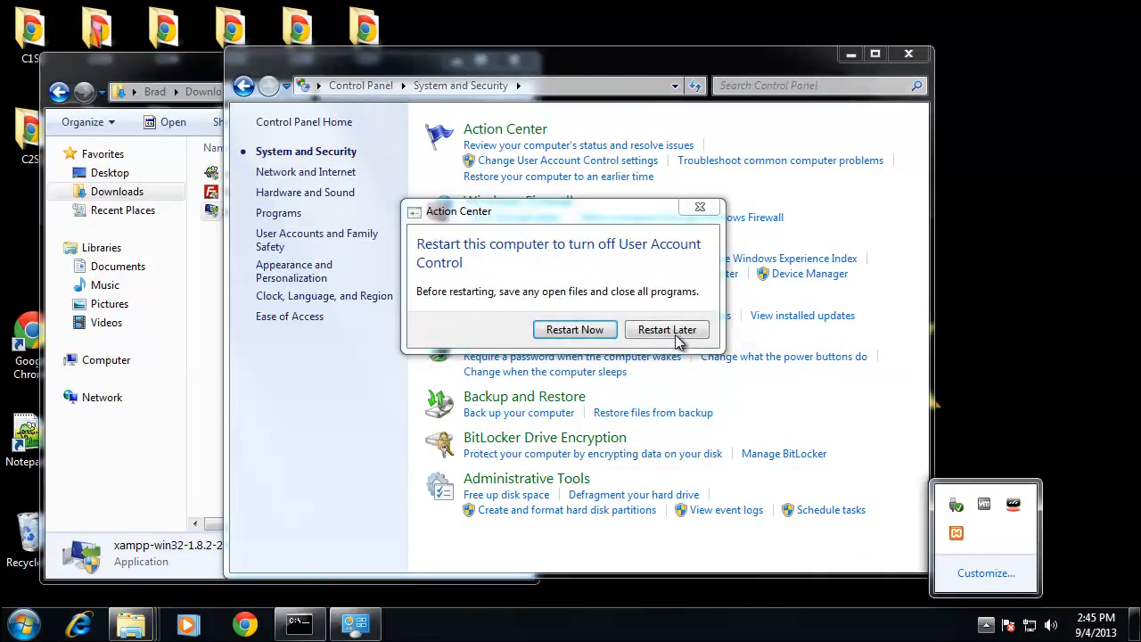
mouse_move(553, 295)
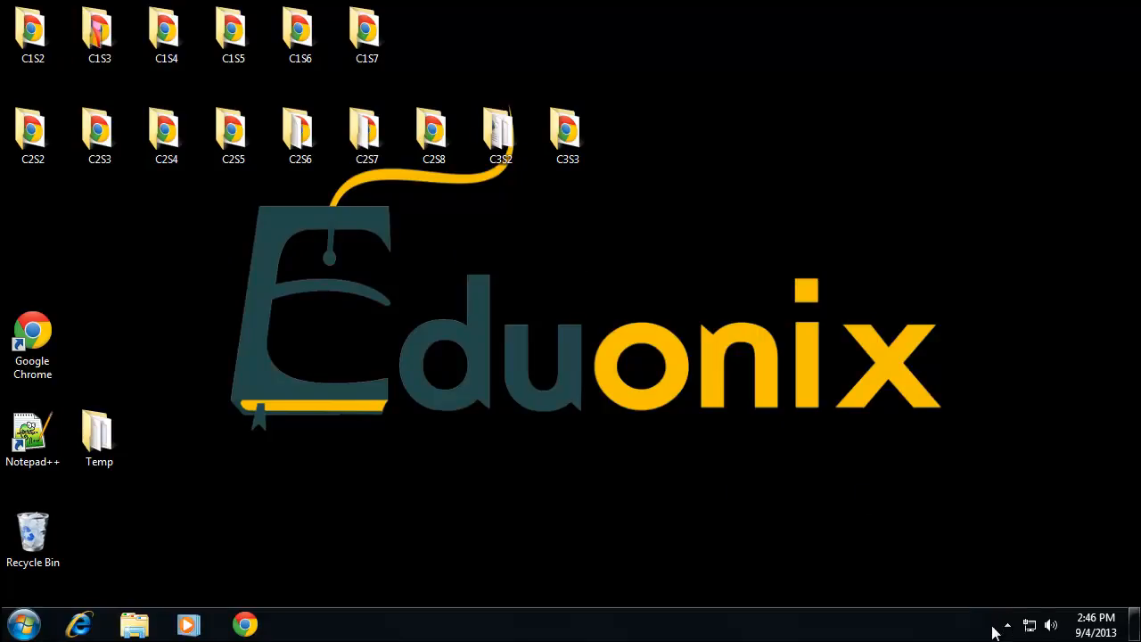
Reopen the XAMPP Control Panel from the hidden tray icons after the restart
click(1005, 624)
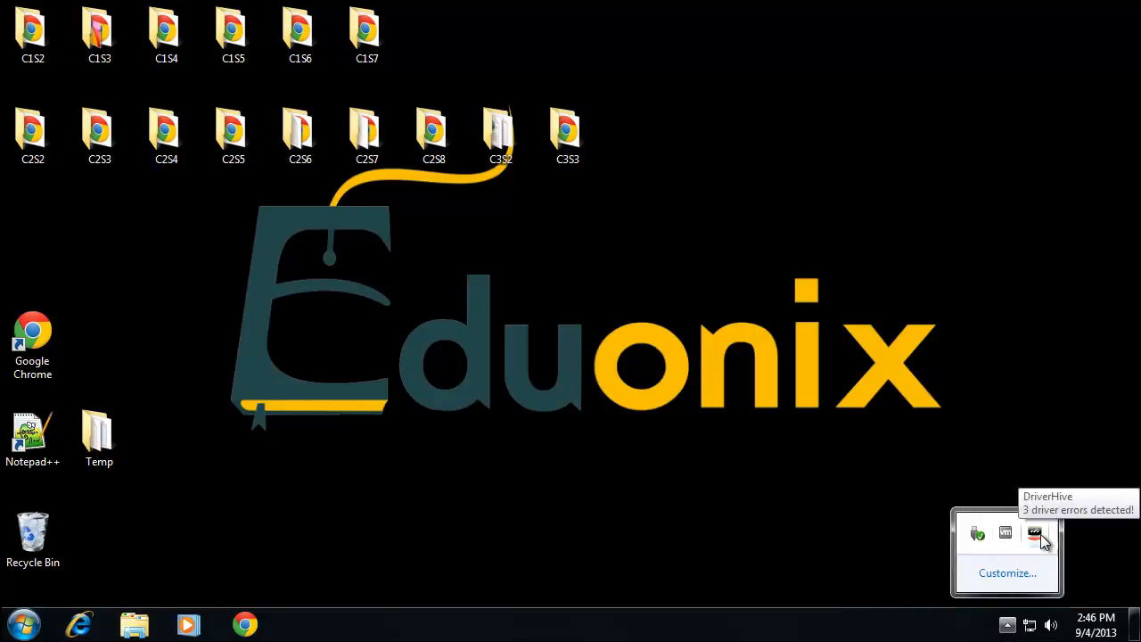
click(22, 624)
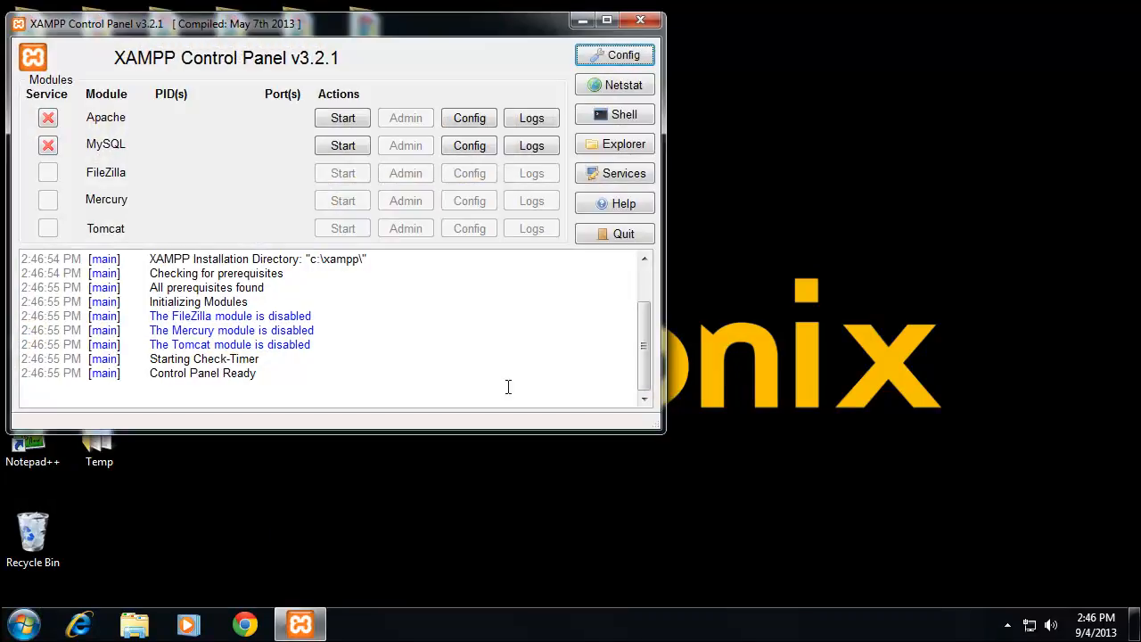
mouse_move(254, 168)
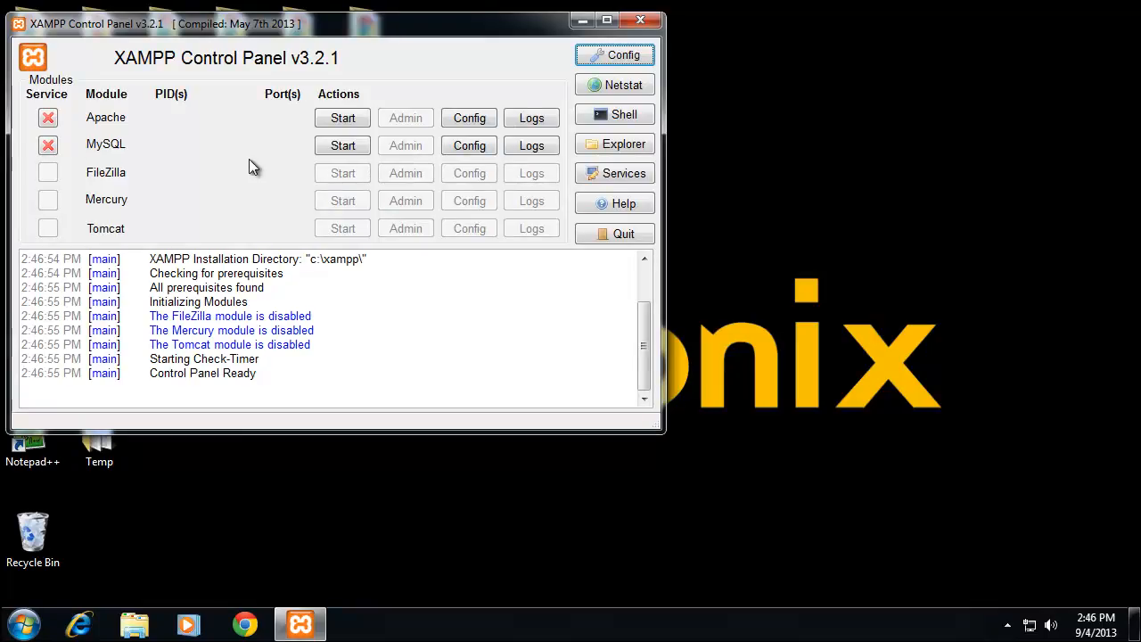
mouse_move(234, 246)
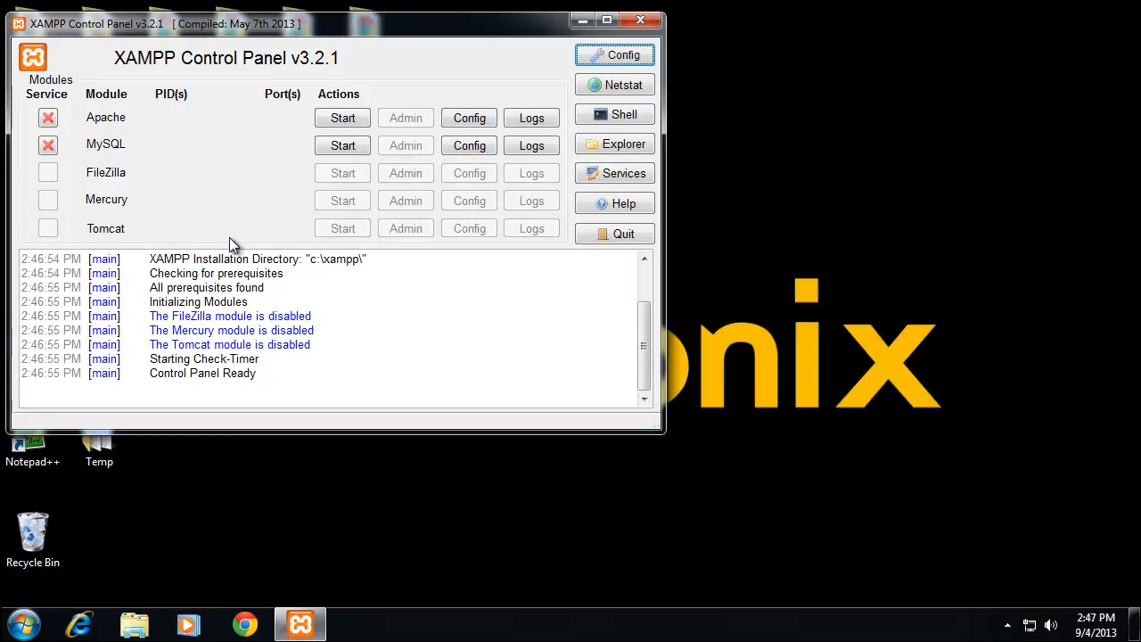
mouse_move(134, 146)
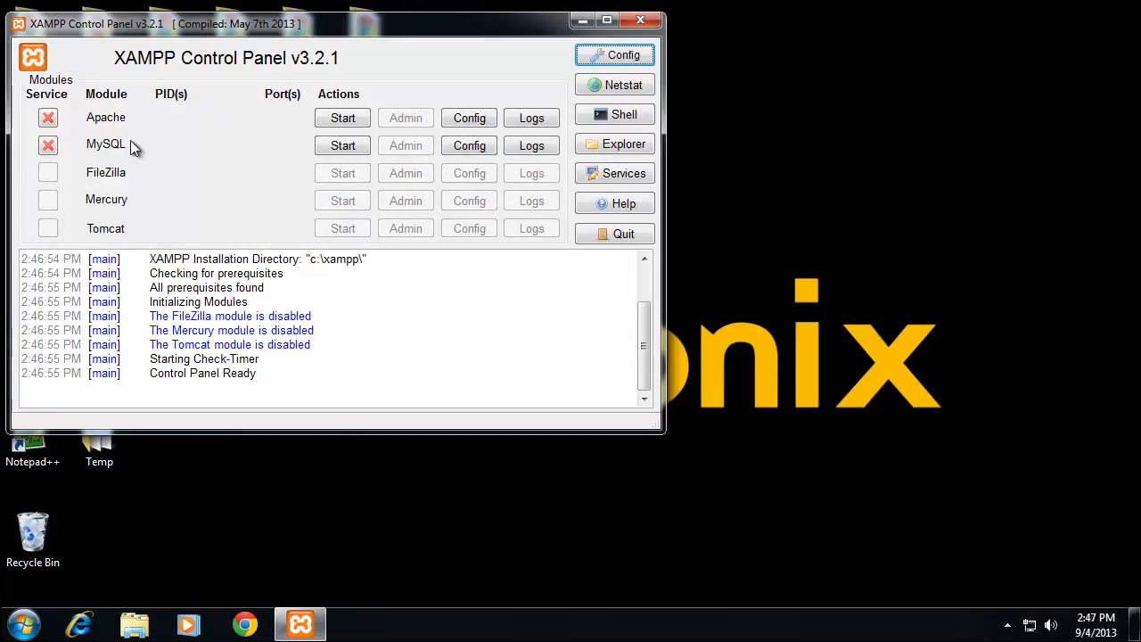
mouse_move(105, 150)
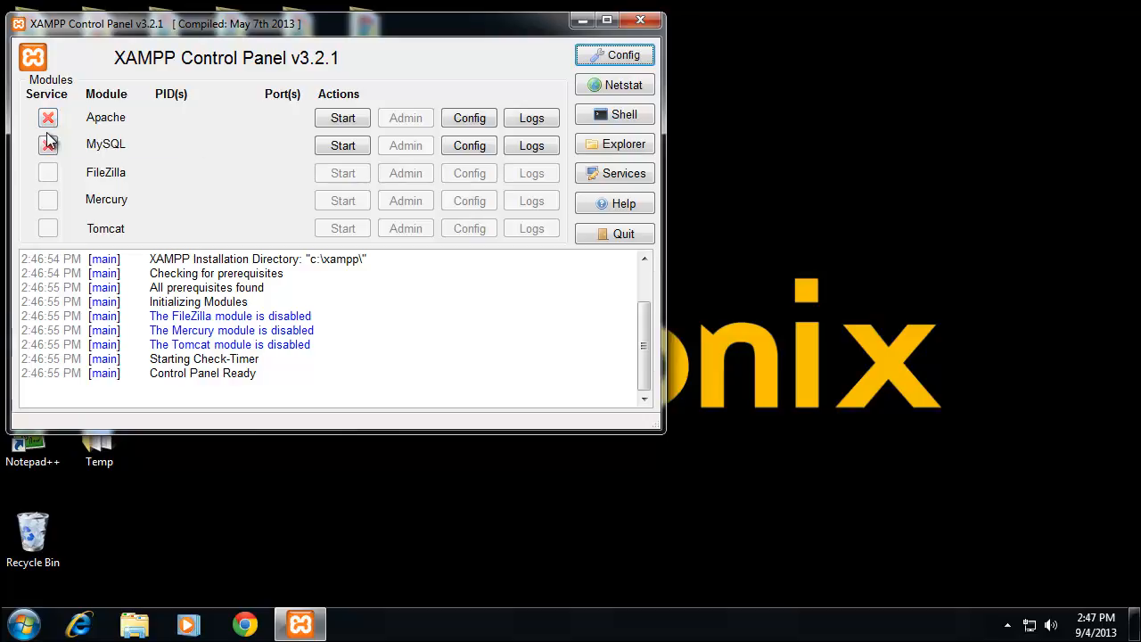
Install Apache and MySQL as Windows services and start Apache on ports 80 and 443
click(48, 118)
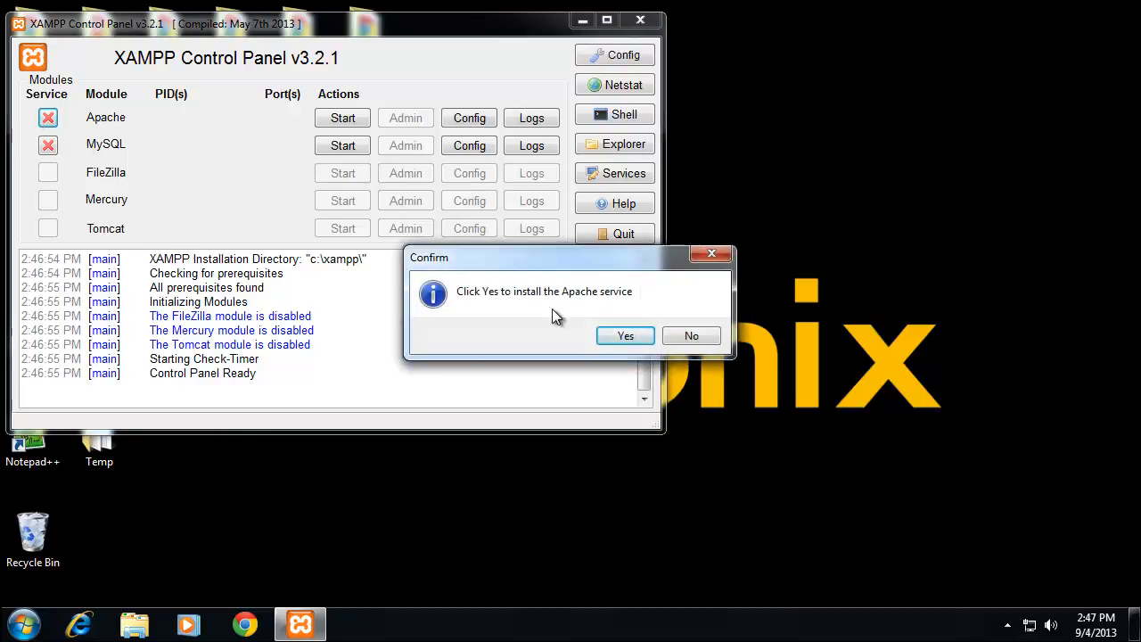
click(625, 336)
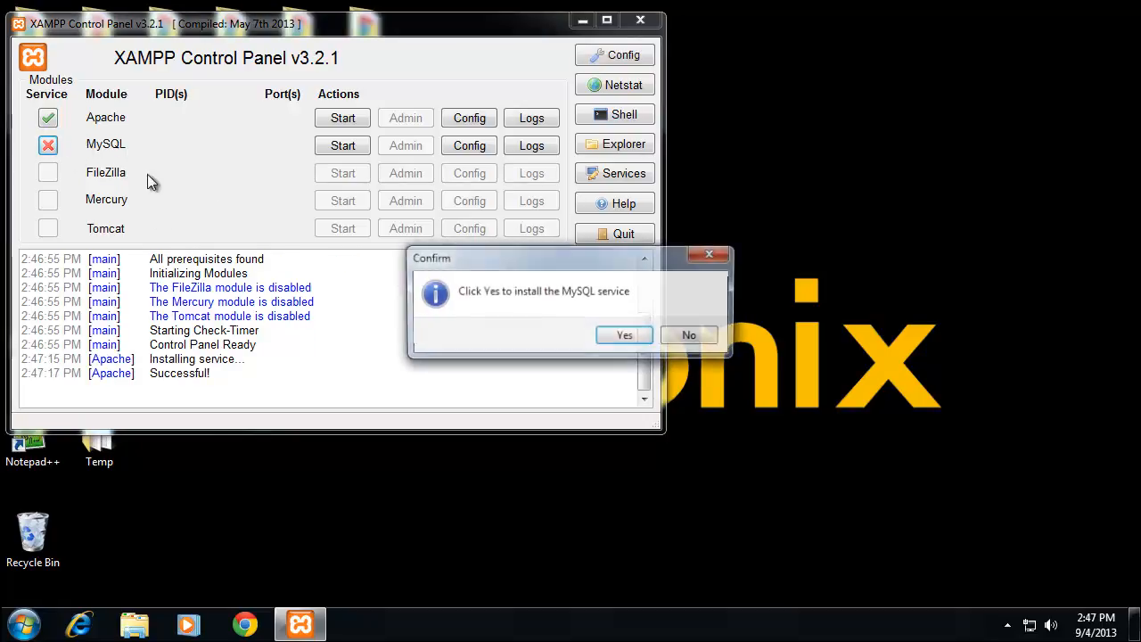
click(624, 336)
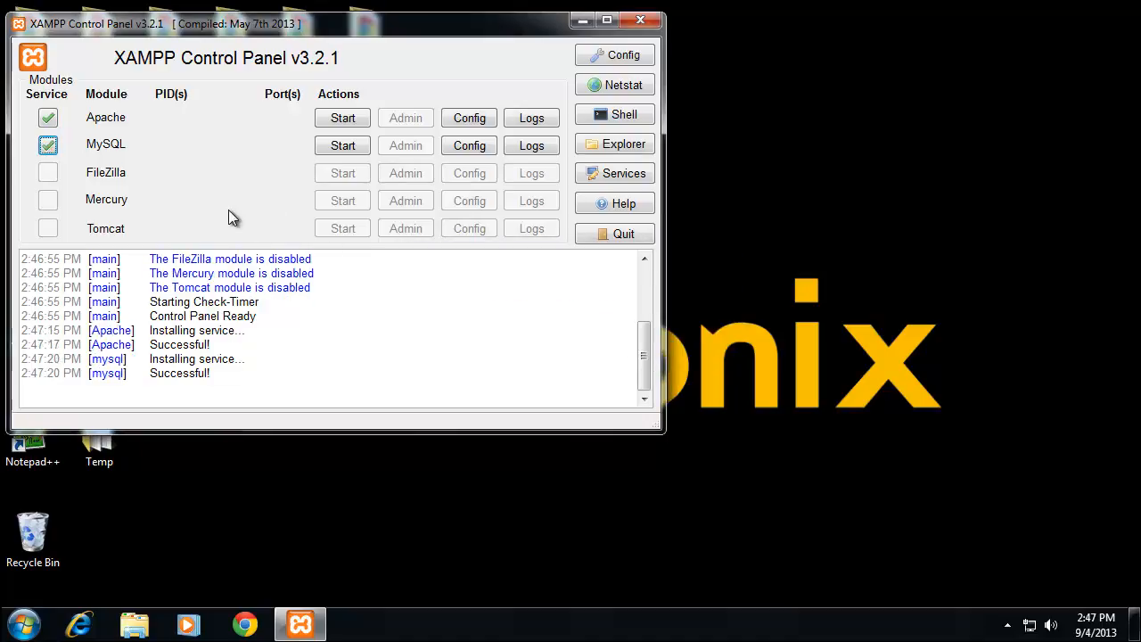
mouse_move(343, 118)
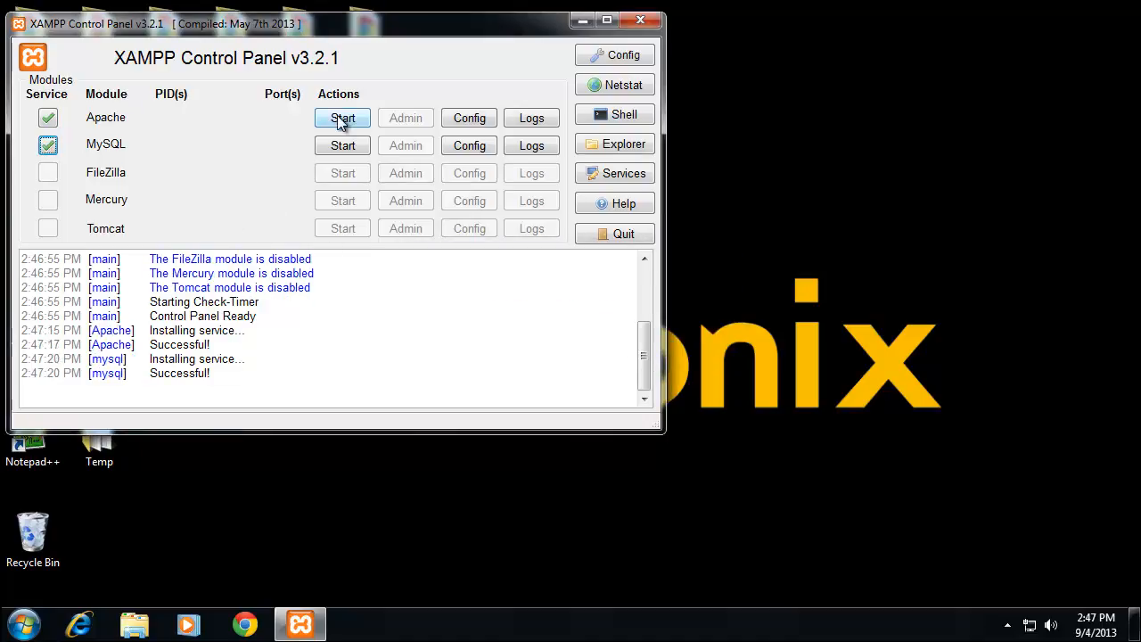
click(343, 118)
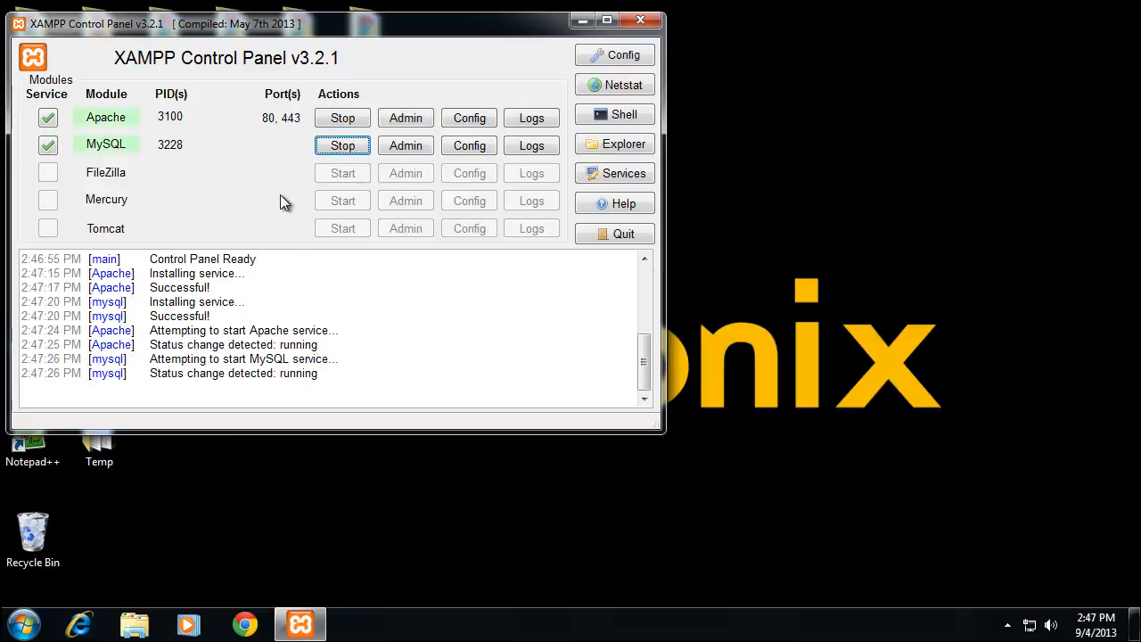
mouse_move(774, 470)
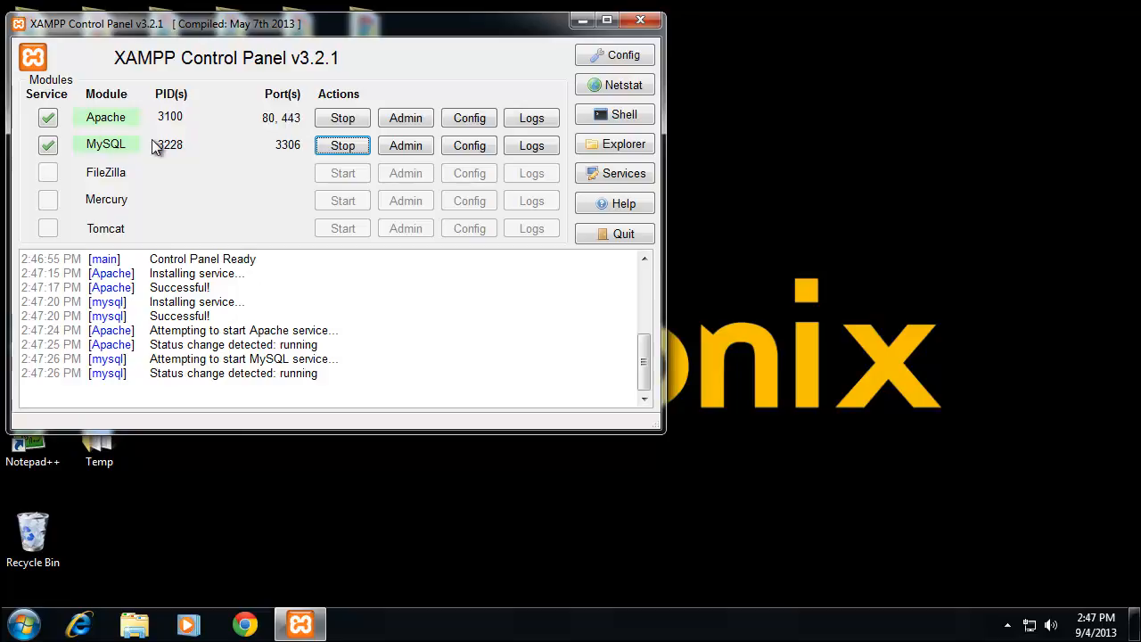
mouse_move(367, 79)
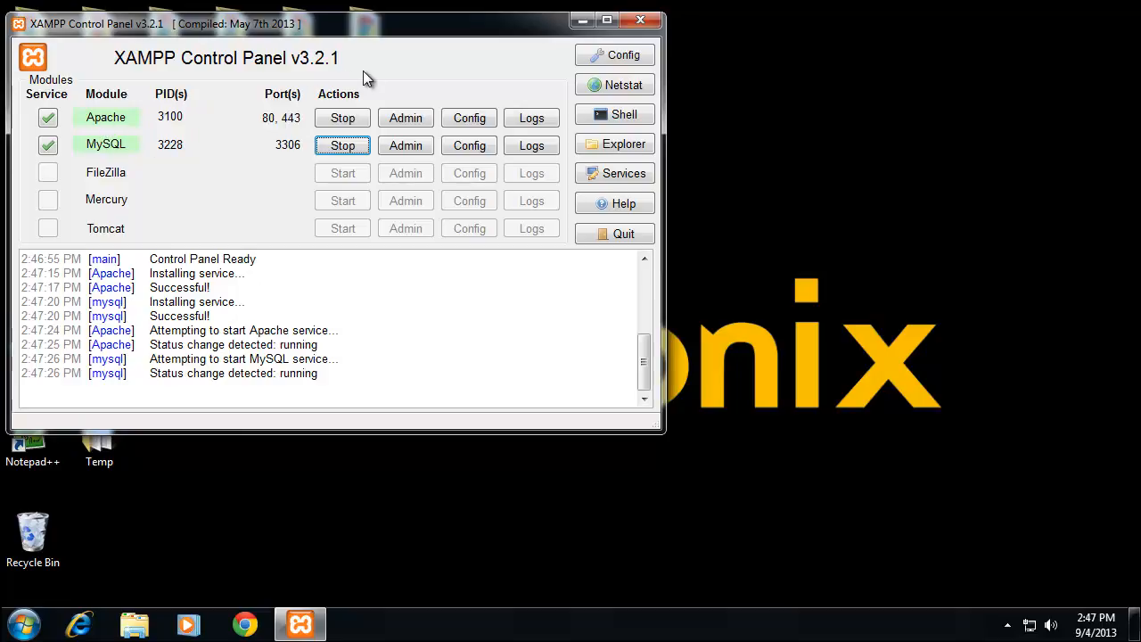
mouse_move(105, 125)
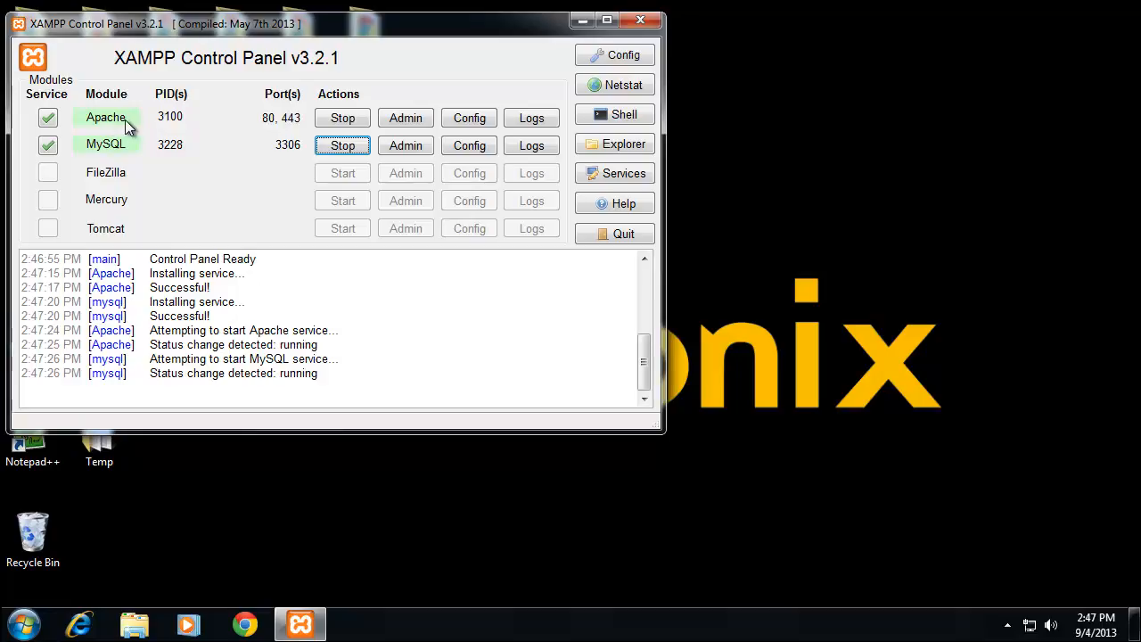
mouse_move(116, 156)
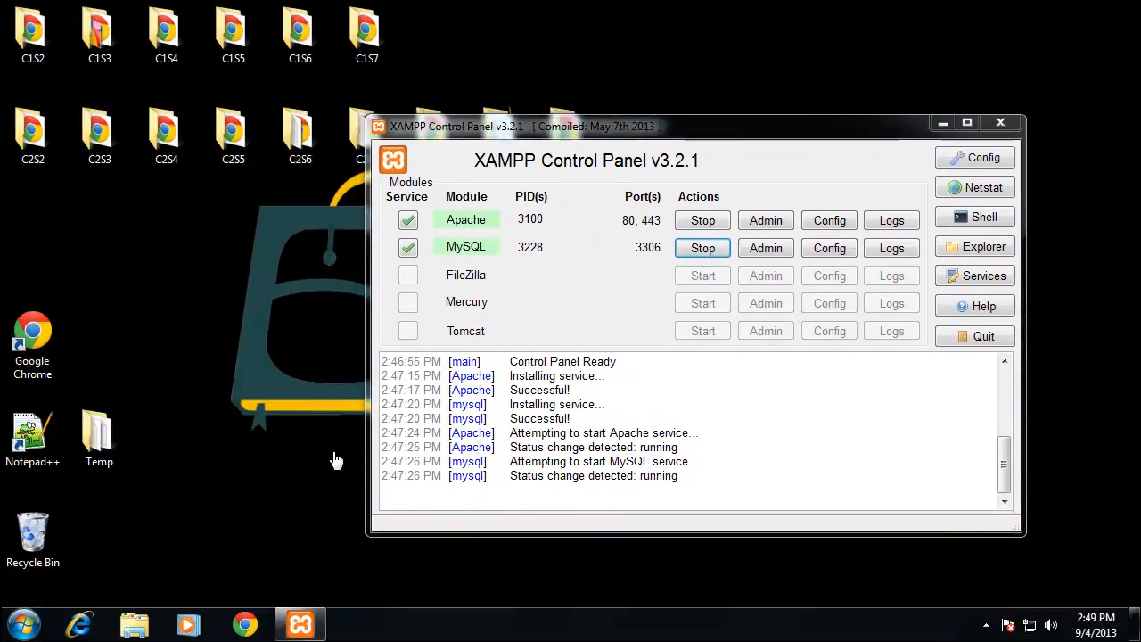
Browse C:\xampp from Computer, peek into its php subfolder and return to the xampp folder
click(21, 624)
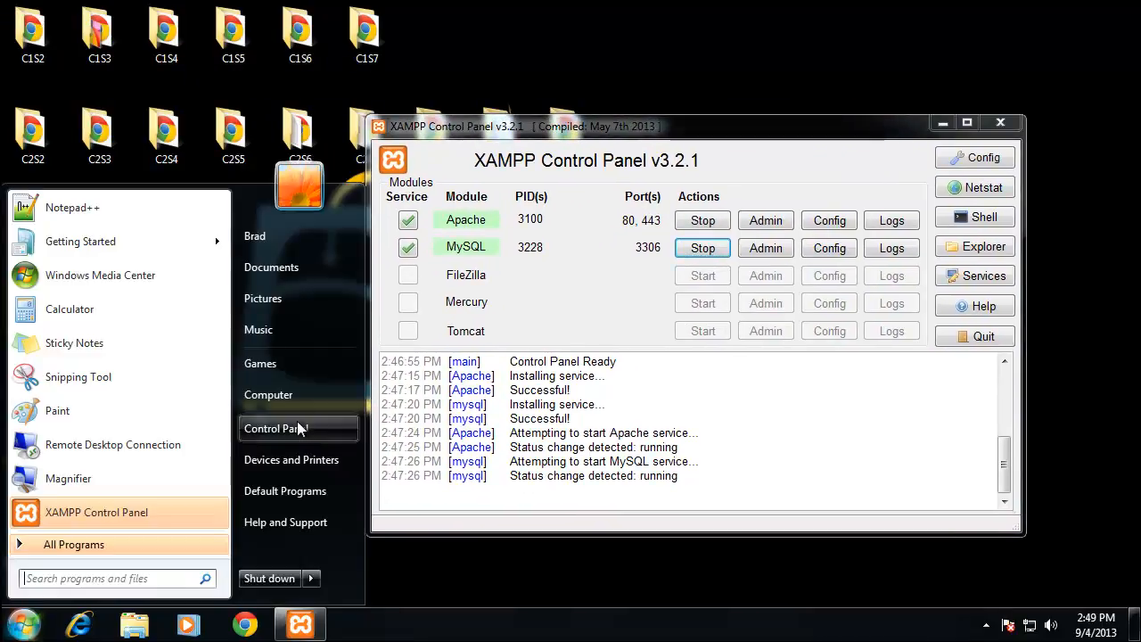
click(267, 394)
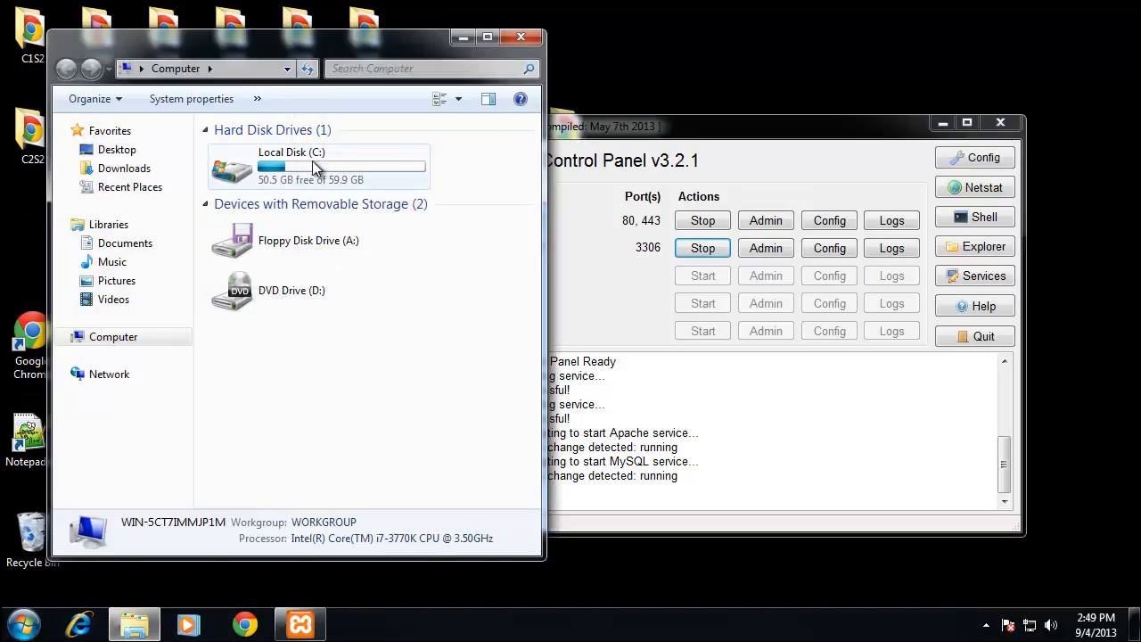
double_click(293, 167)
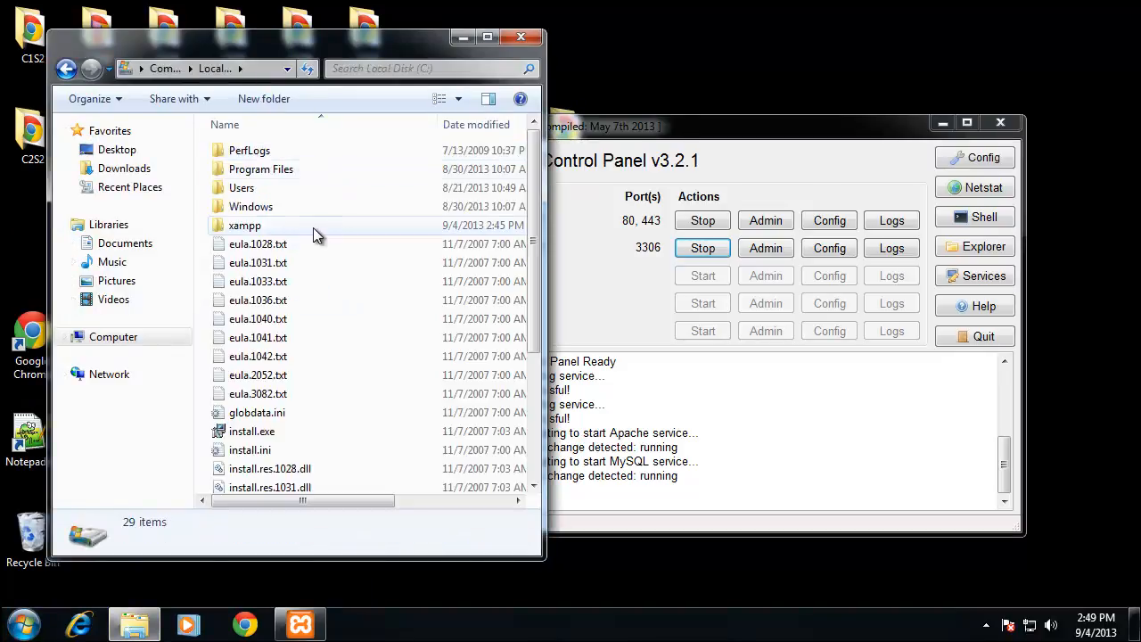
mouse_move(258, 207)
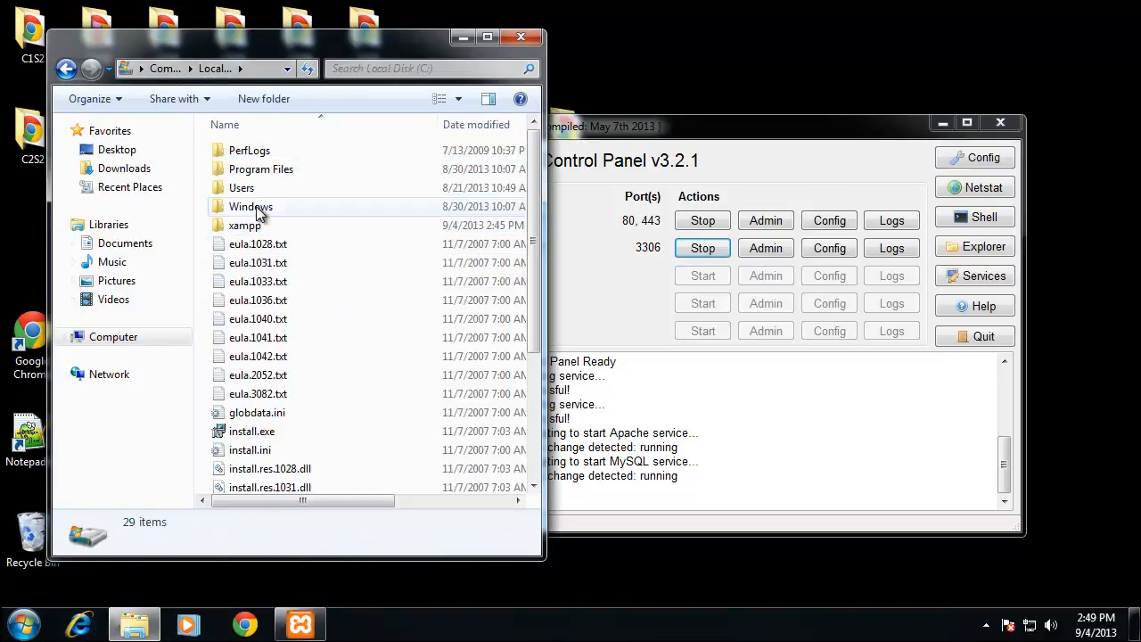
double_click(244, 224)
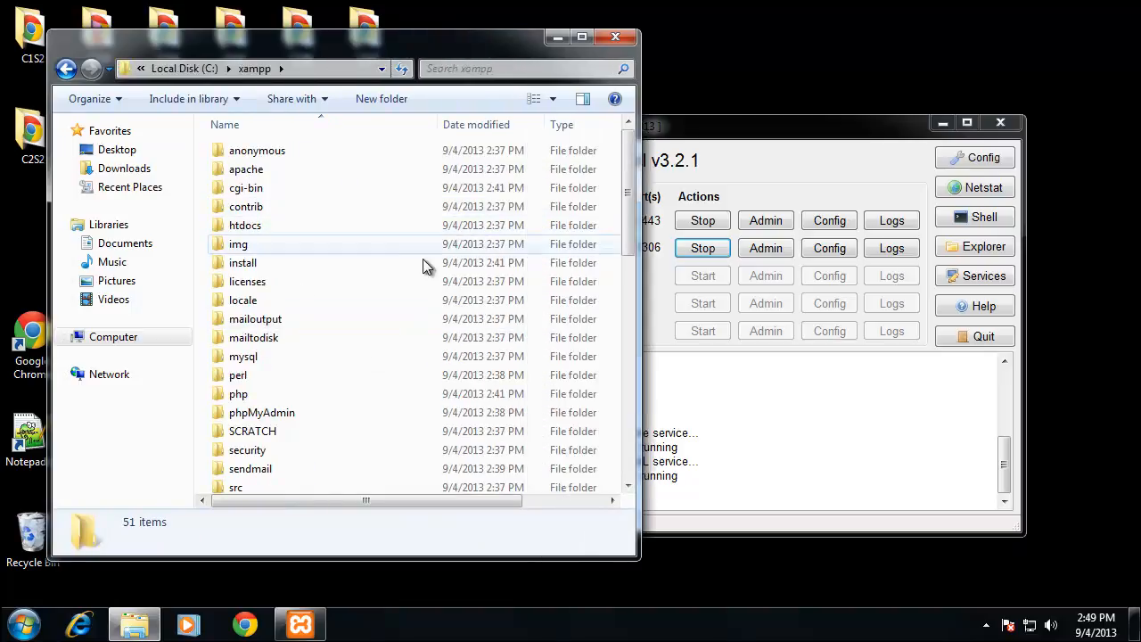
scroll(down, 3)
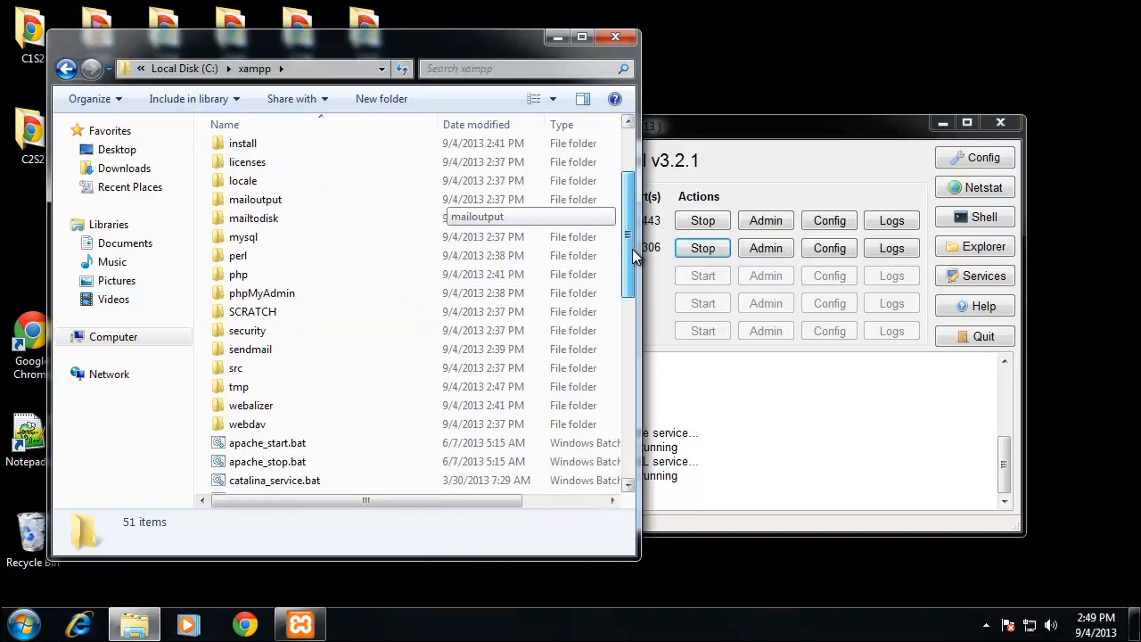
scroll(up, 3)
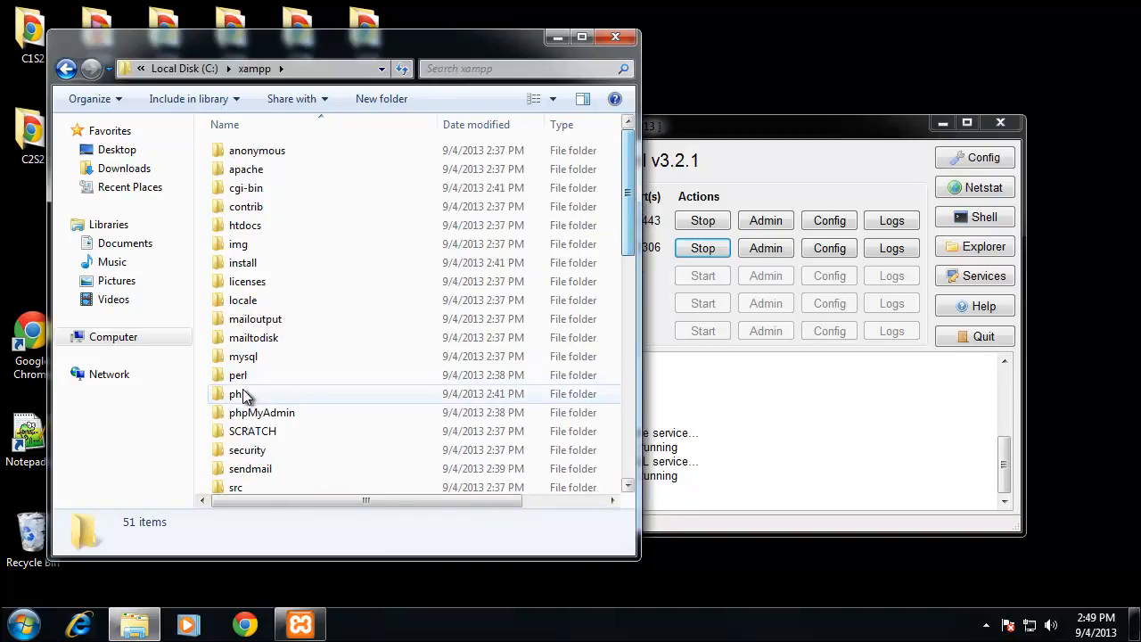
double_click(237, 394)
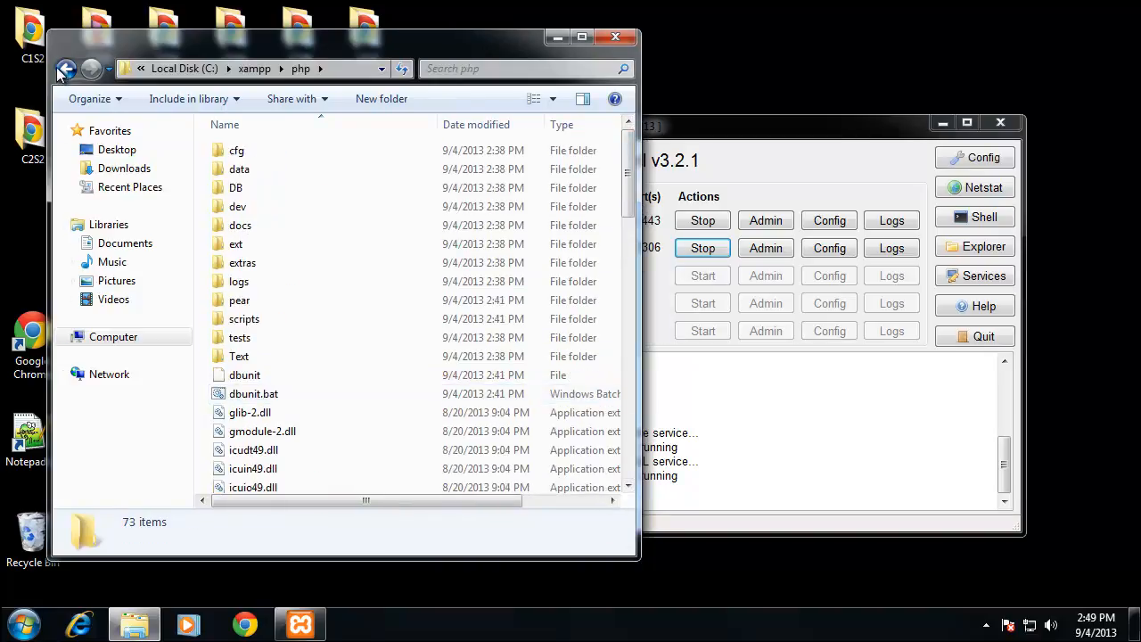
click(68, 67)
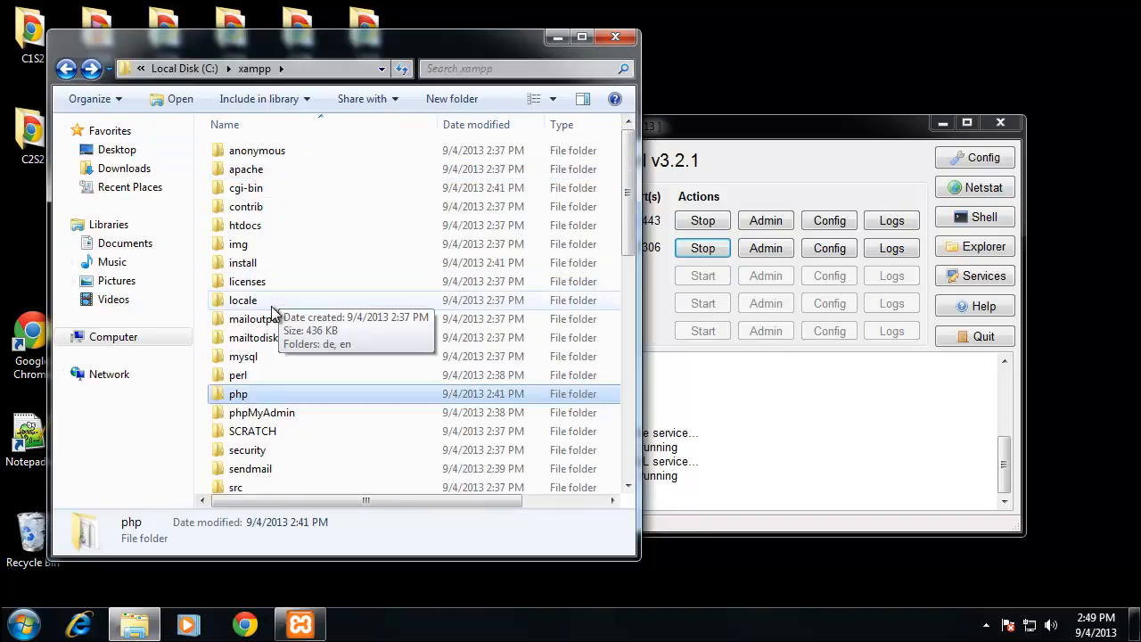
mouse_move(271, 481)
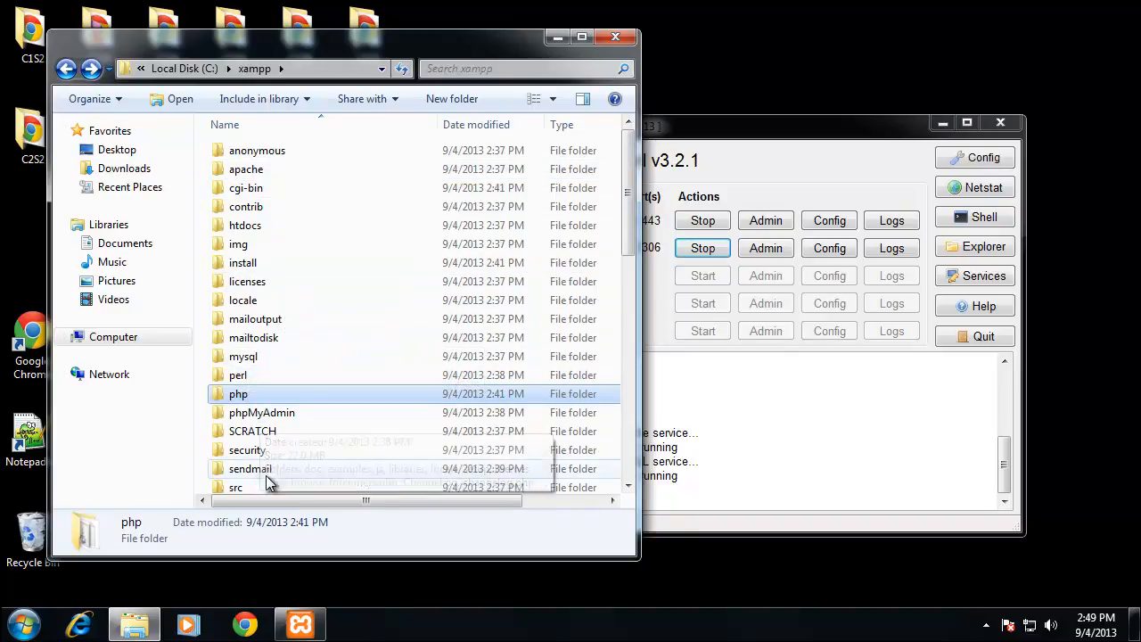
mouse_move(277, 357)
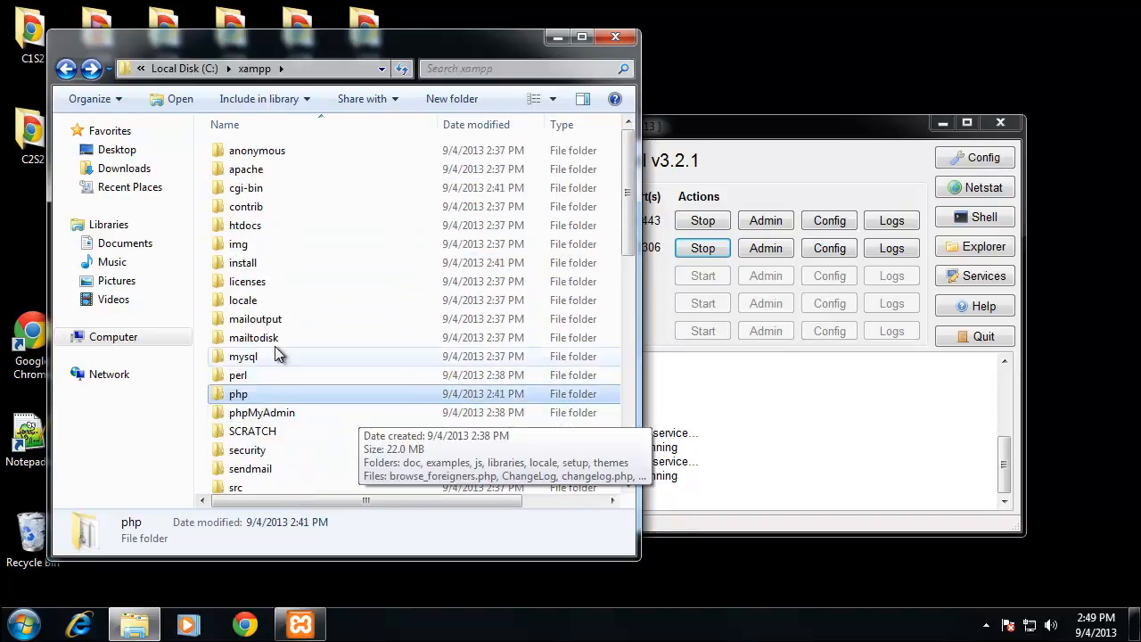
mouse_move(258, 174)
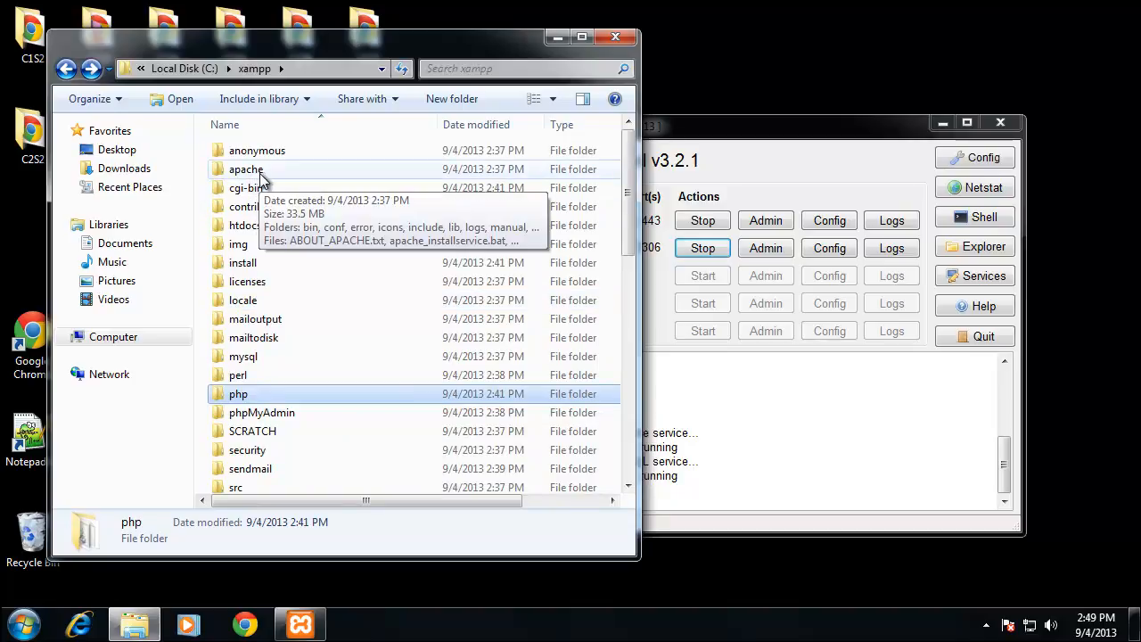
mouse_move(276, 165)
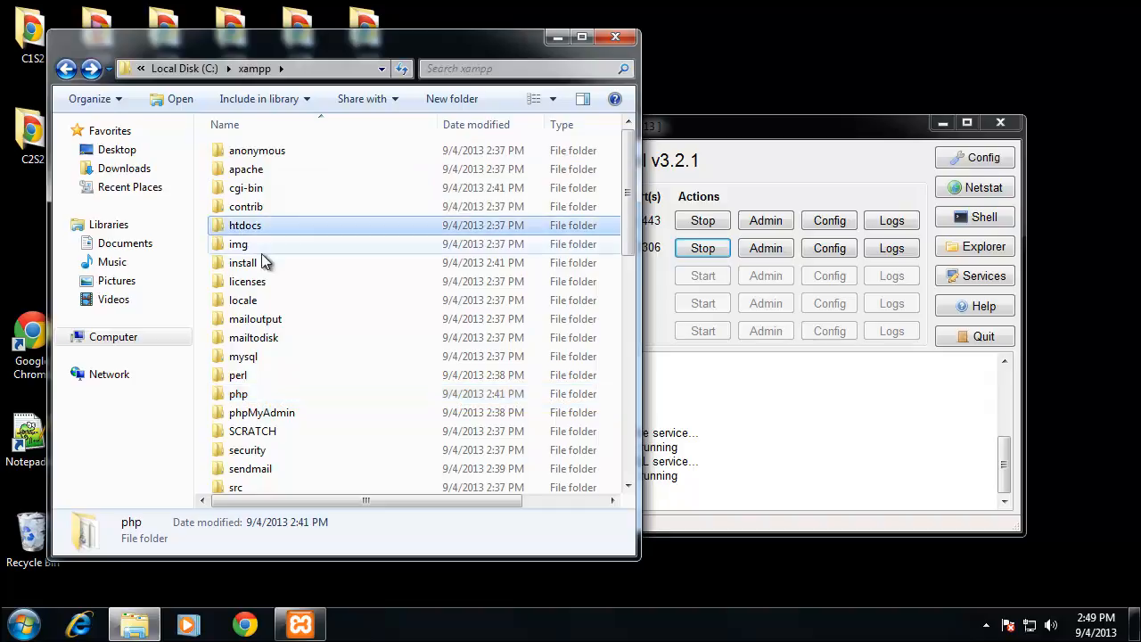
mouse_move(307, 228)
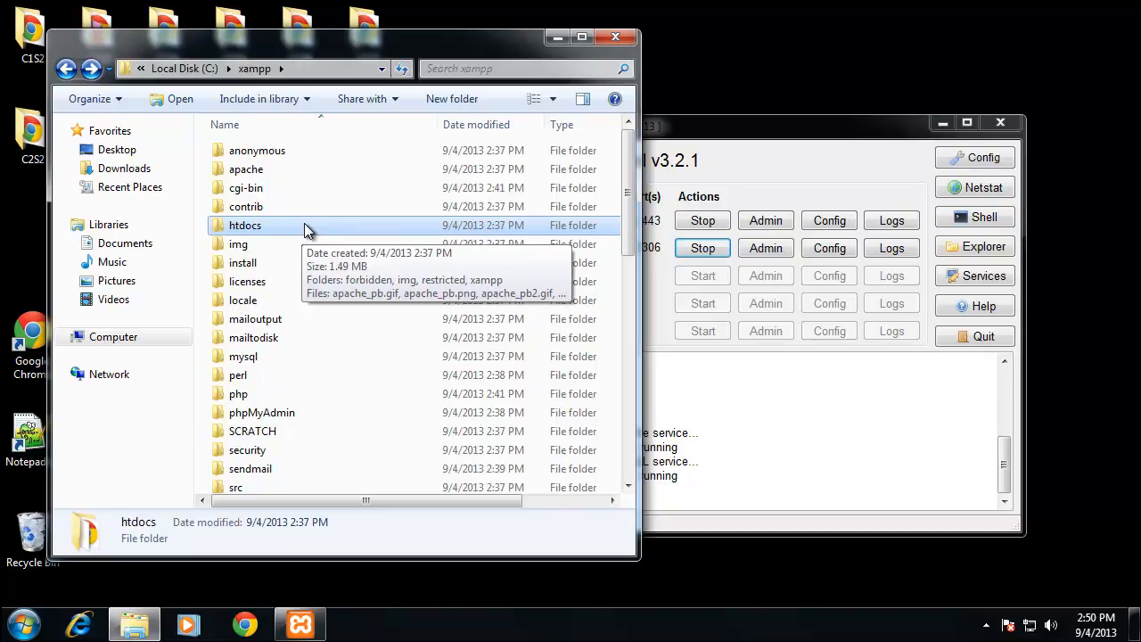
Enter the htdocs web root folder inside C:\xampp
double_click(246, 225)
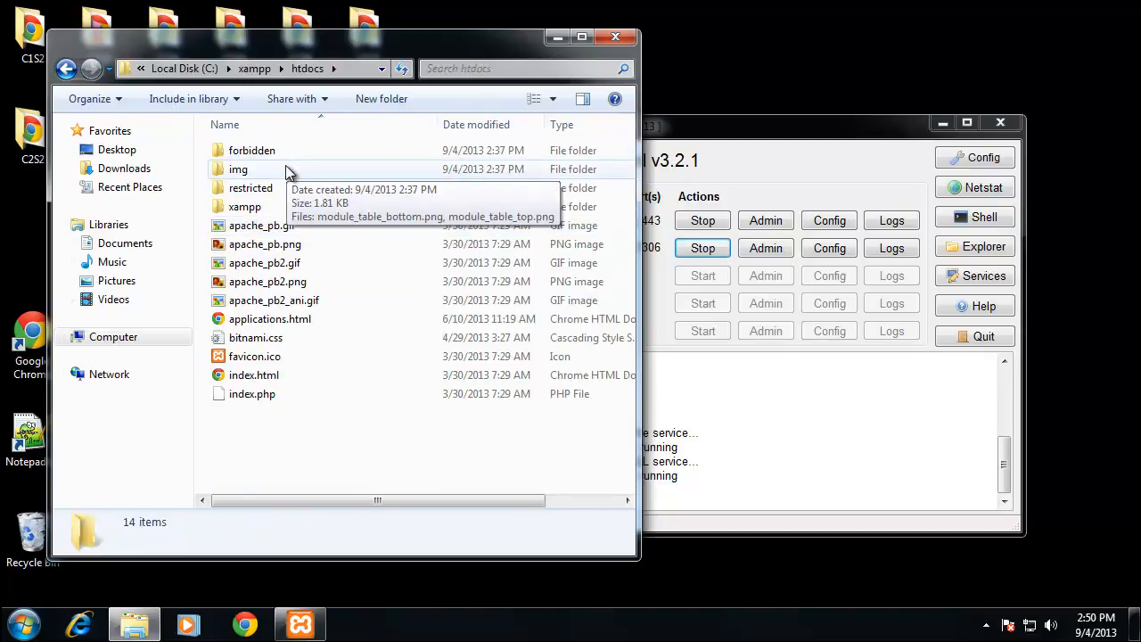
mouse_move(339, 282)
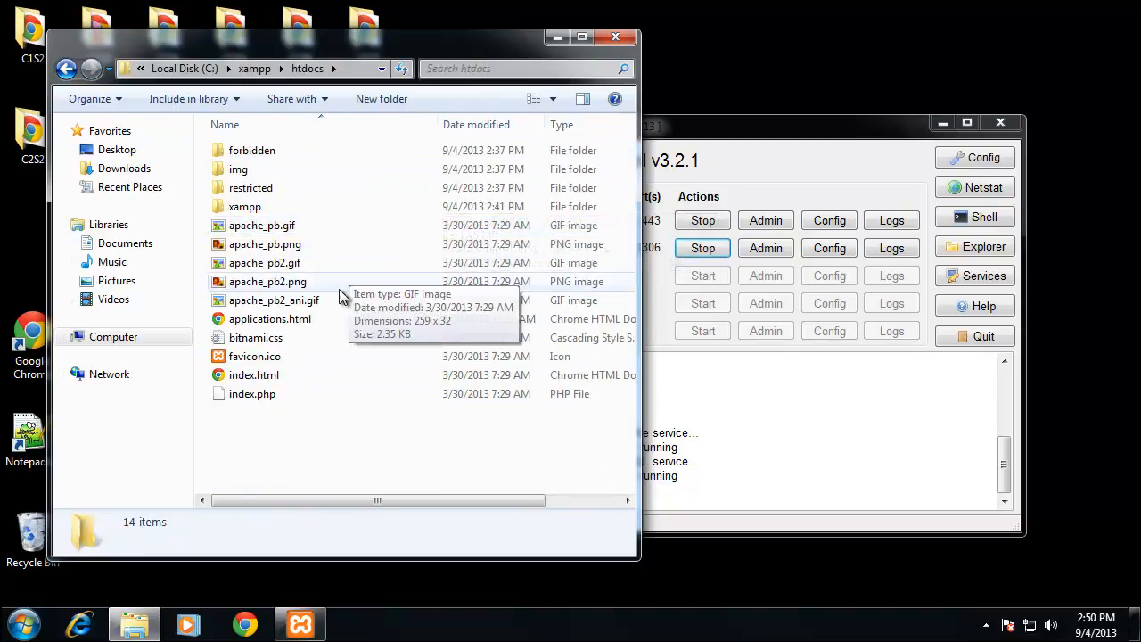
mouse_move(281, 245)
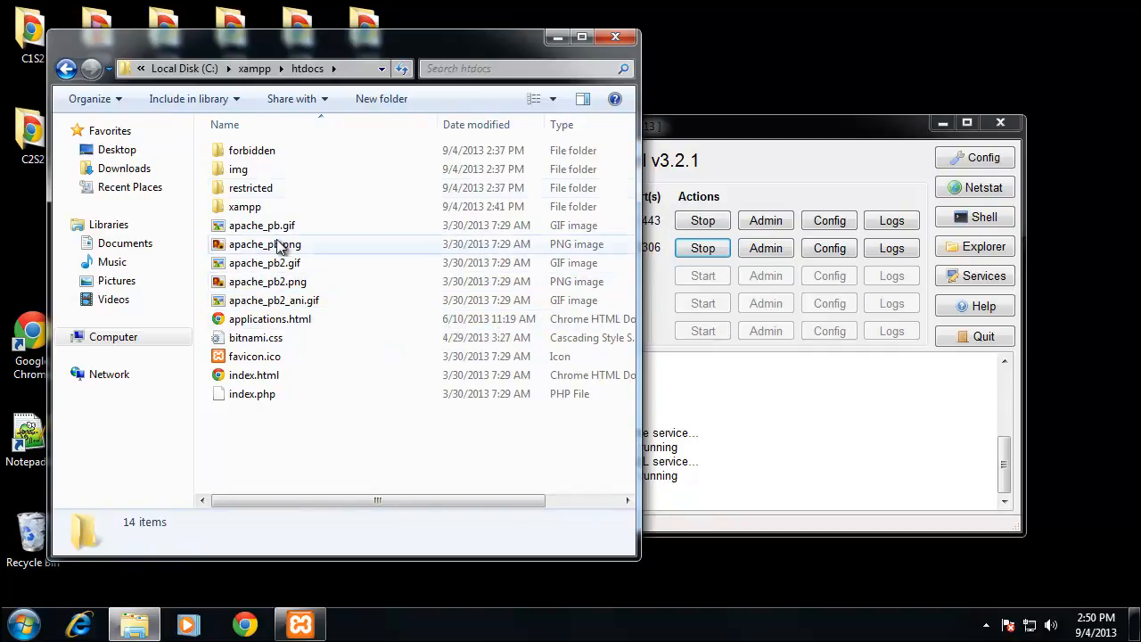
mouse_move(278, 384)
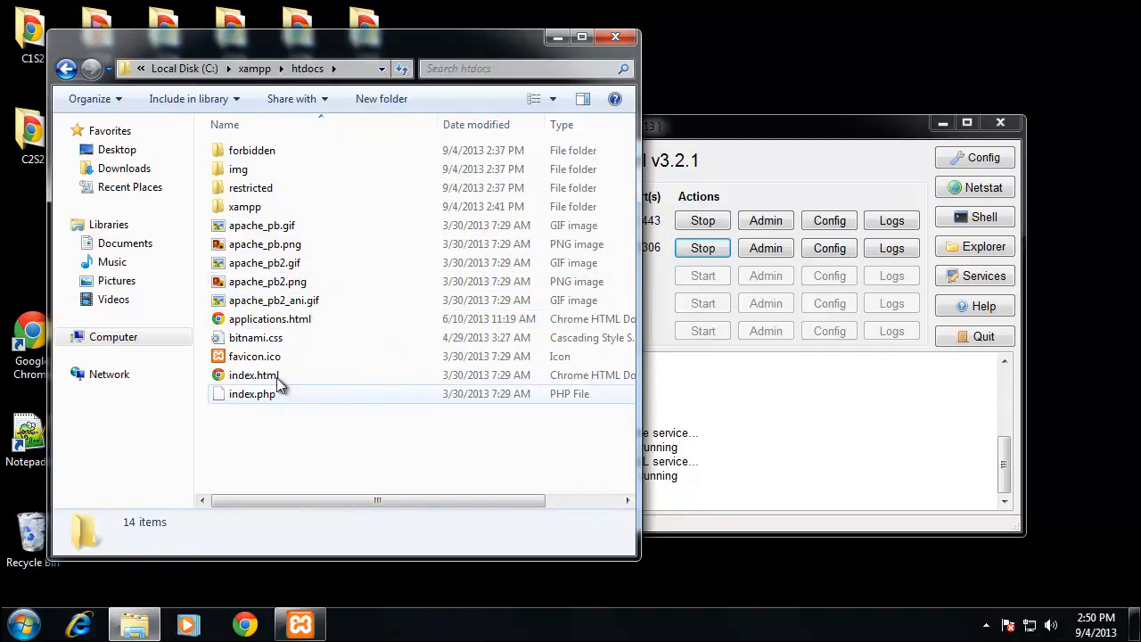
mouse_move(255, 357)
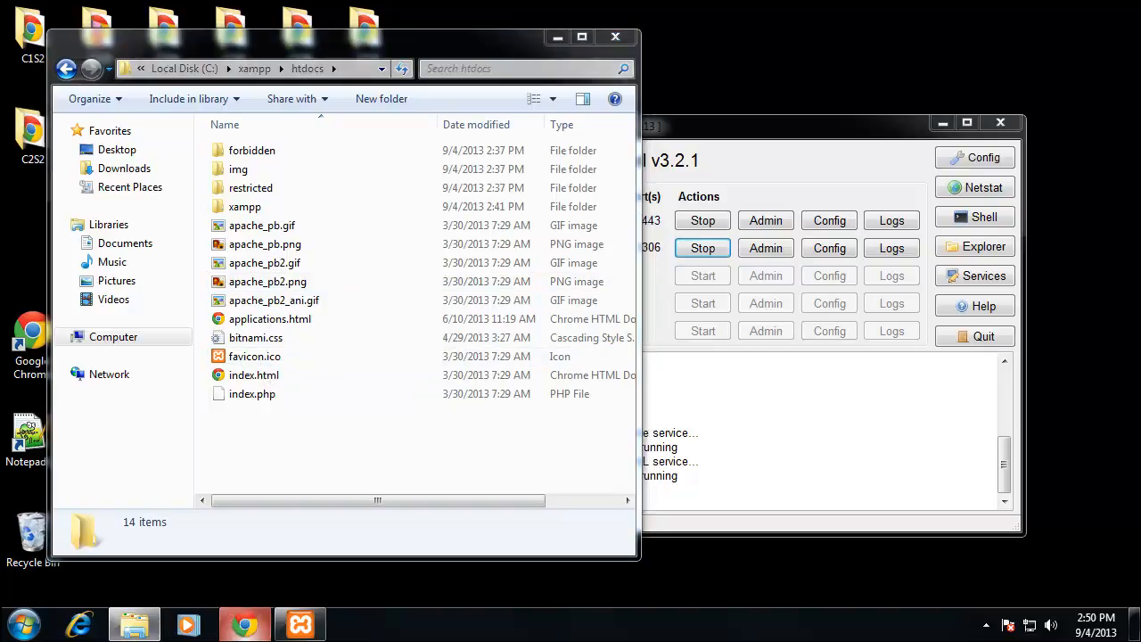
Load localhost in Chrome to reach the XAMPP splash page, then look into the xampp folder inside htdocs
click(242, 623)
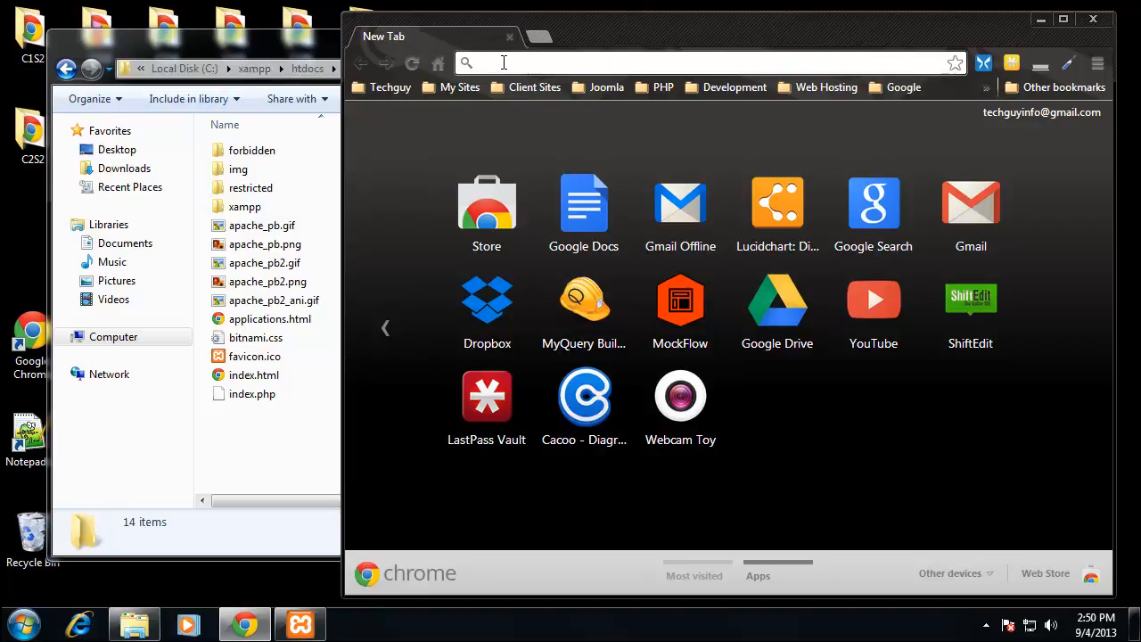
text(127 hours)
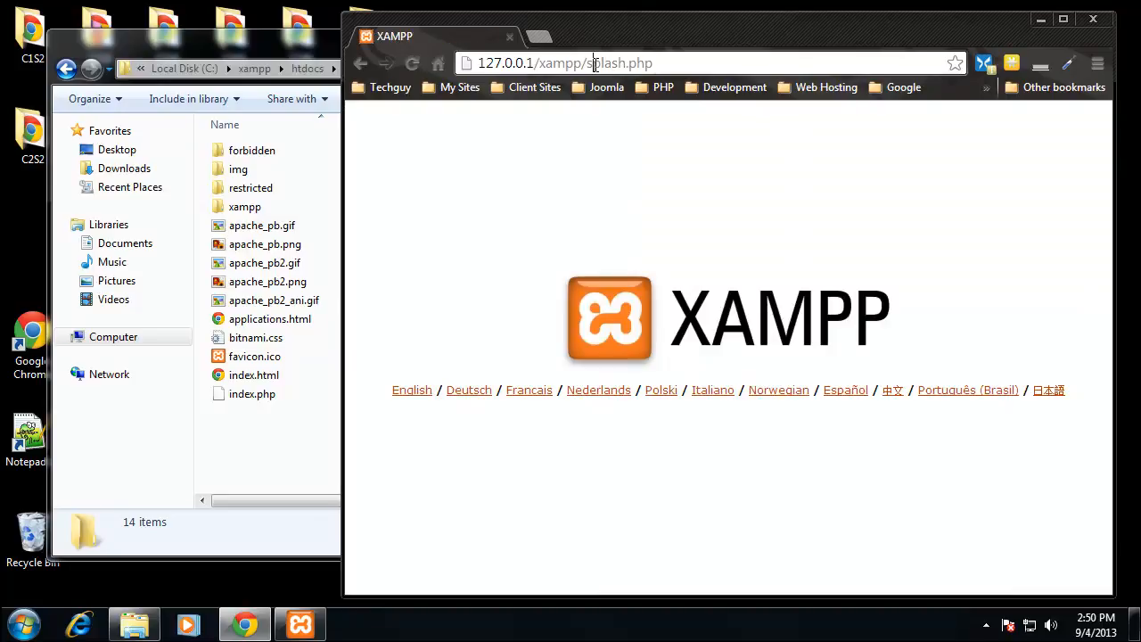
text(localhost)
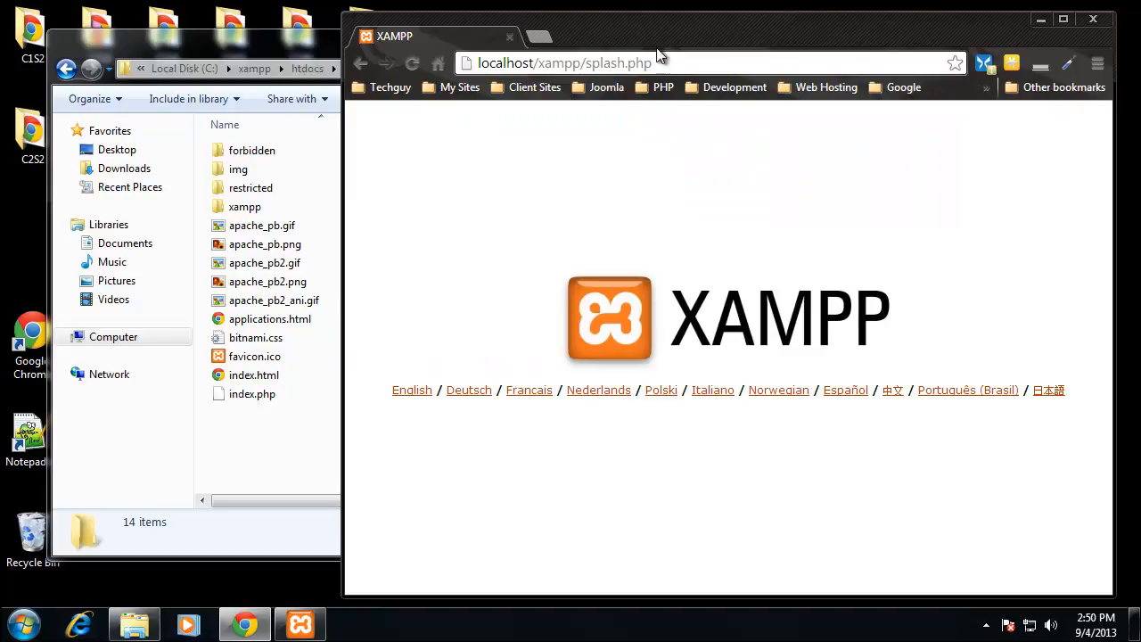
mouse_move(625, 121)
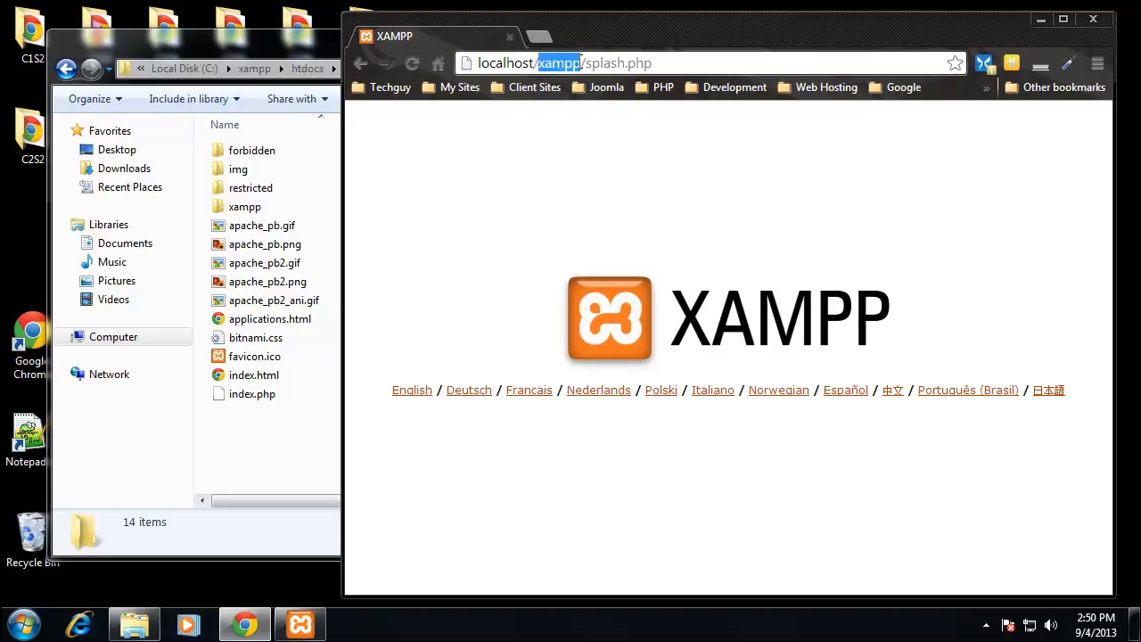
click(244, 207)
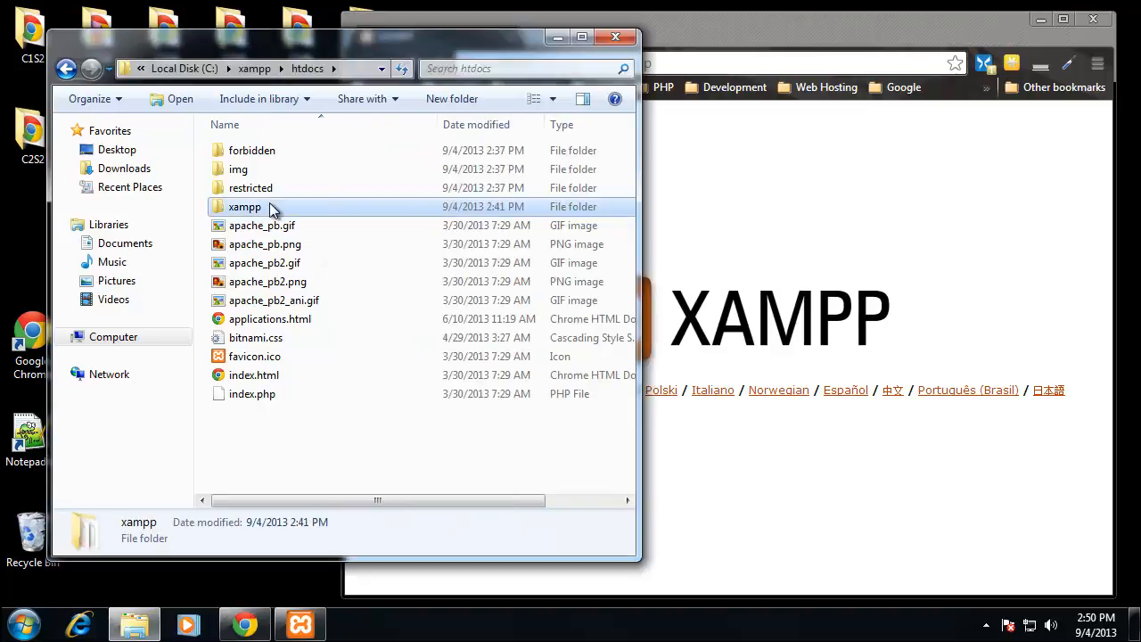
double_click(245, 207)
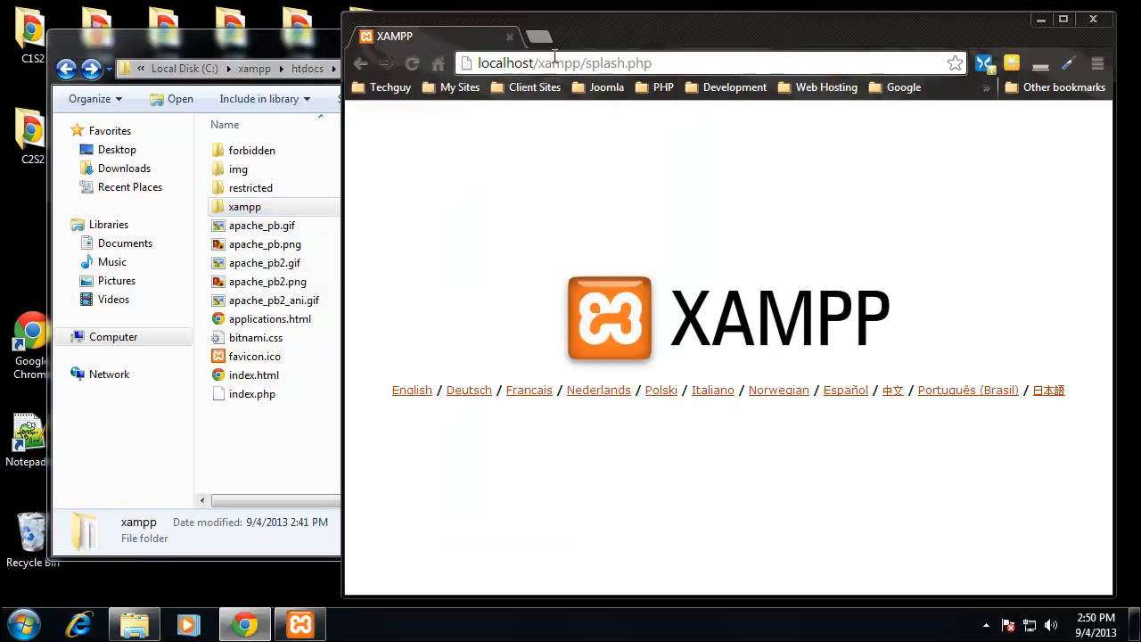
mouse_move(547, 221)
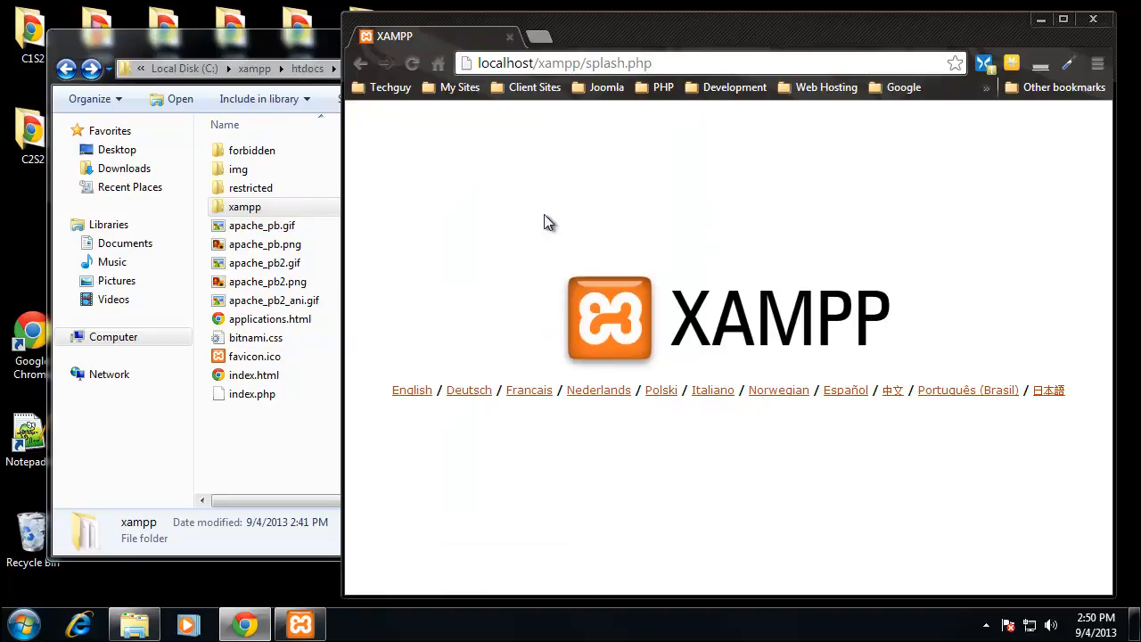
mouse_move(387, 303)
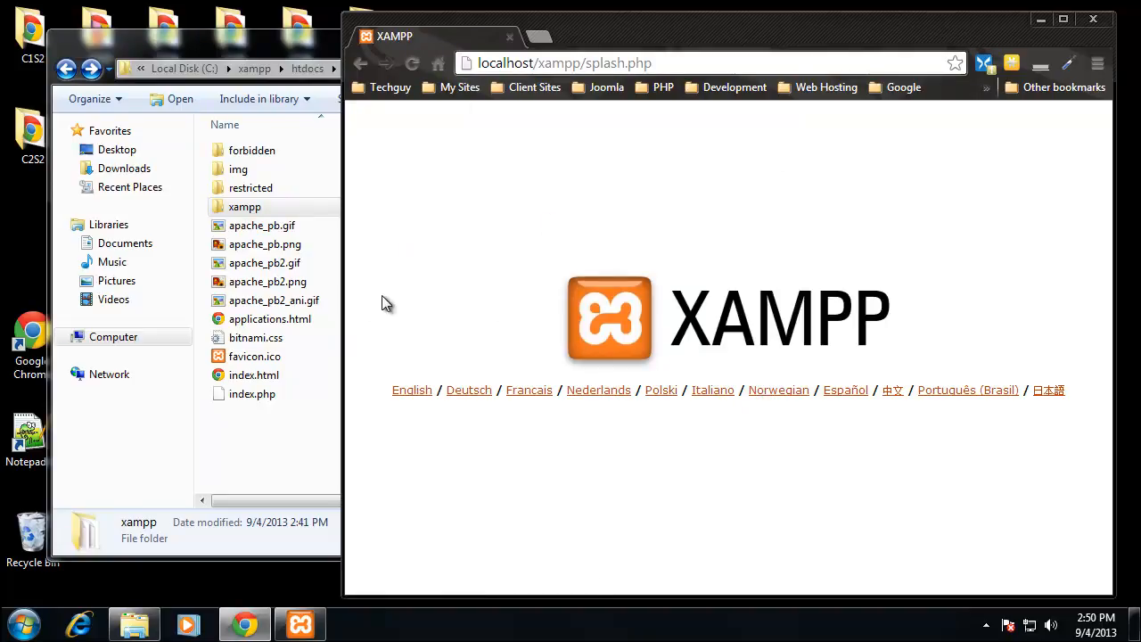
mouse_move(574, 465)
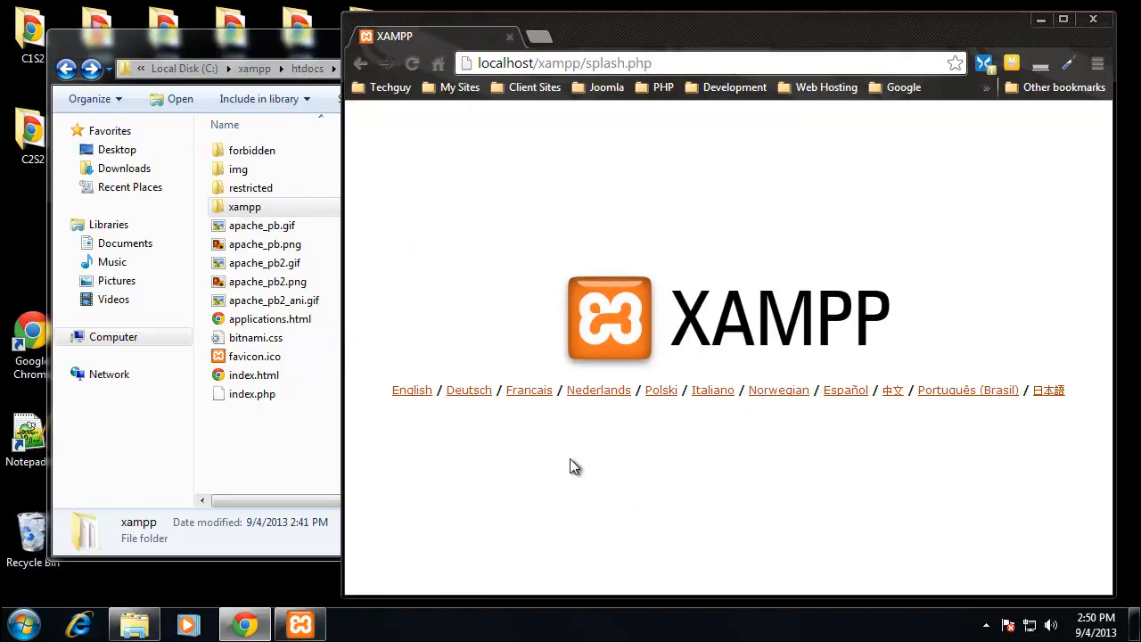
click(412, 389)
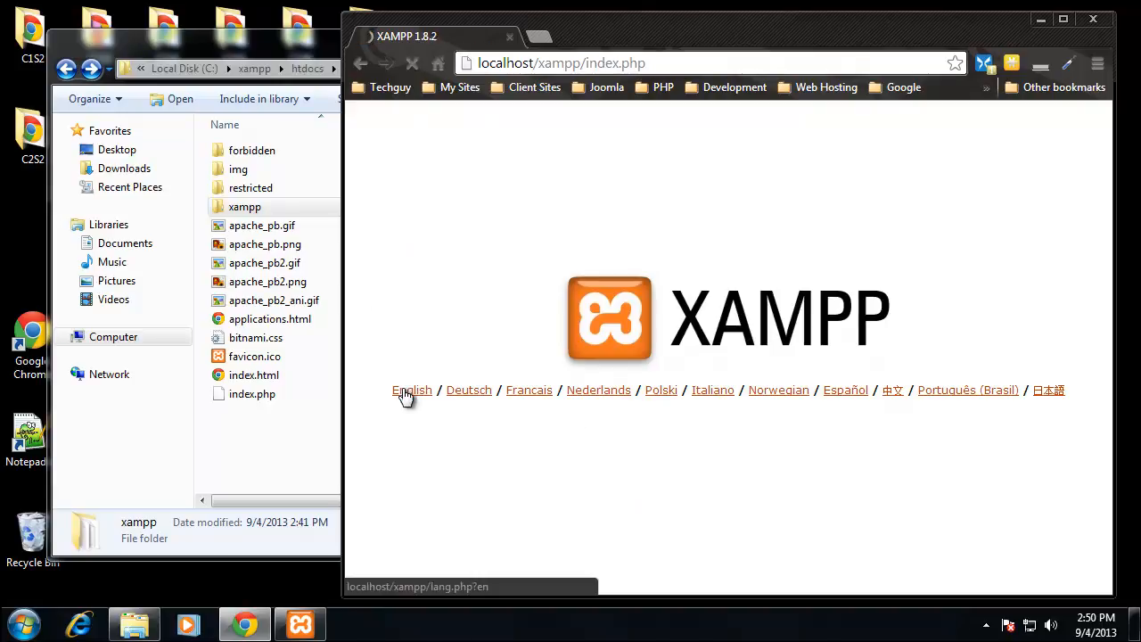
click(410, 389)
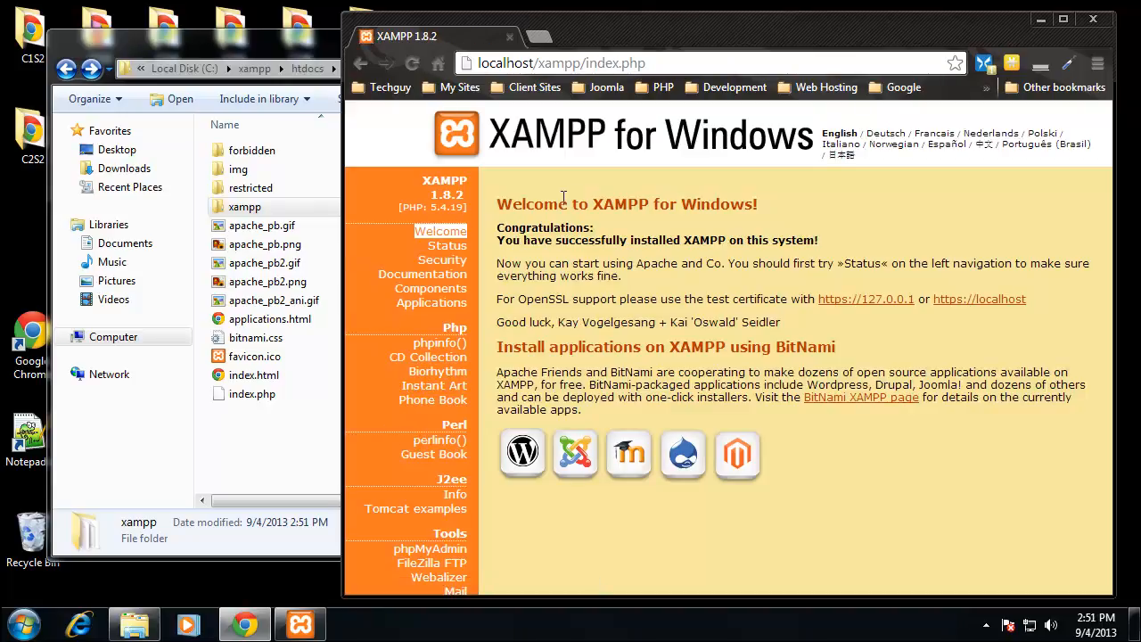
mouse_move(500, 442)
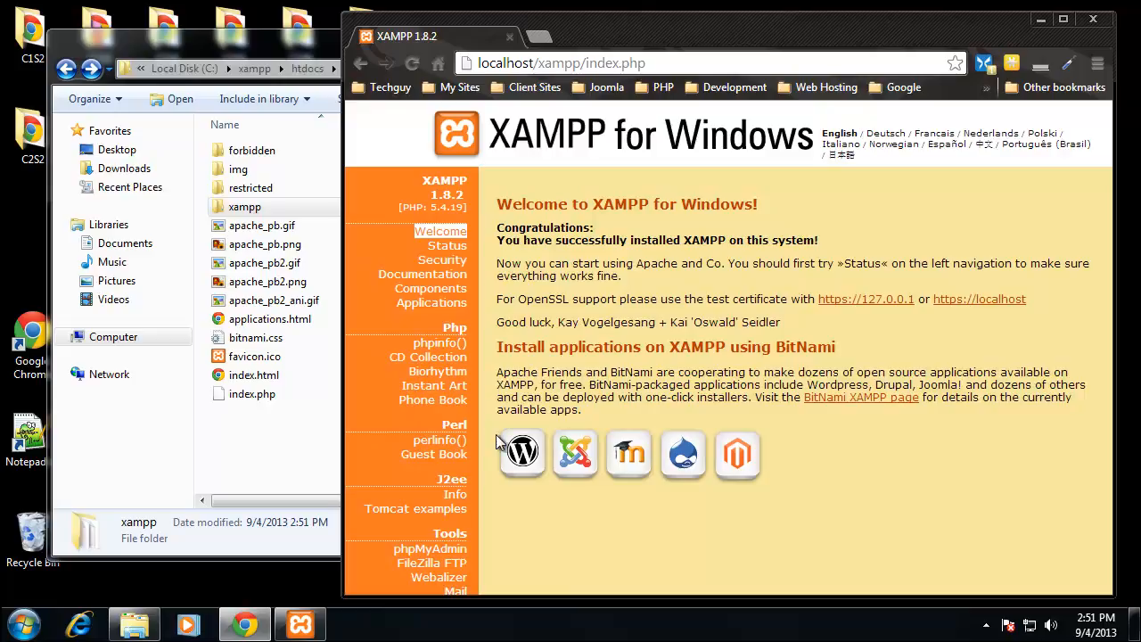
mouse_move(545, 528)
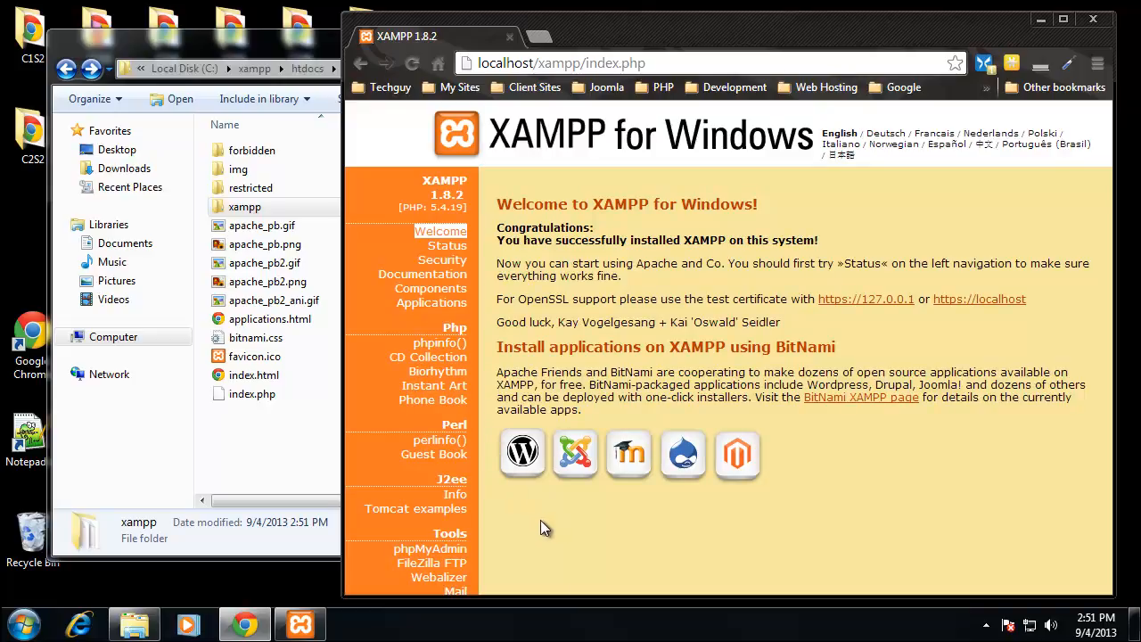
mouse_move(407, 549)
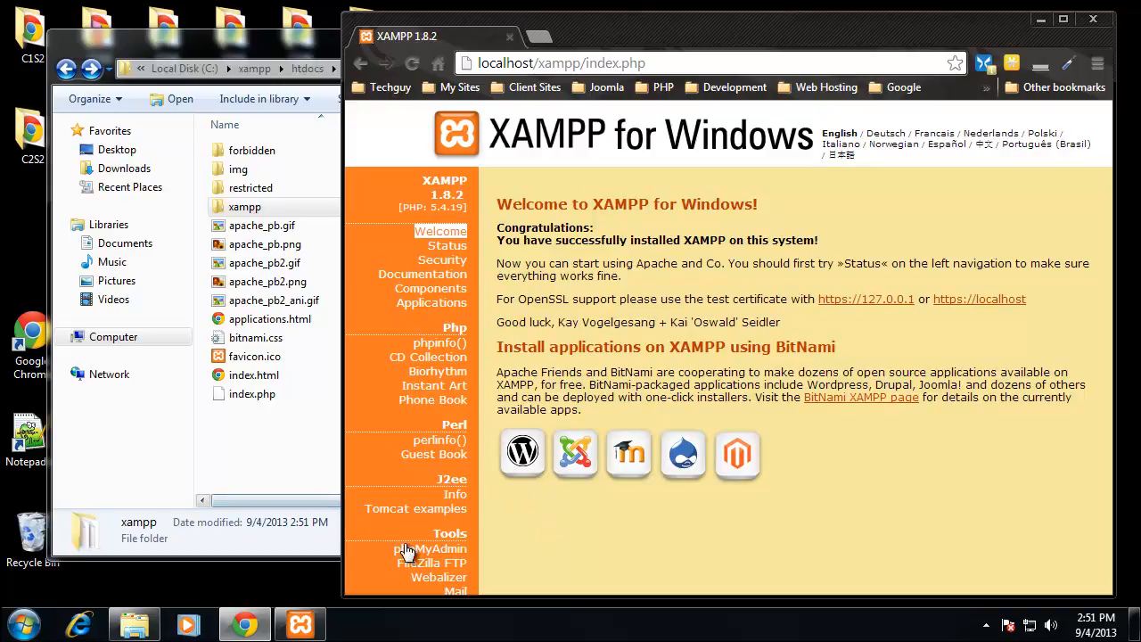
mouse_move(489, 585)
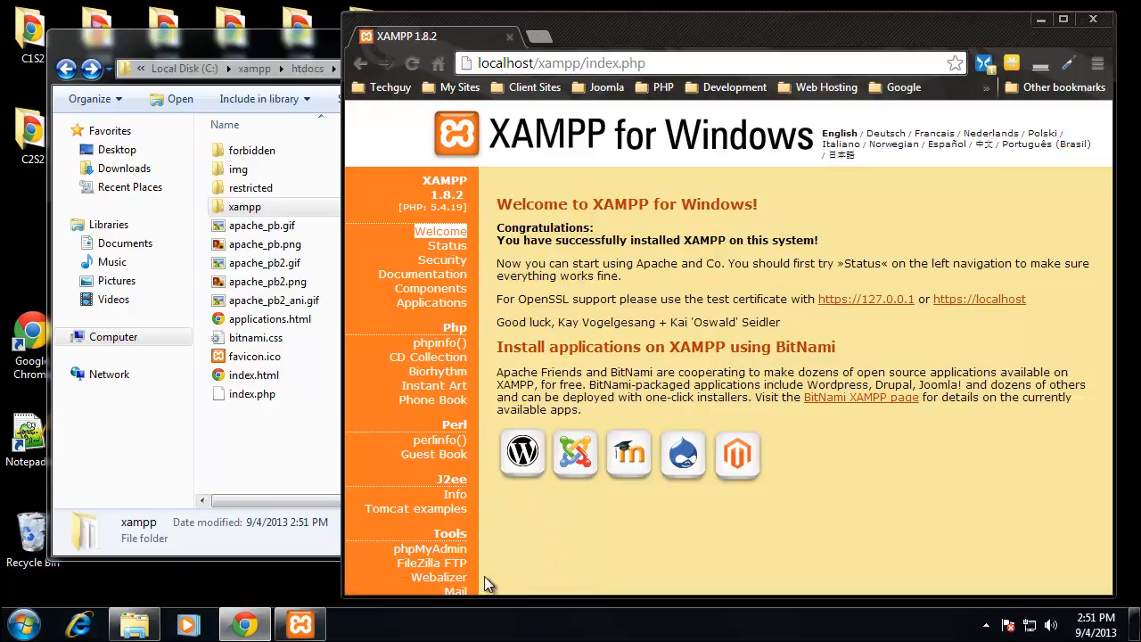
mouse_move(449, 592)
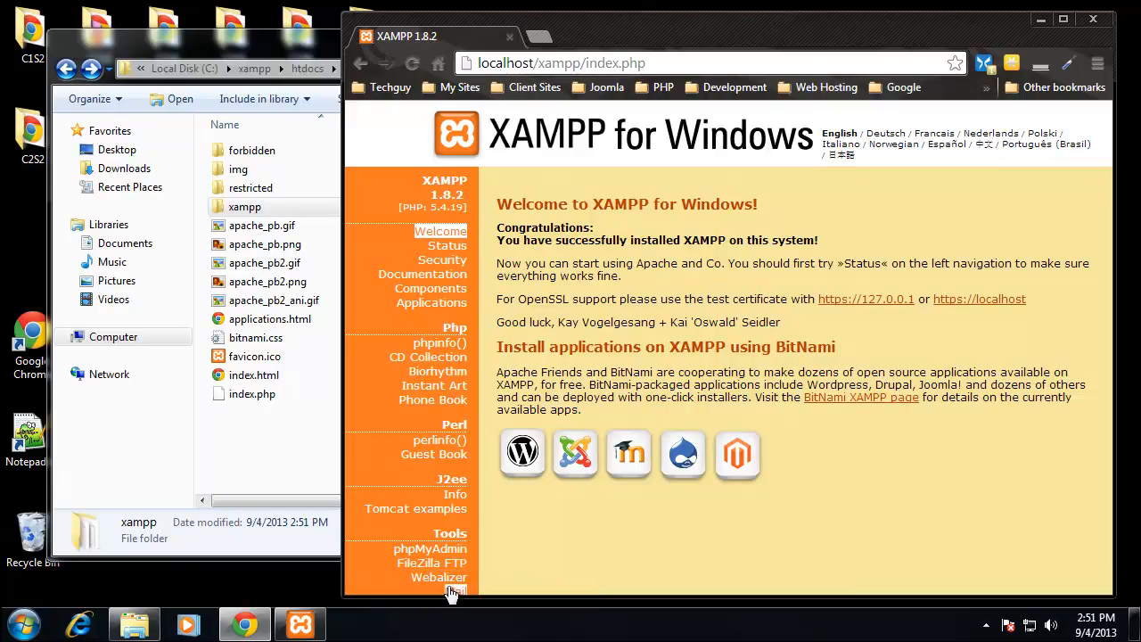
mouse_move(435, 455)
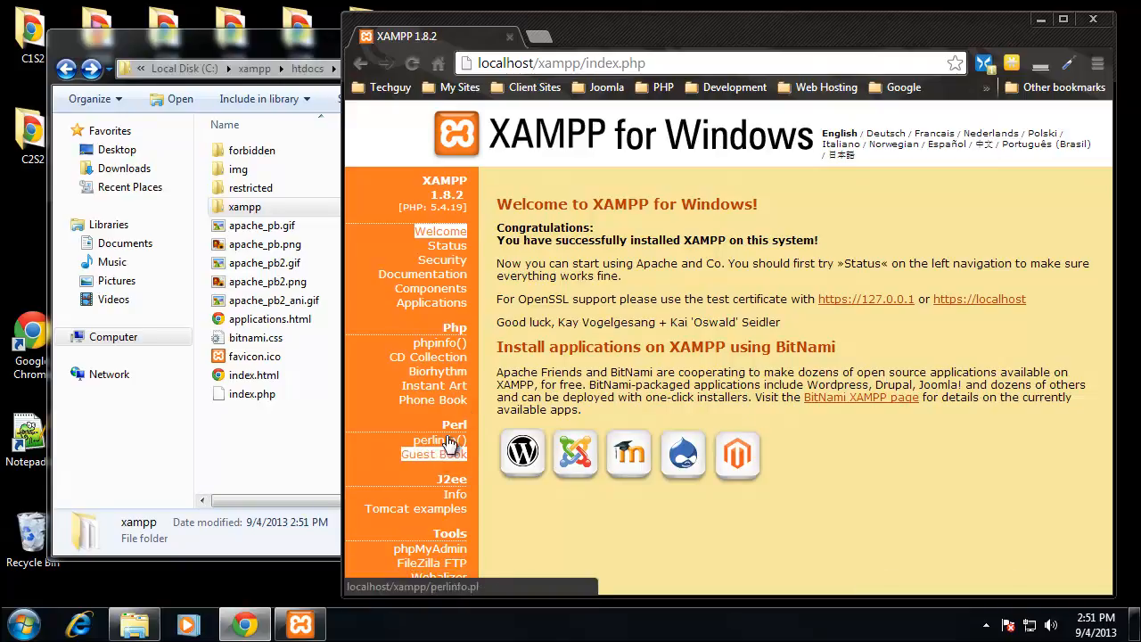
mouse_move(442, 260)
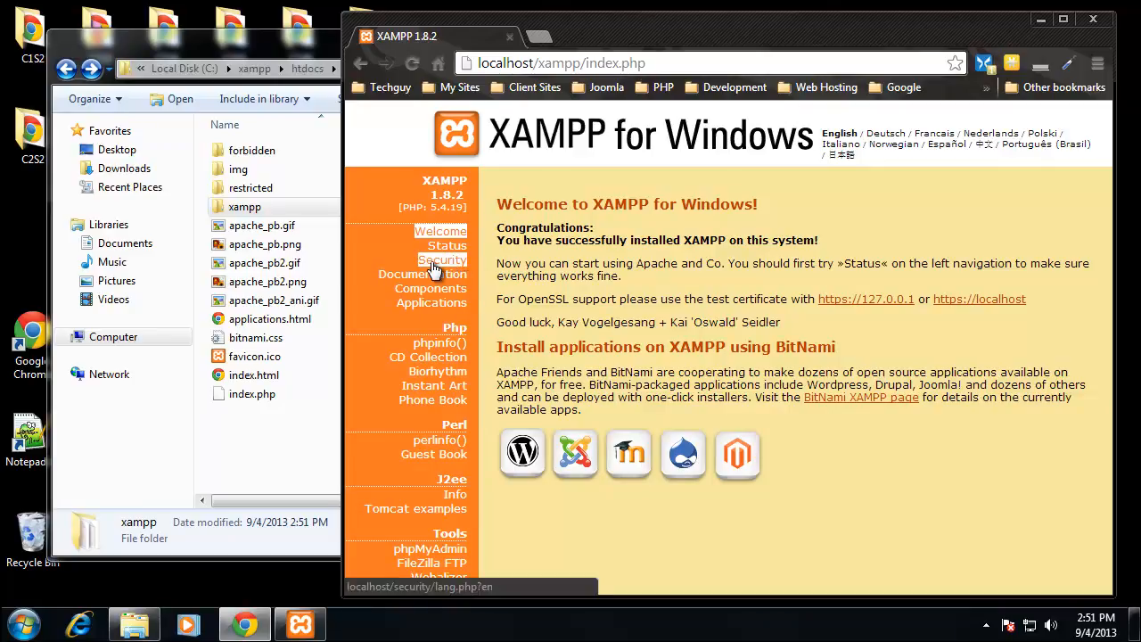
View the XAMPP Security status page and scroll down to the xamppsecurity.php fix link
click(442, 260)
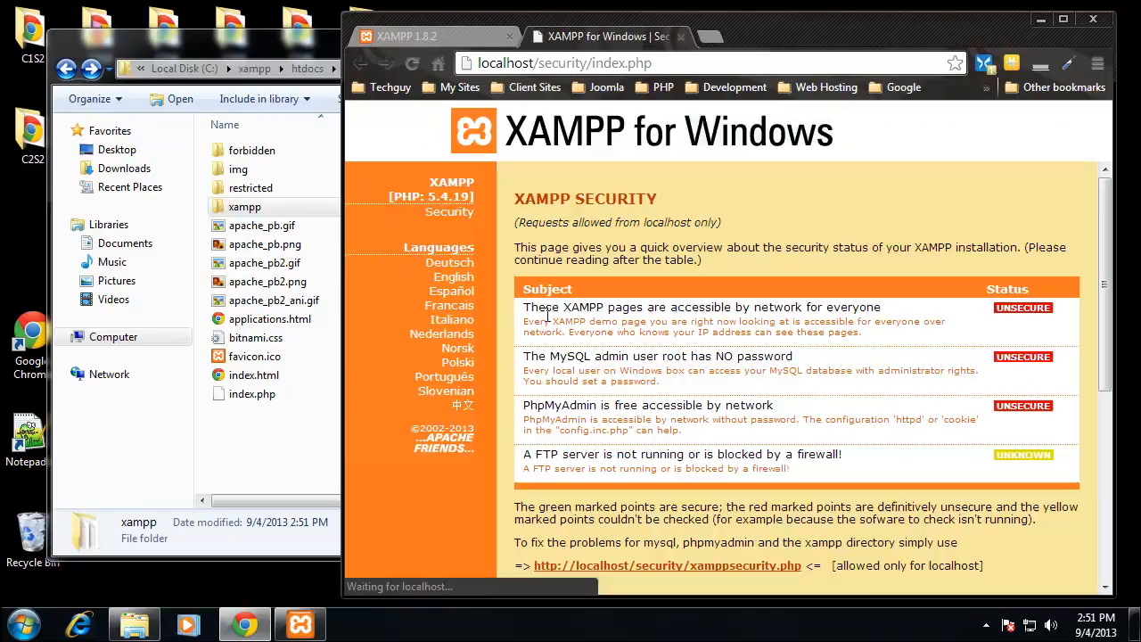
scroll(down, 3)
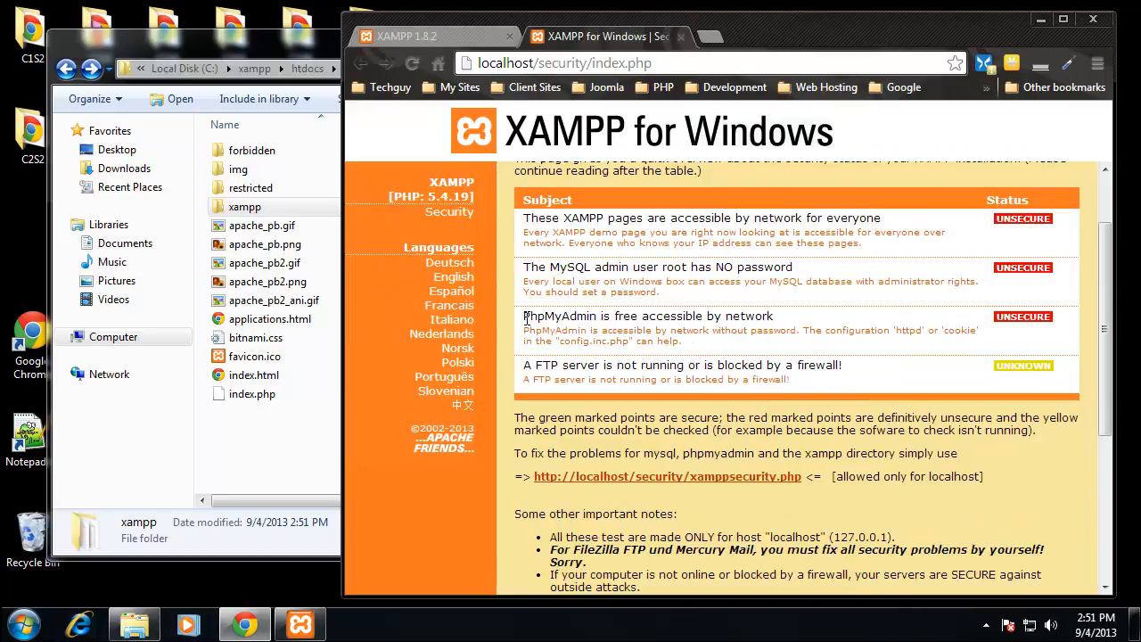
mouse_move(551, 264)
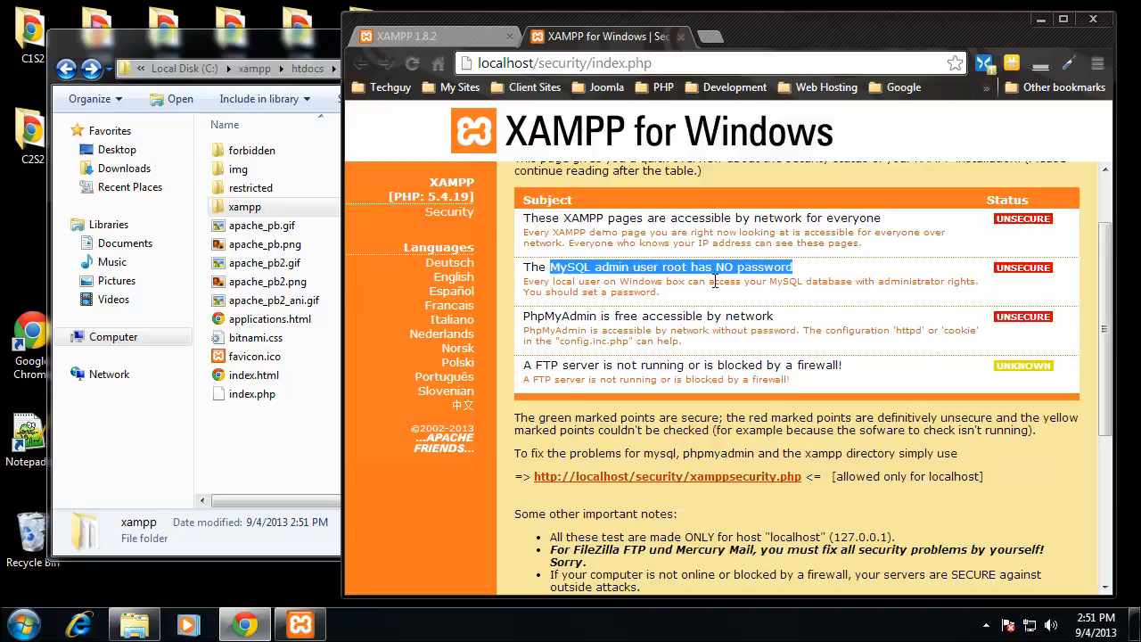
mouse_move(692, 283)
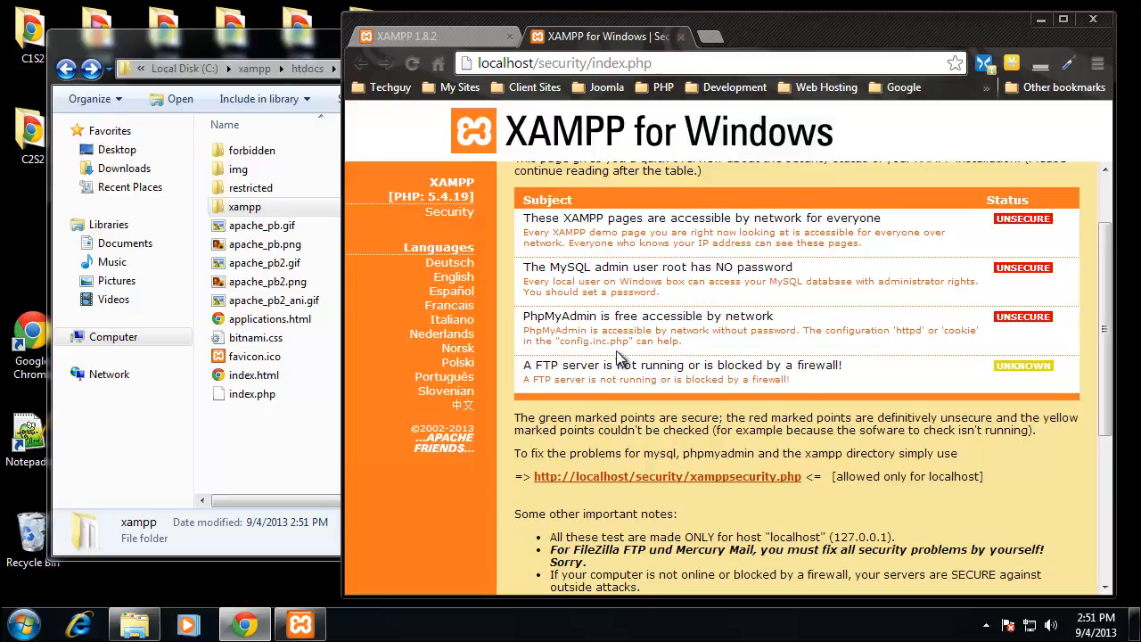
mouse_move(681, 266)
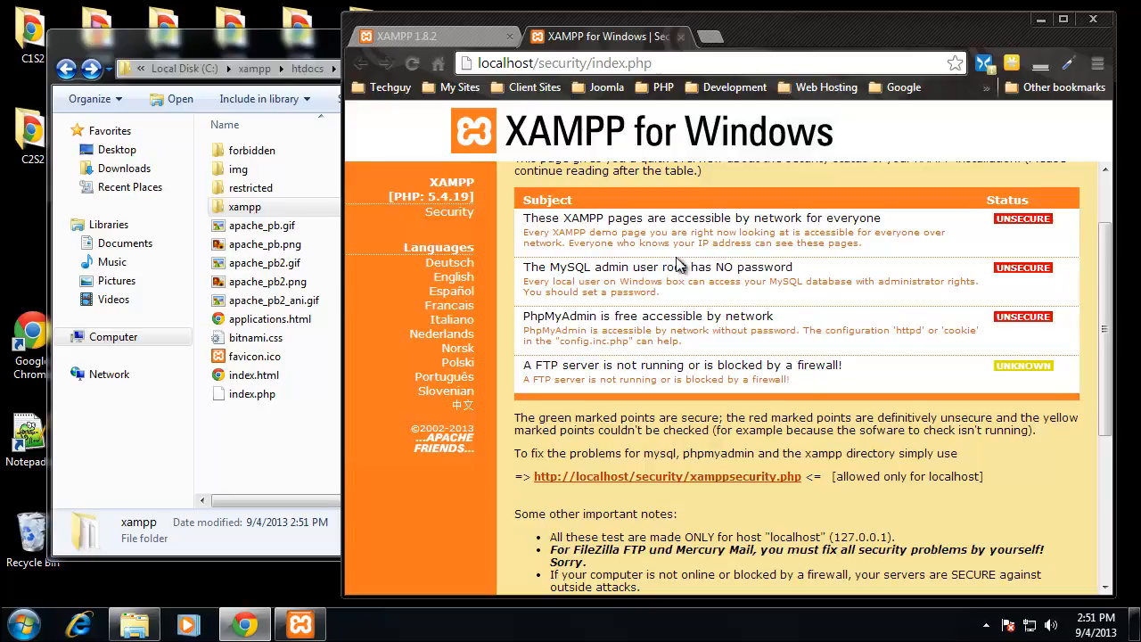
mouse_move(588, 268)
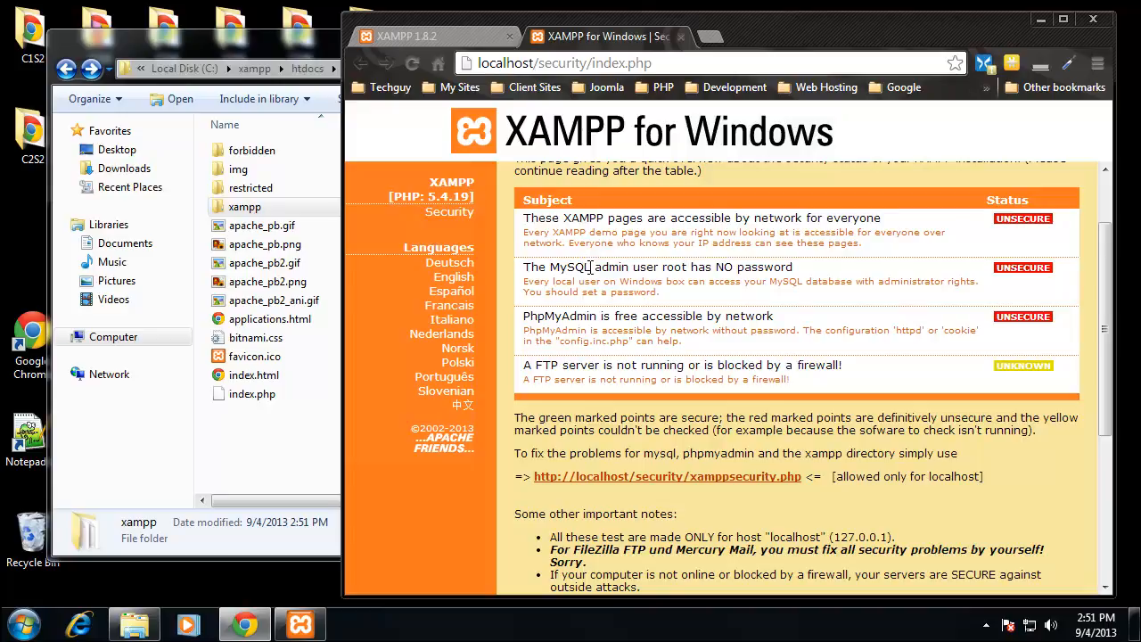
scroll(down, 3)
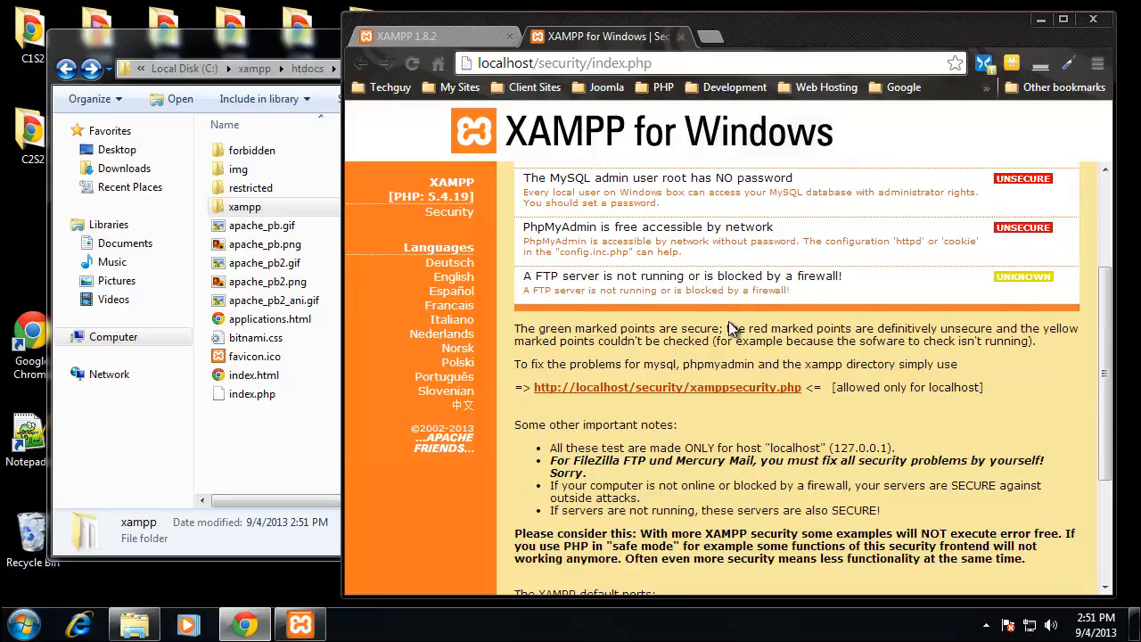
scroll(down, 3)
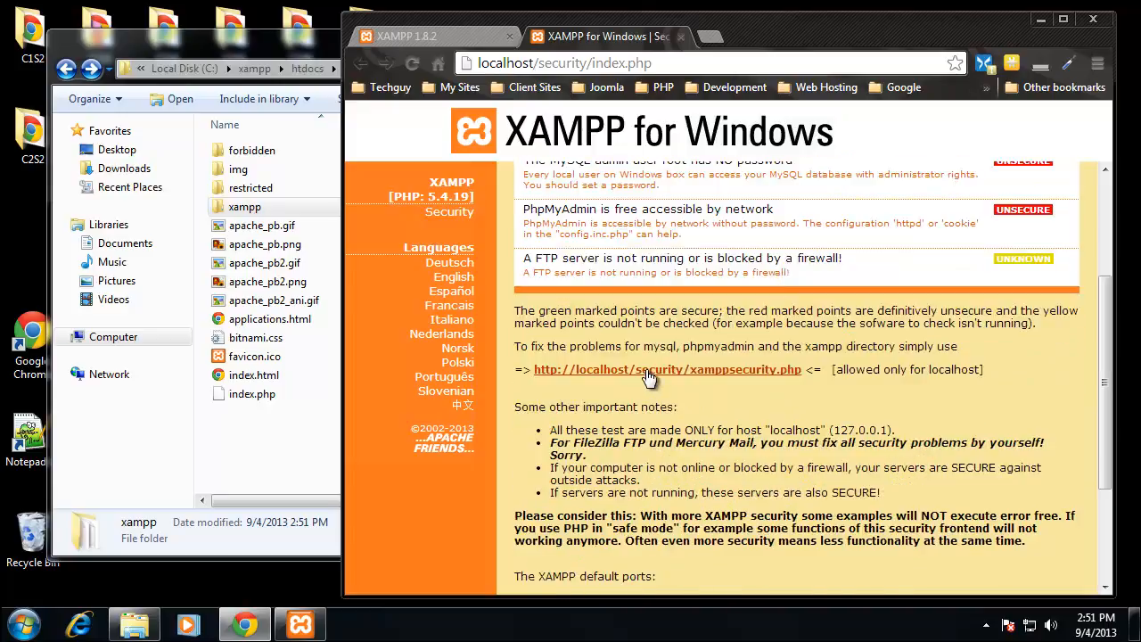
Change the MySQL root password via xamppsecurity.php, then stop and start MySQL to load it
click(666, 369)
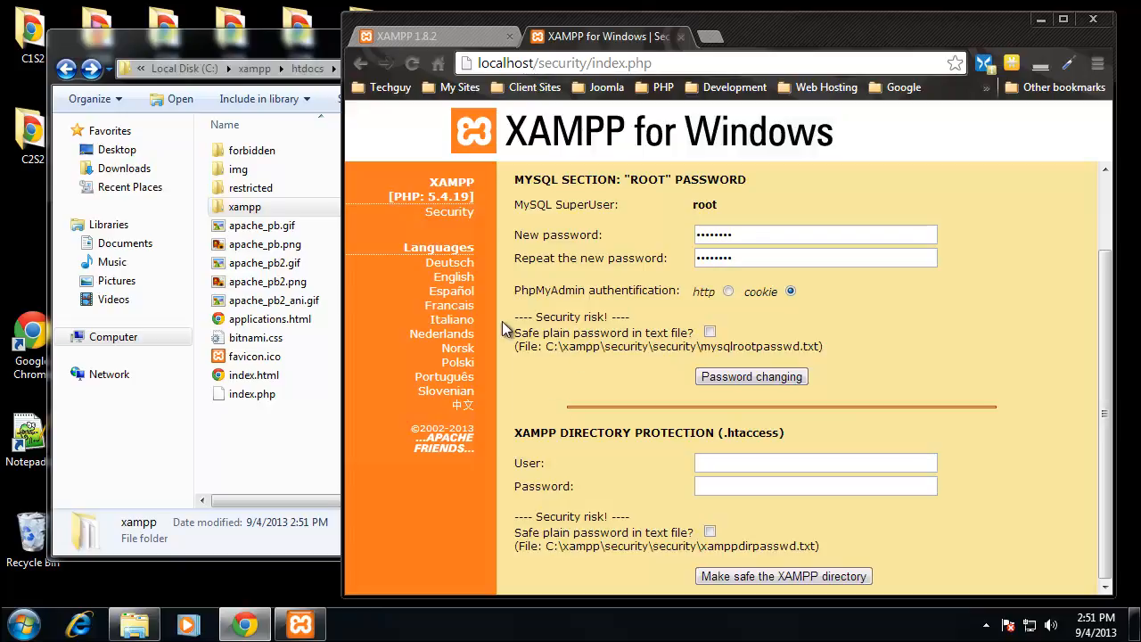
mouse_move(822, 394)
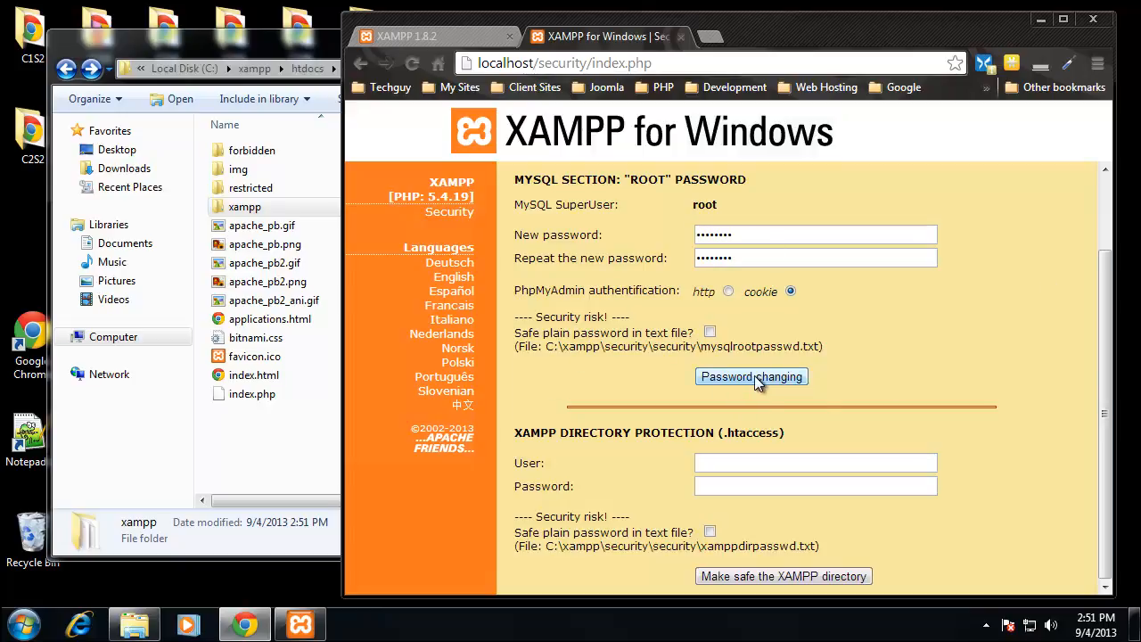
click(753, 376)
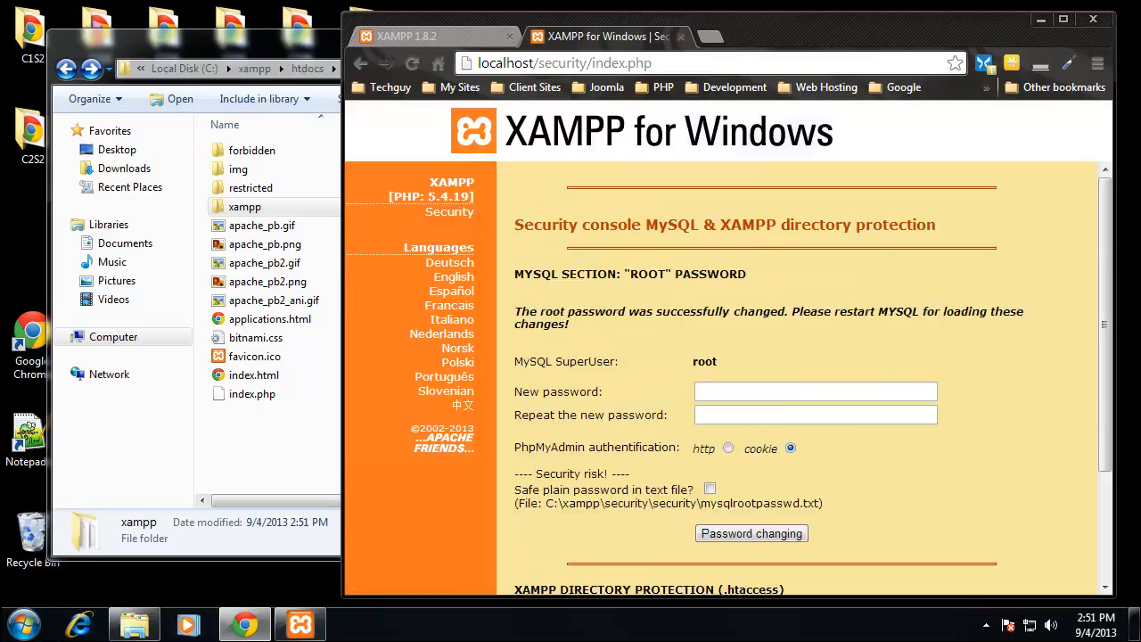
mouse_move(670, 330)
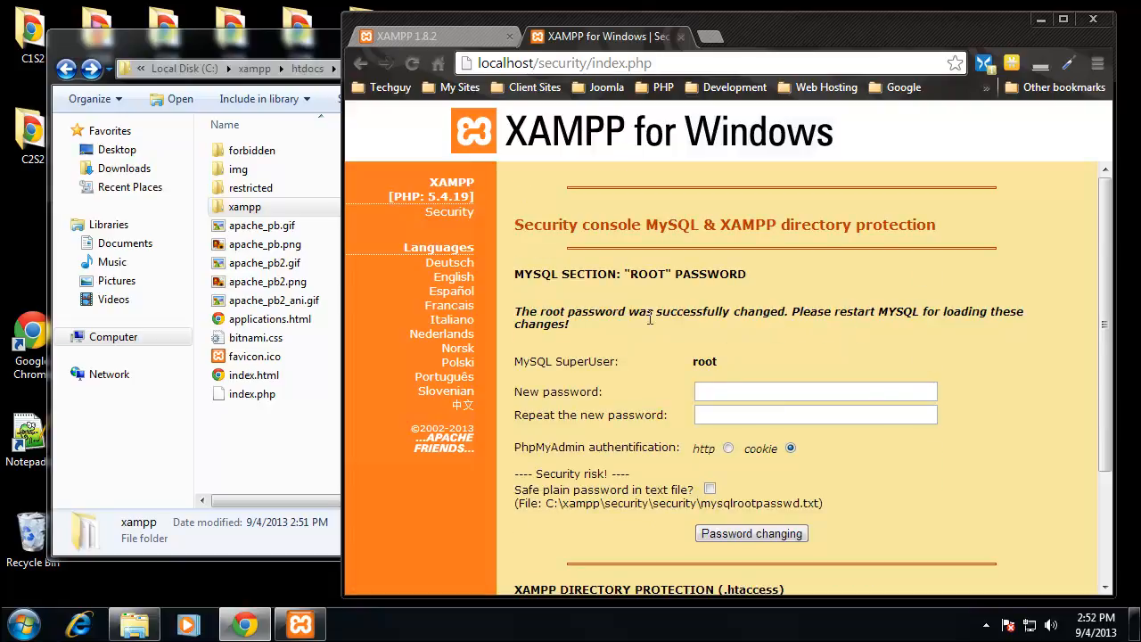
mouse_move(1033, 485)
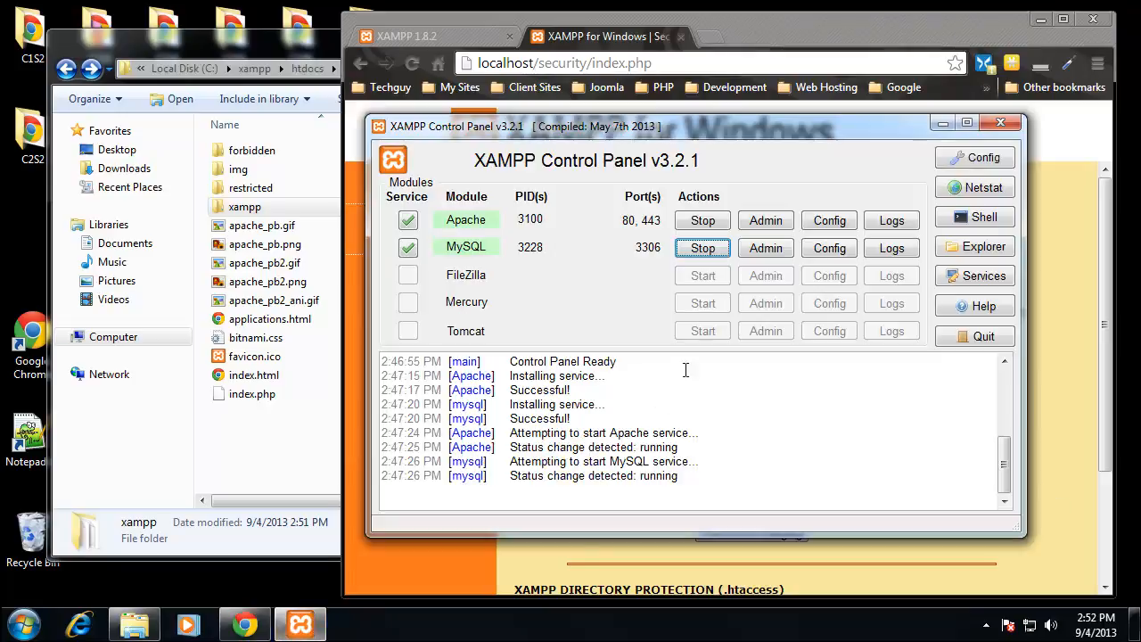
click(702, 248)
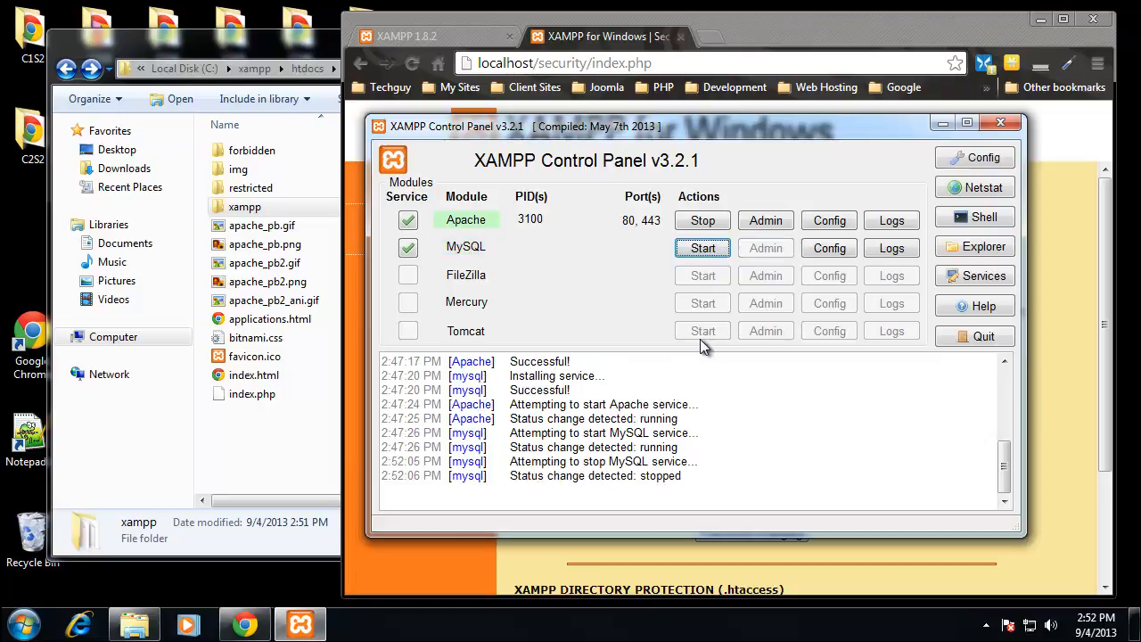
click(703, 246)
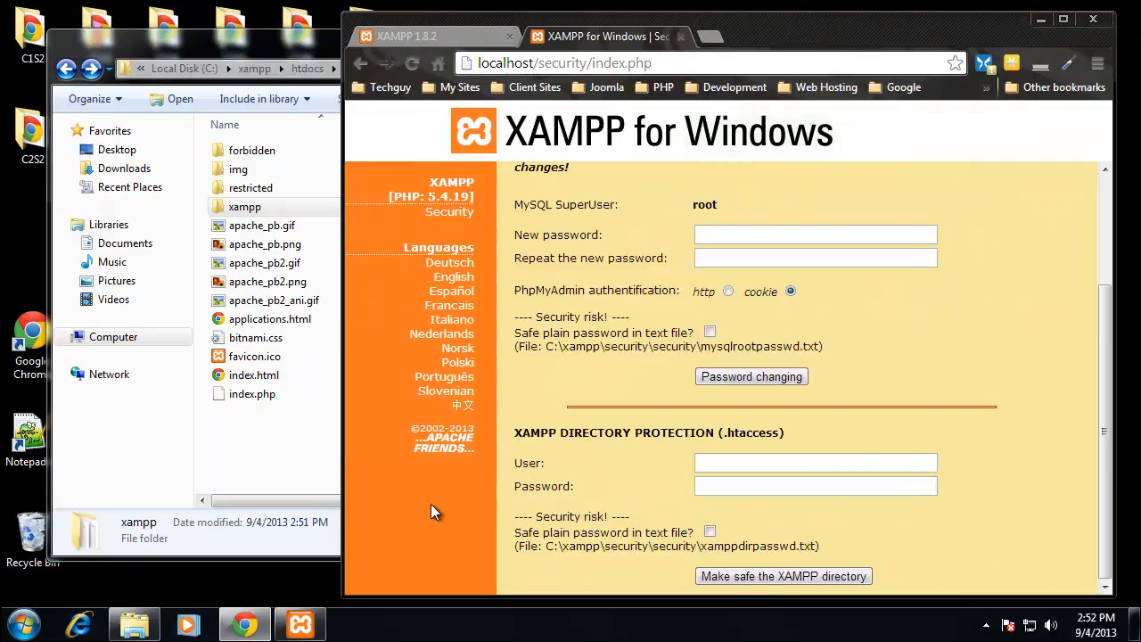
Return to the XAMPP welcome page and log in to phpMyAdmin as root with the new password
scroll(up, 3)
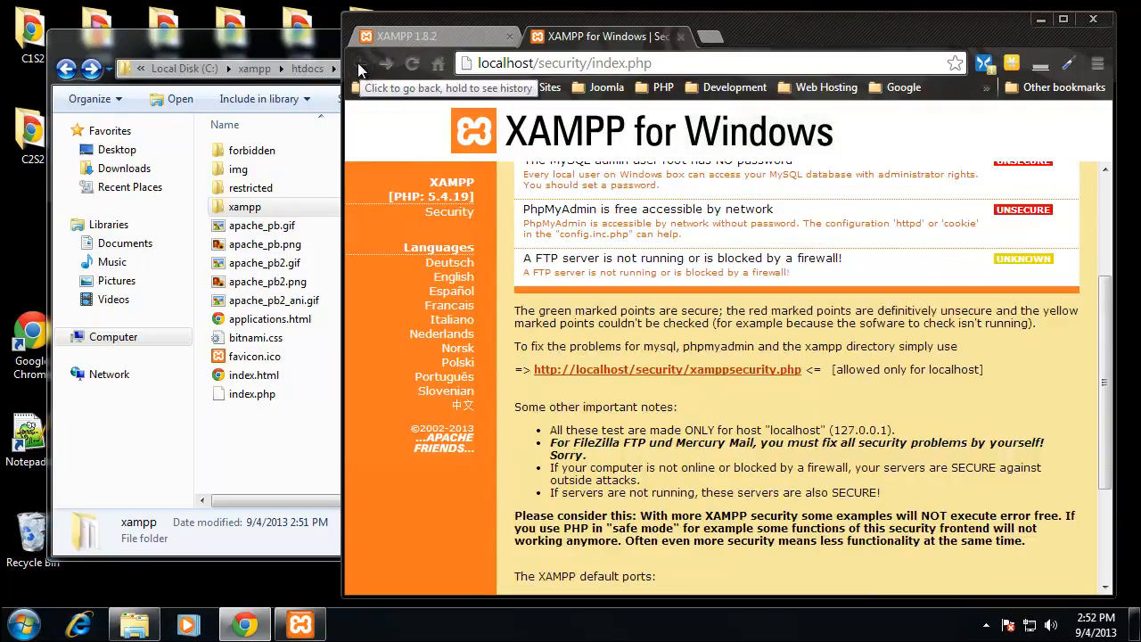
click(360, 64)
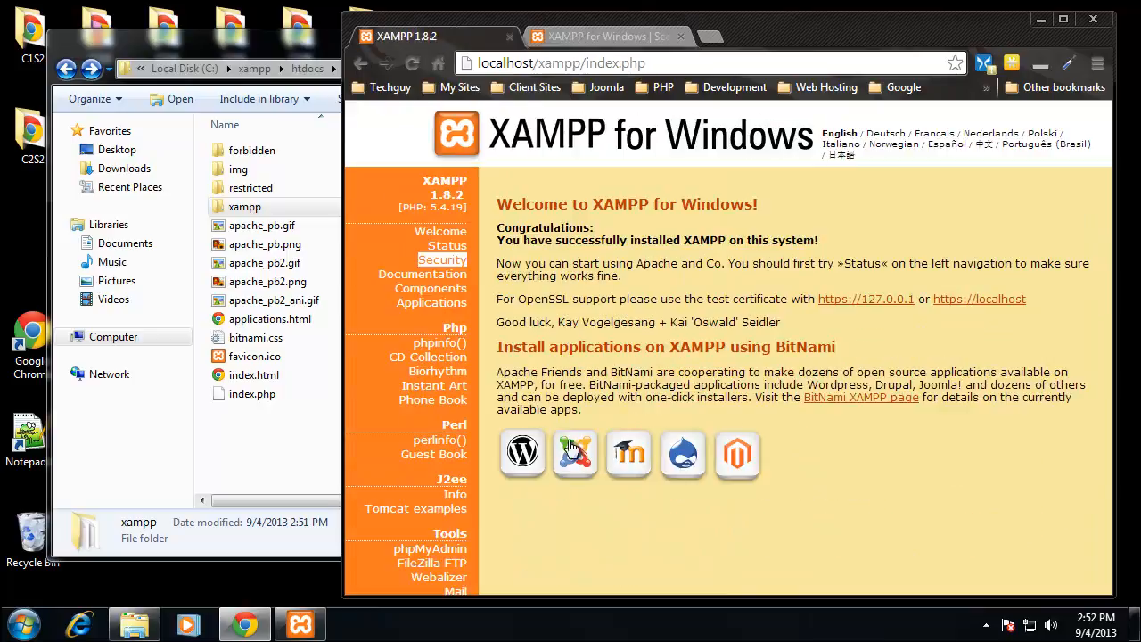
mouse_move(495, 571)
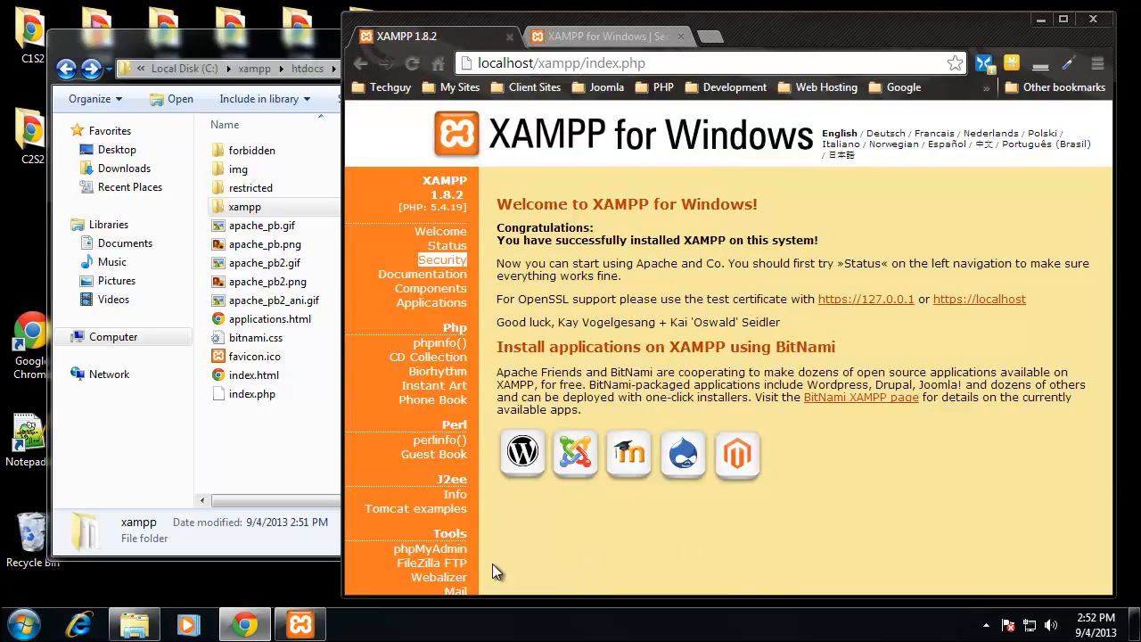
click(432, 549)
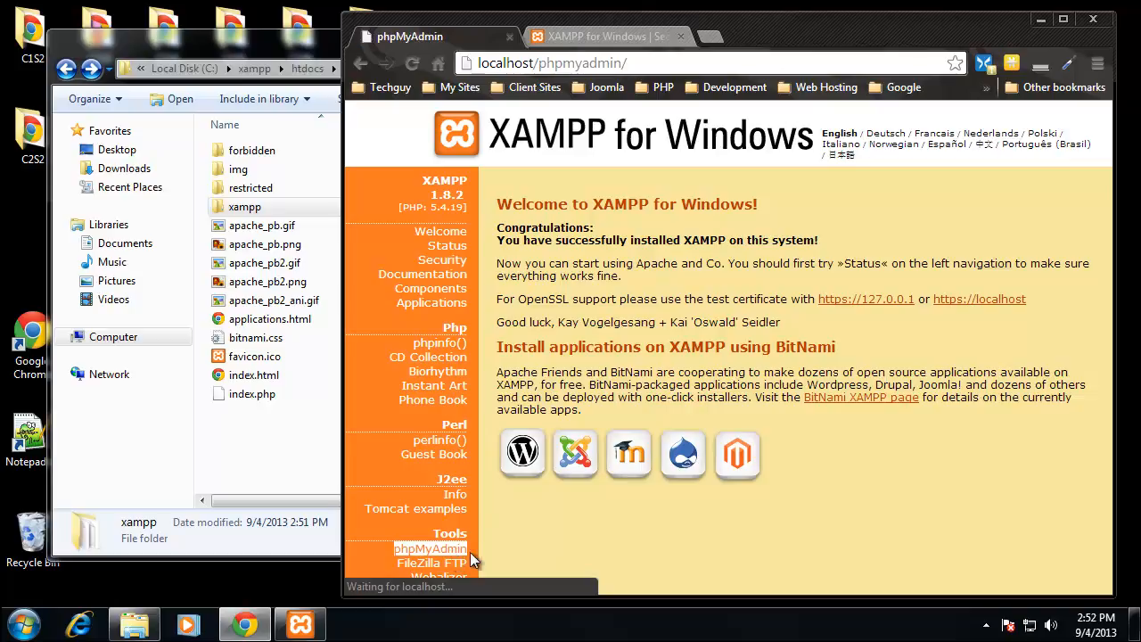
click(430, 550)
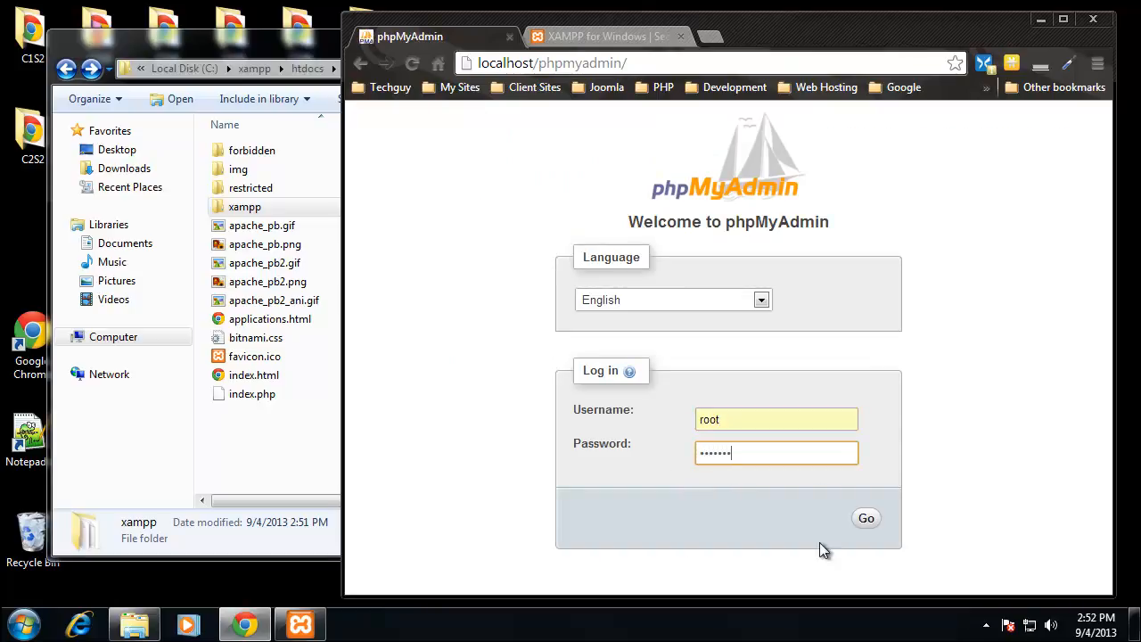
click(866, 517)
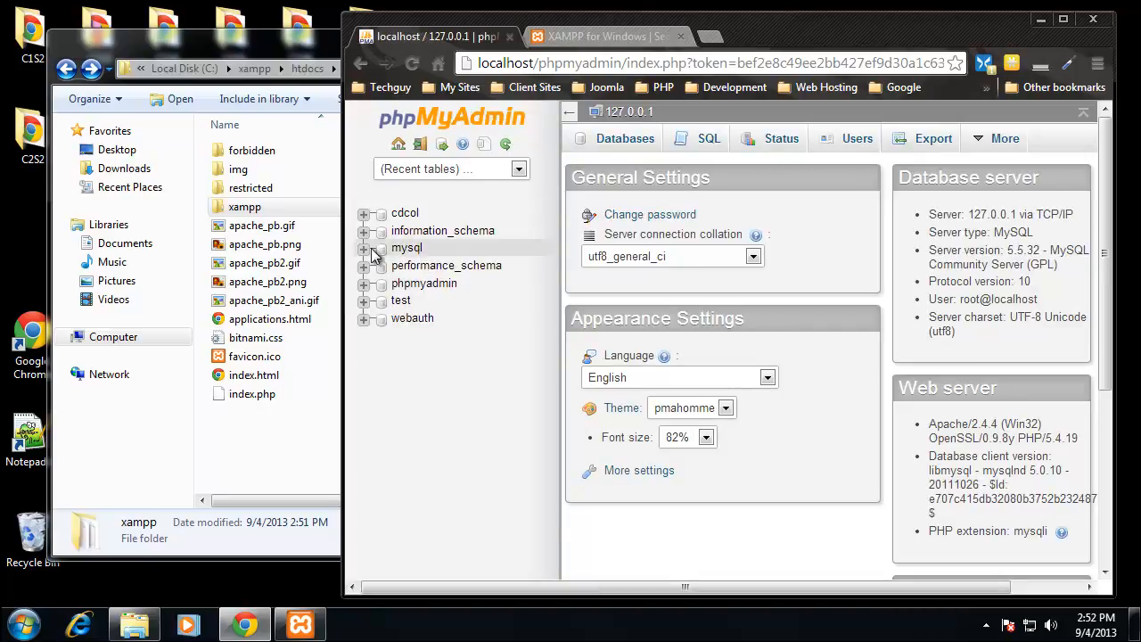
Expand the mysql database and list all seven databases on the Databases page
click(364, 246)
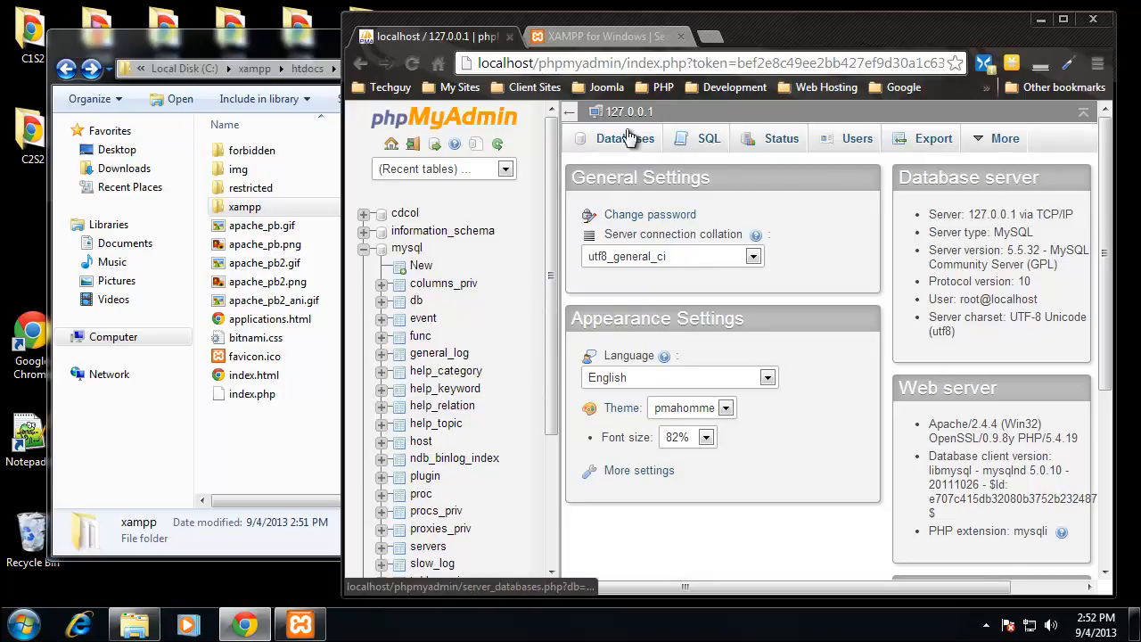
click(624, 139)
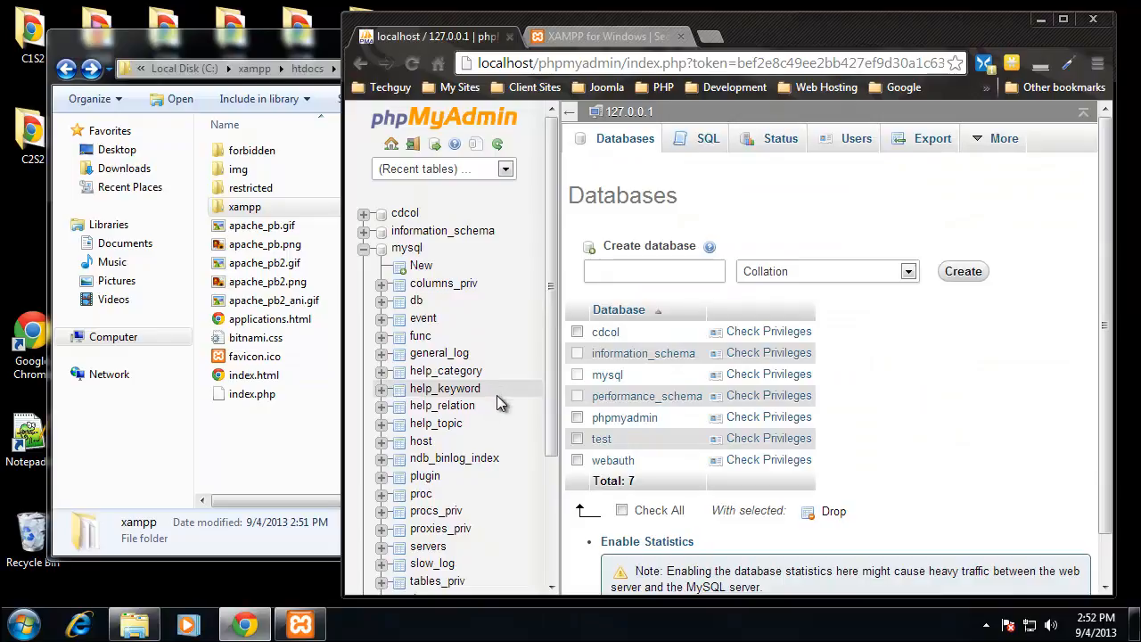
mouse_move(557, 57)
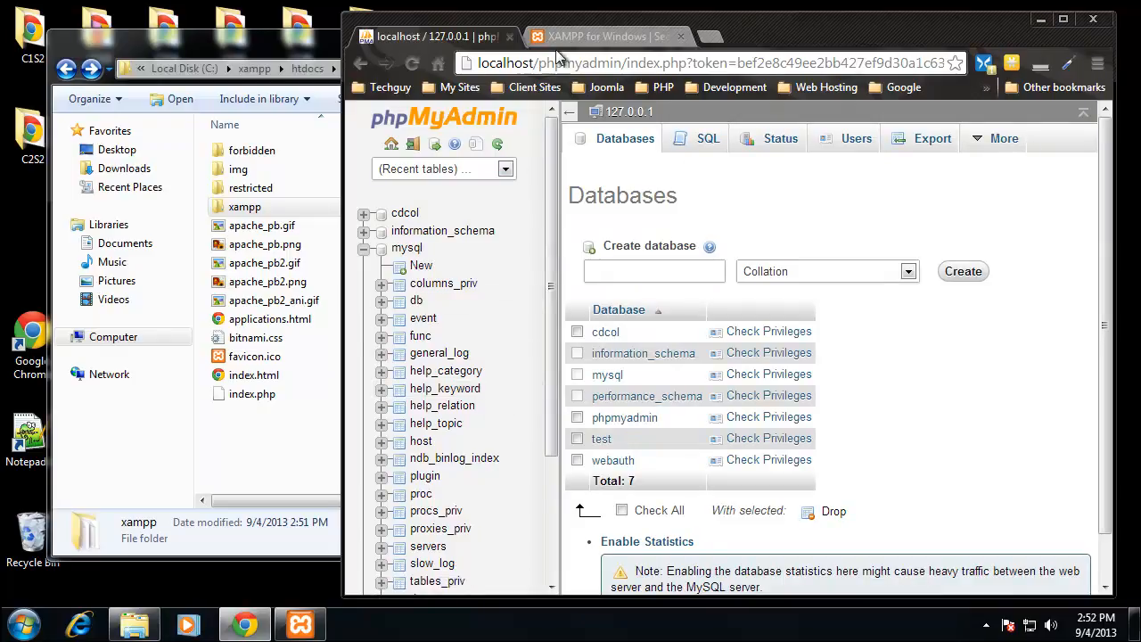
mouse_move(289, 53)
text(test)
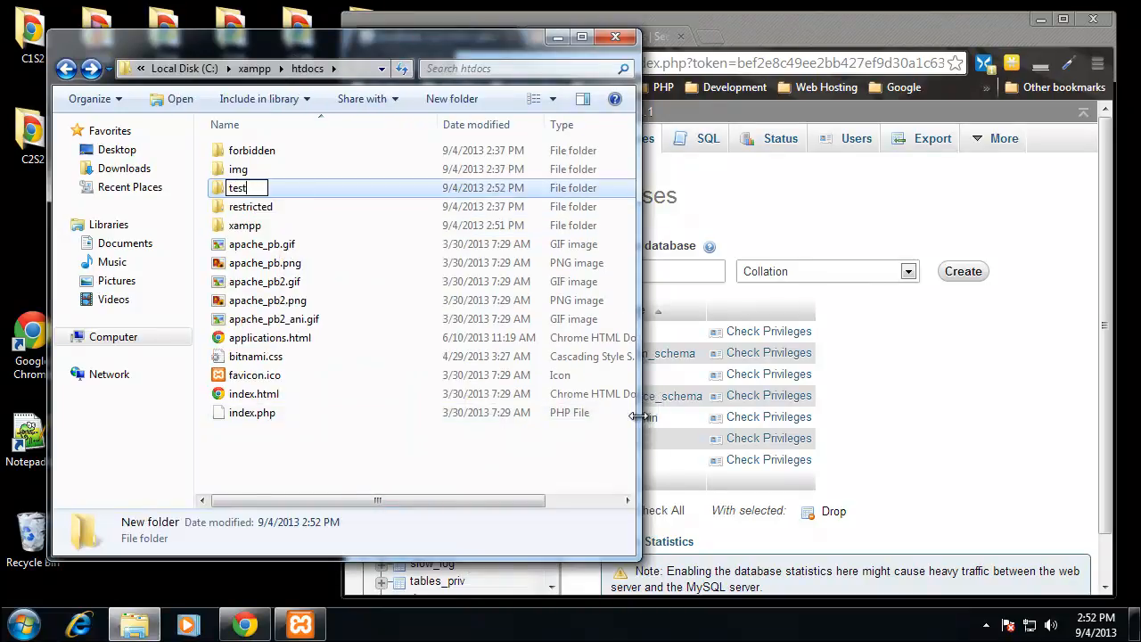
Create a new text document in htdocs\test and rename it index.html, accepting the extension change
key(Return)
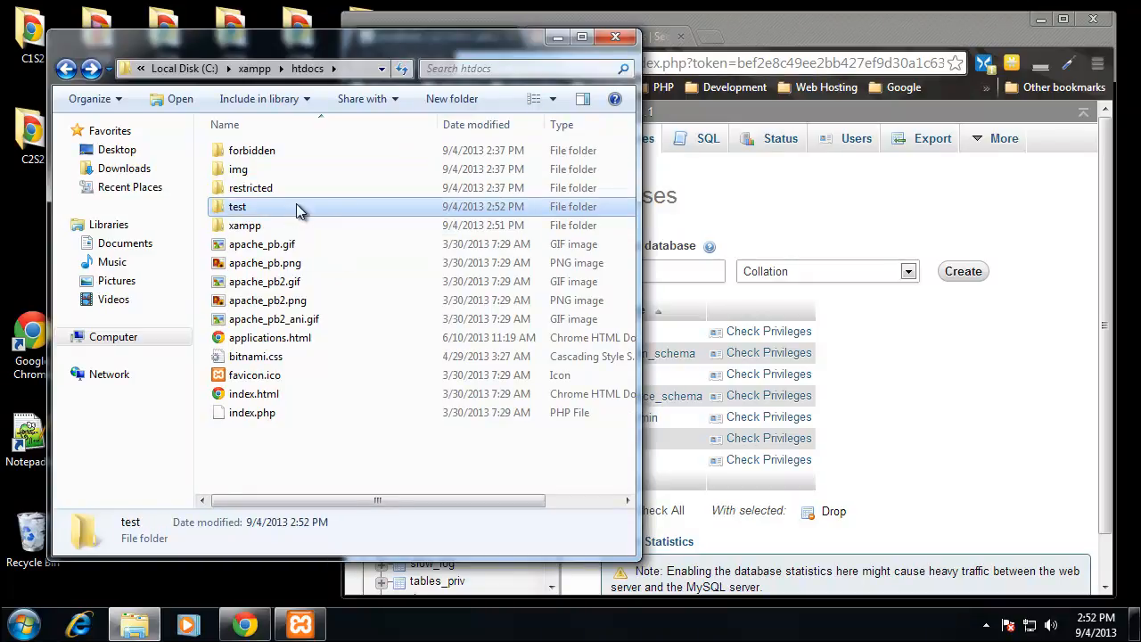
double_click(237, 207)
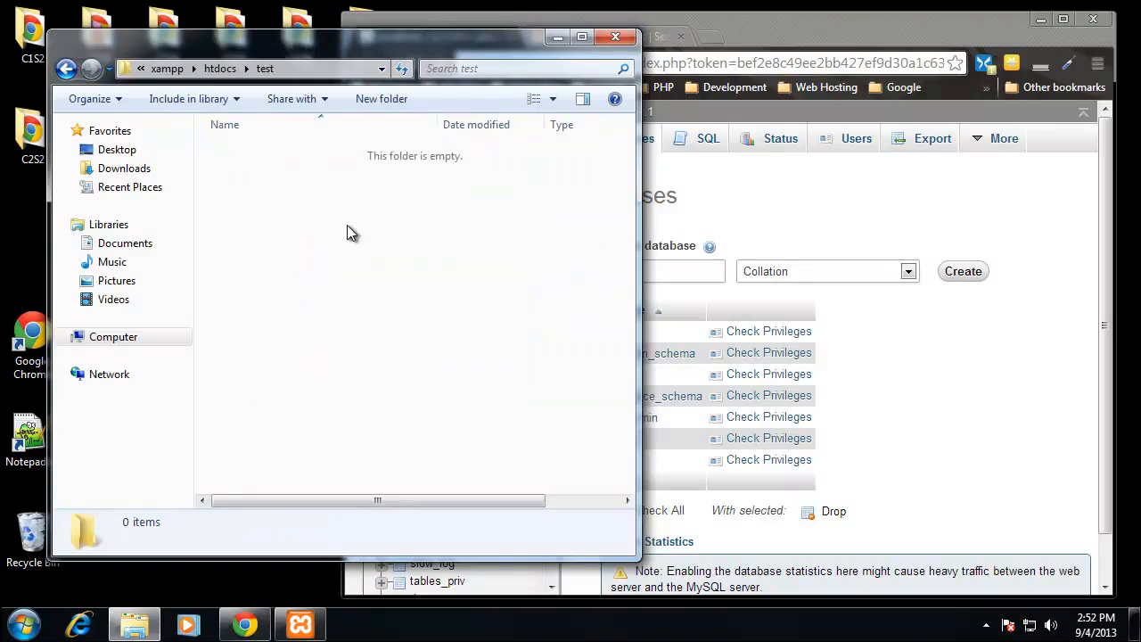
right_click(348, 232)
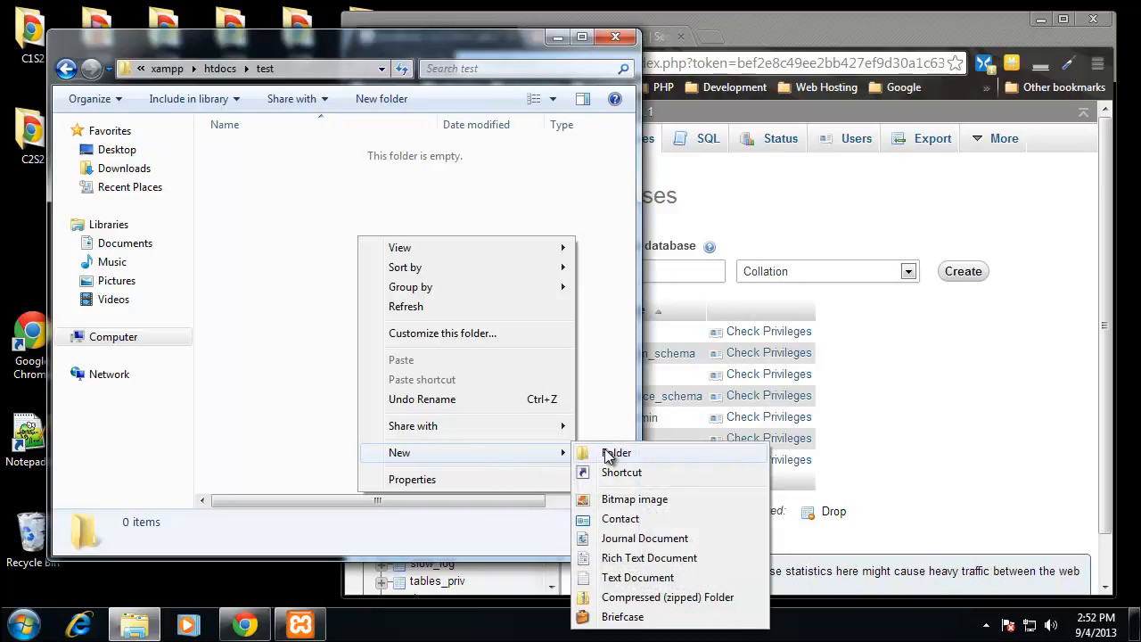
click(638, 578)
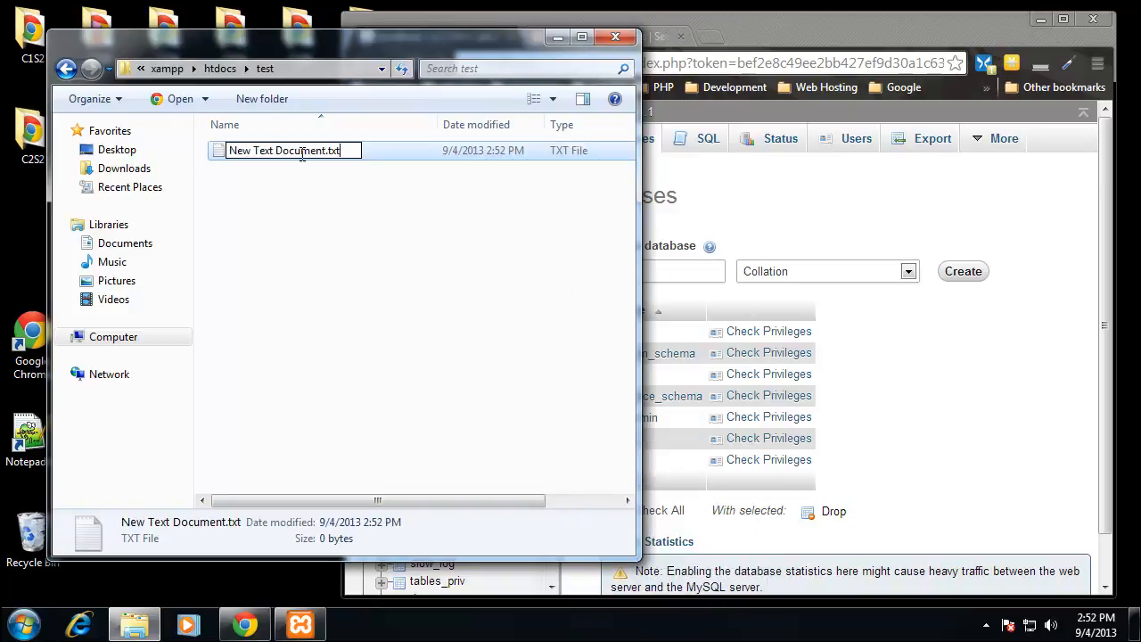
text(index.)
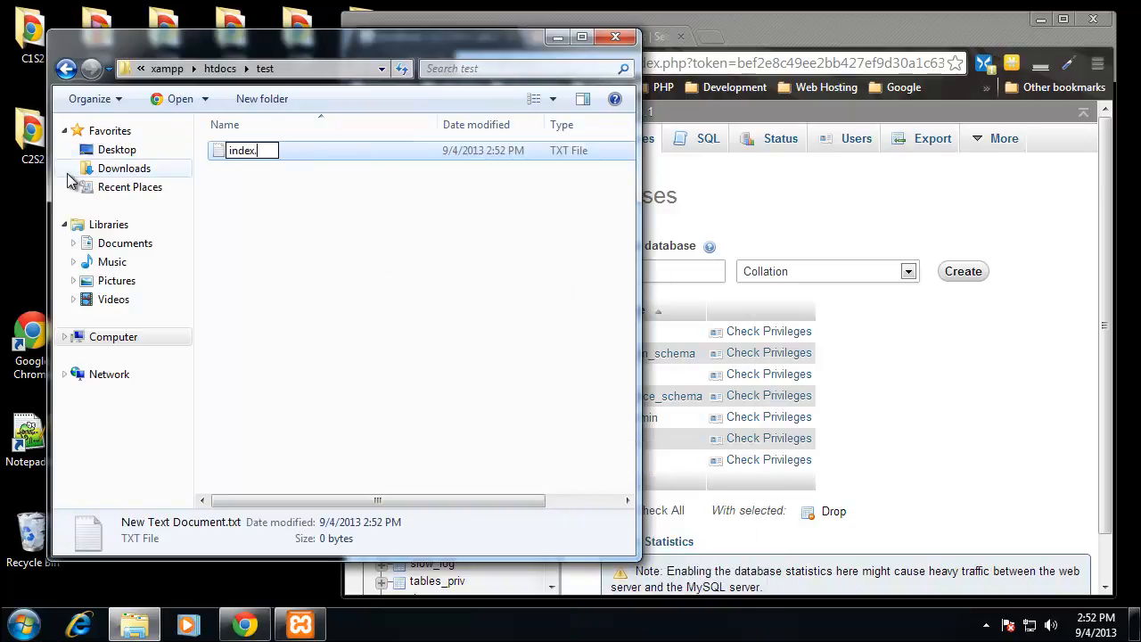
key(Return)
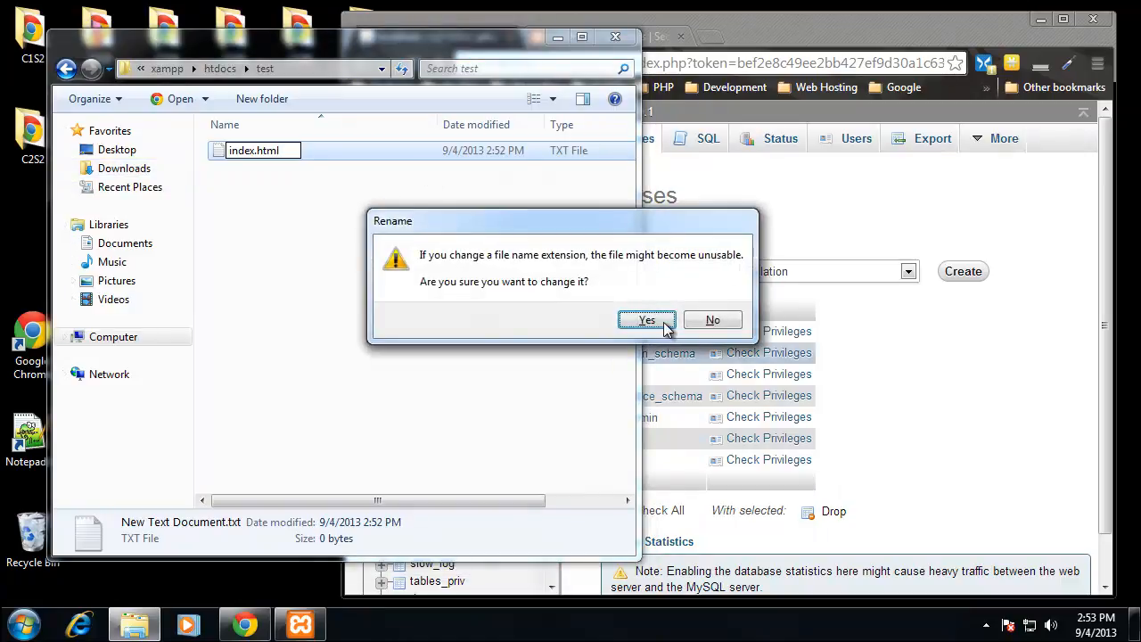
click(645, 321)
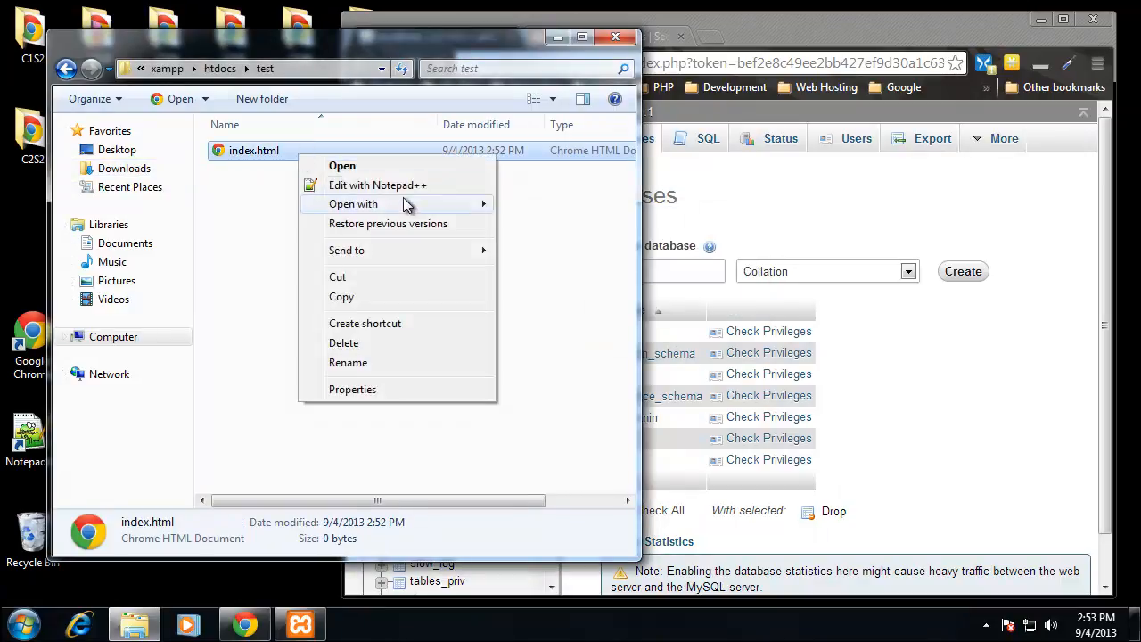
Open index.html for editing in Notepad++
click(353, 203)
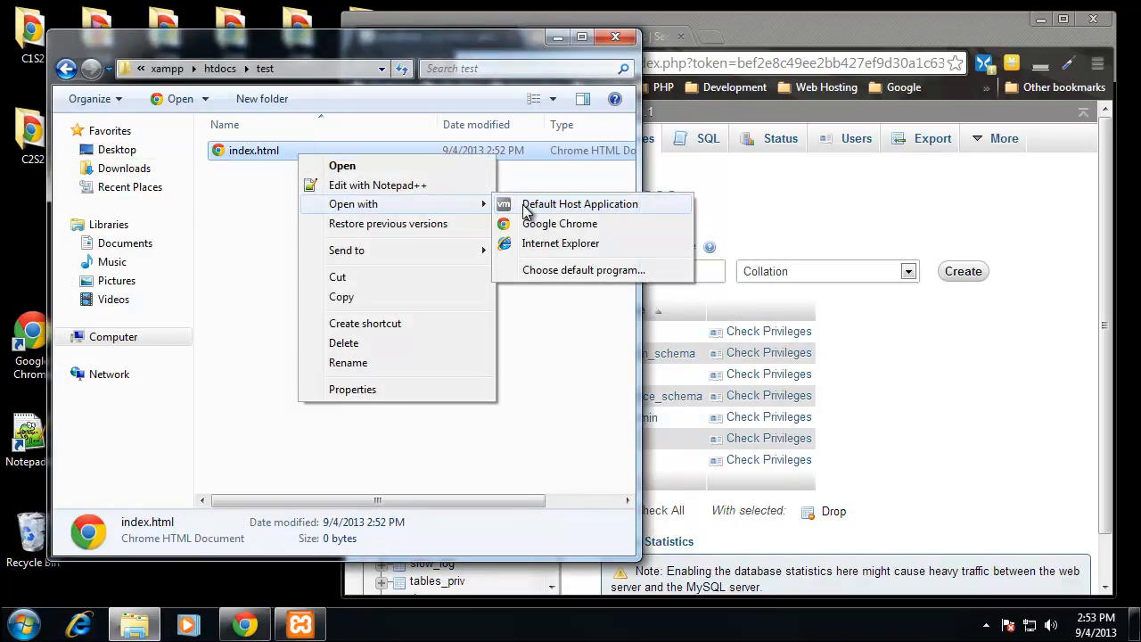
click(378, 183)
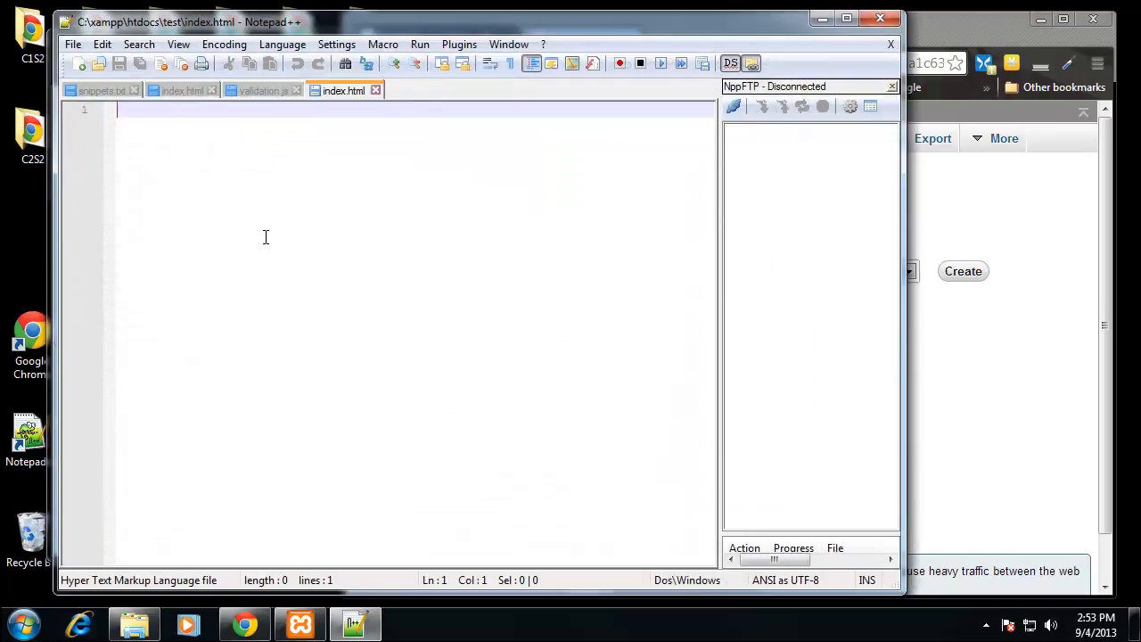
Write TESTING into the file, rename index.html to index.php, and confirm Notepad++'s missing-file prompt
text(TESTI)
text(index.php)
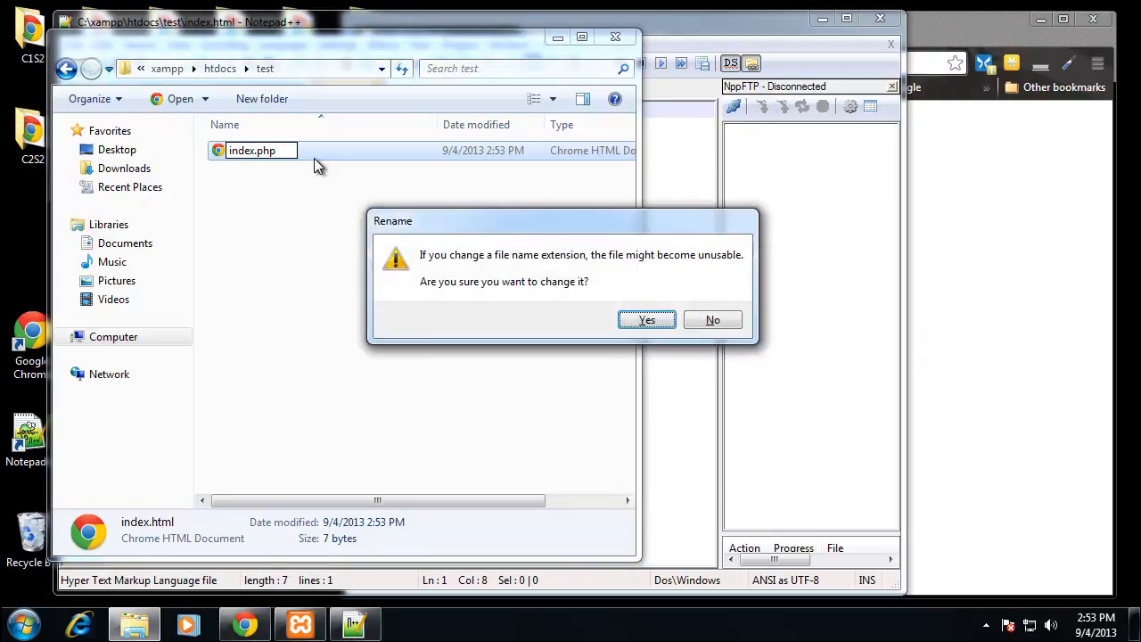
click(645, 319)
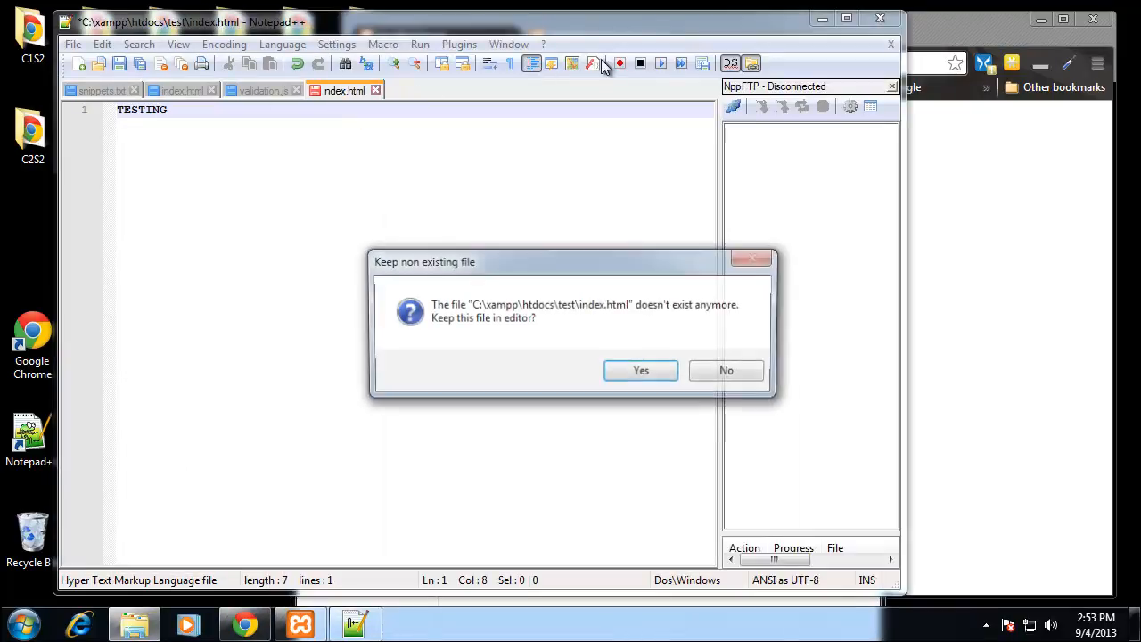
click(726, 370)
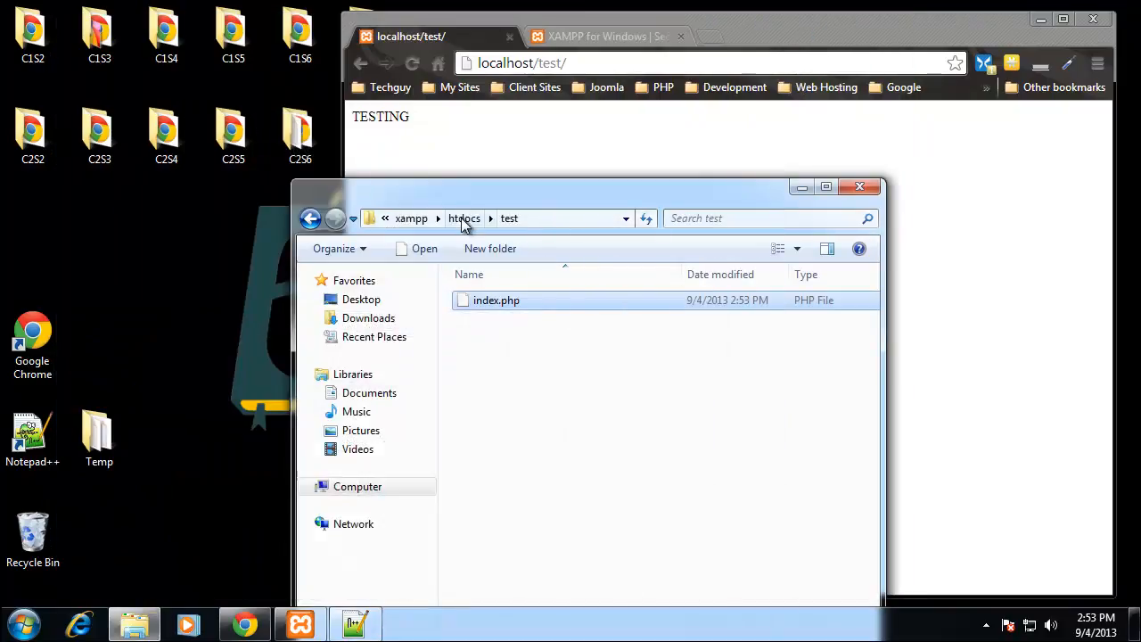
mouse_move(411, 217)
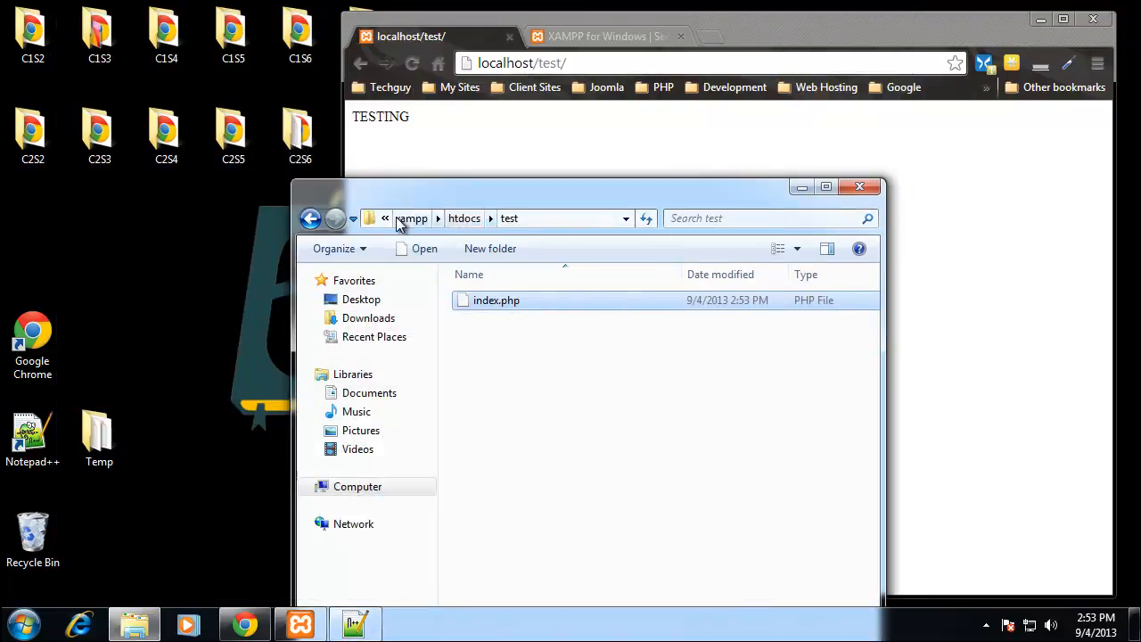
Open the desktop copy of index.php in Google Chrome as a local file showing TESTING
right_click(495, 299)
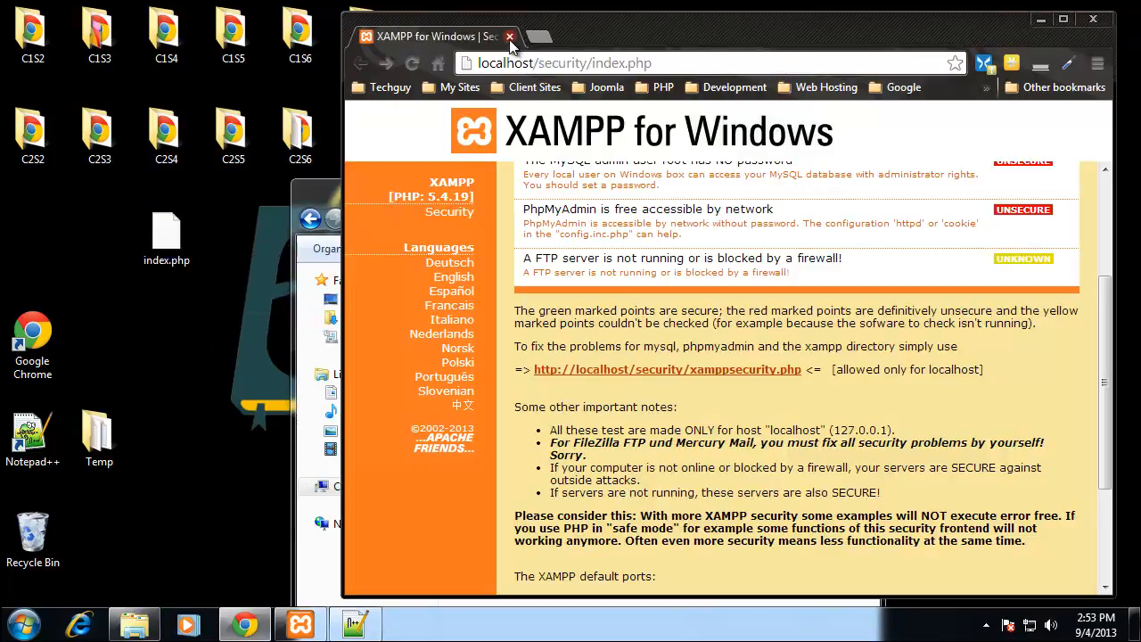
right_click(166, 235)
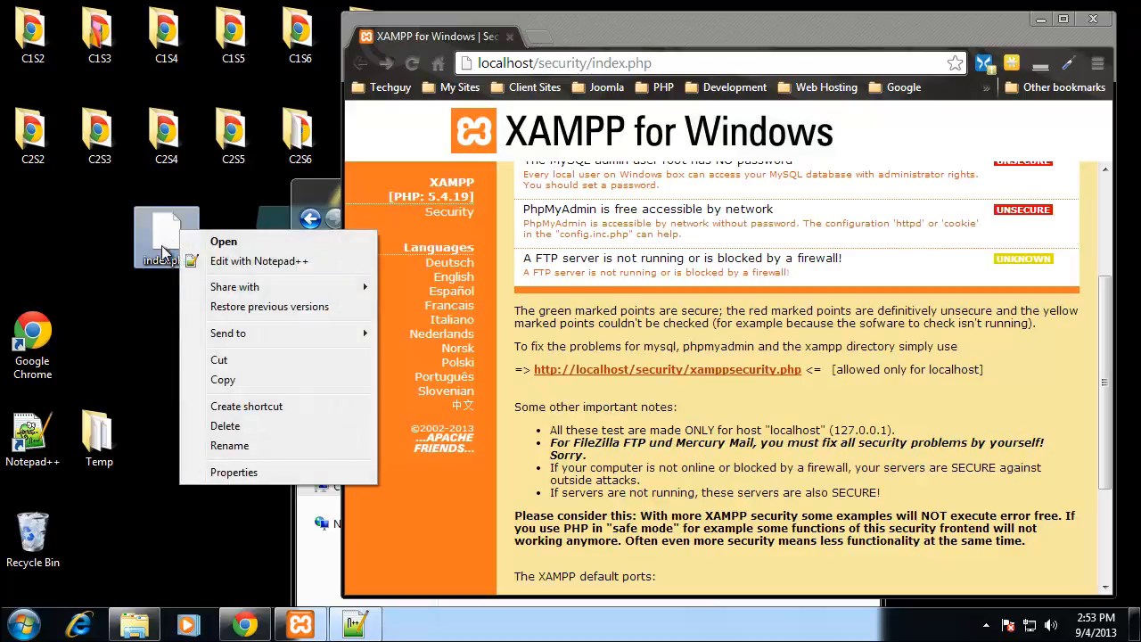
mouse_move(271, 446)
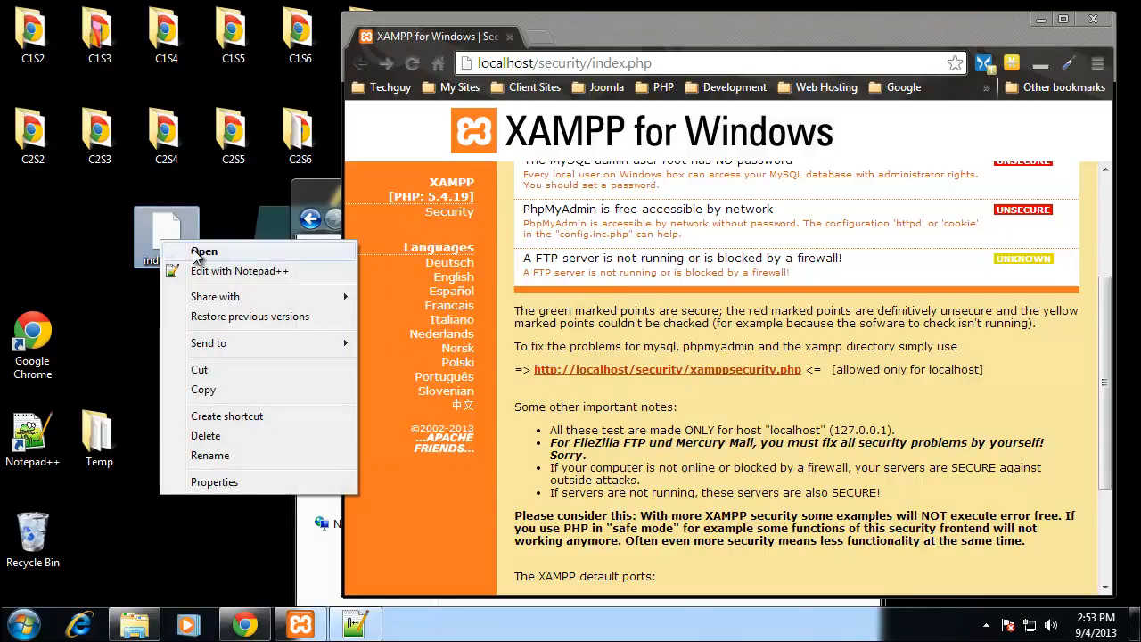
click(204, 252)
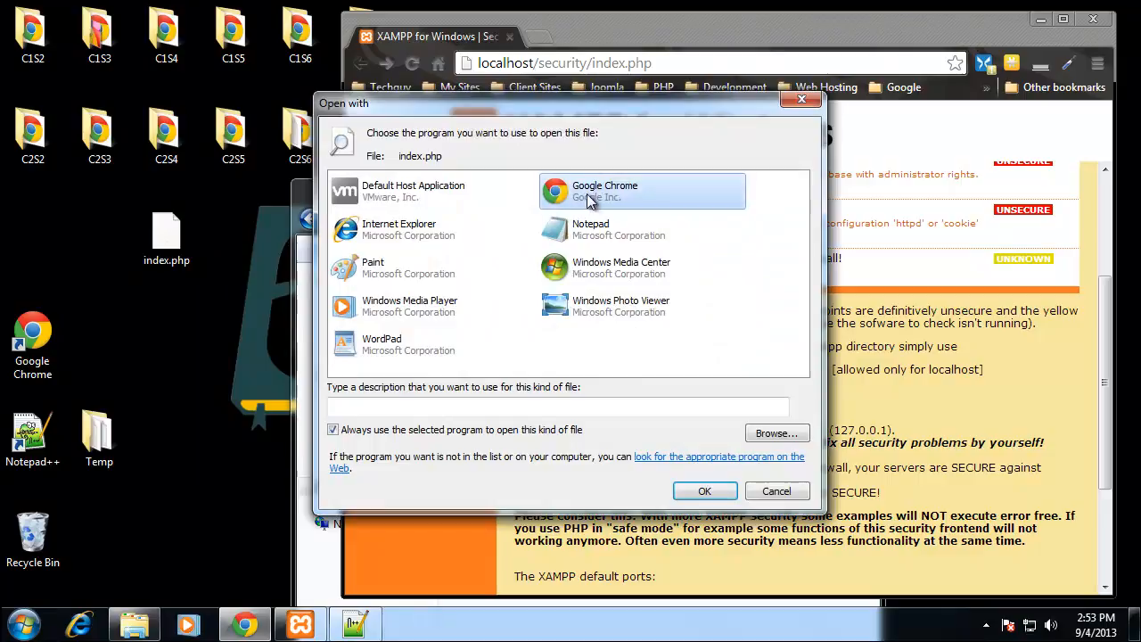
click(705, 492)
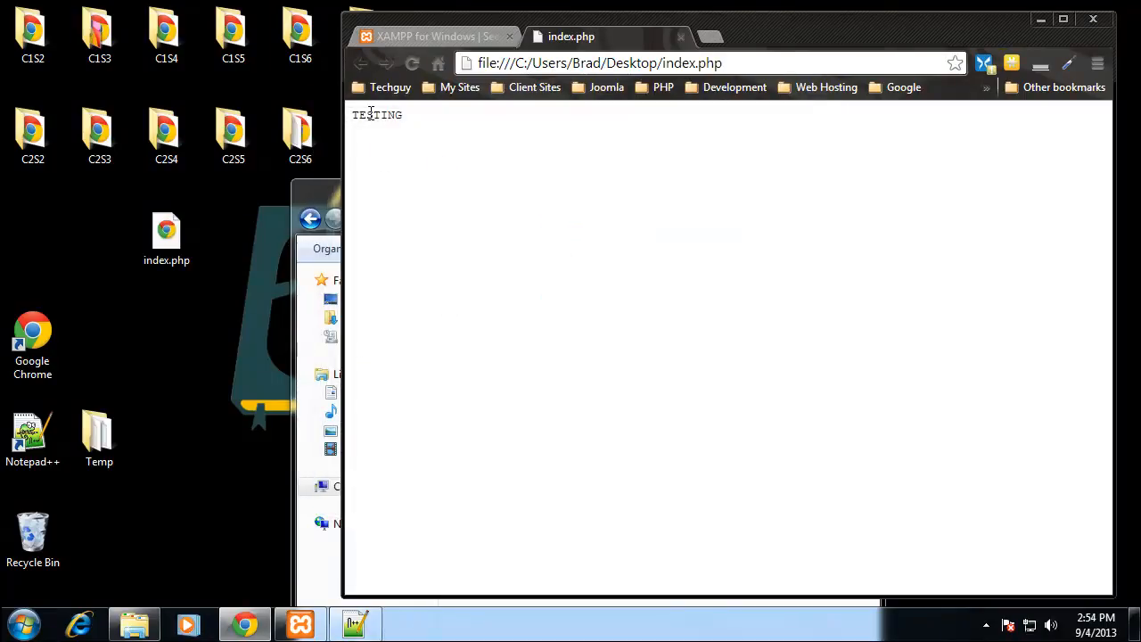
mouse_move(212, 299)
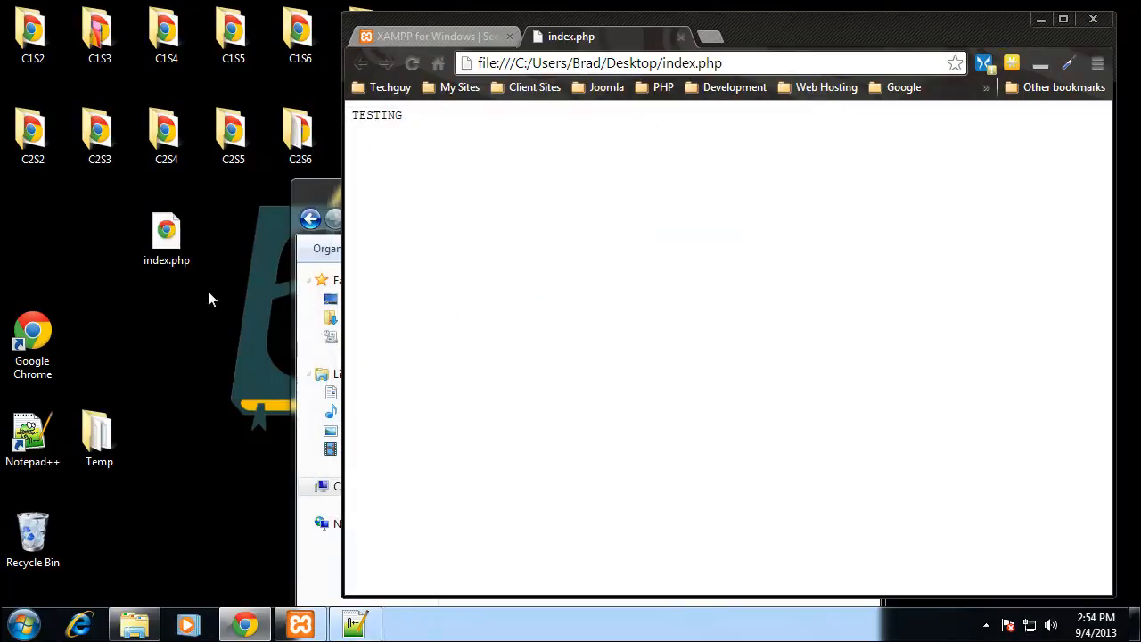
right_click(168, 235)
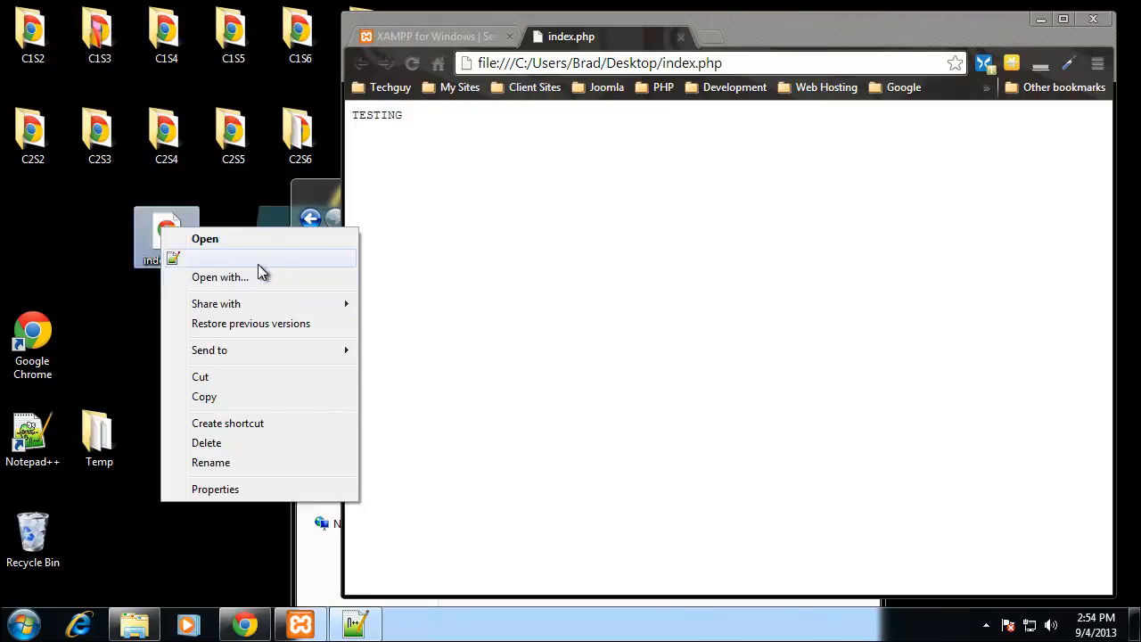
Edit the desktop index.php in Notepad++ to contain <?php echo 'TEST'; ?>
click(206, 239)
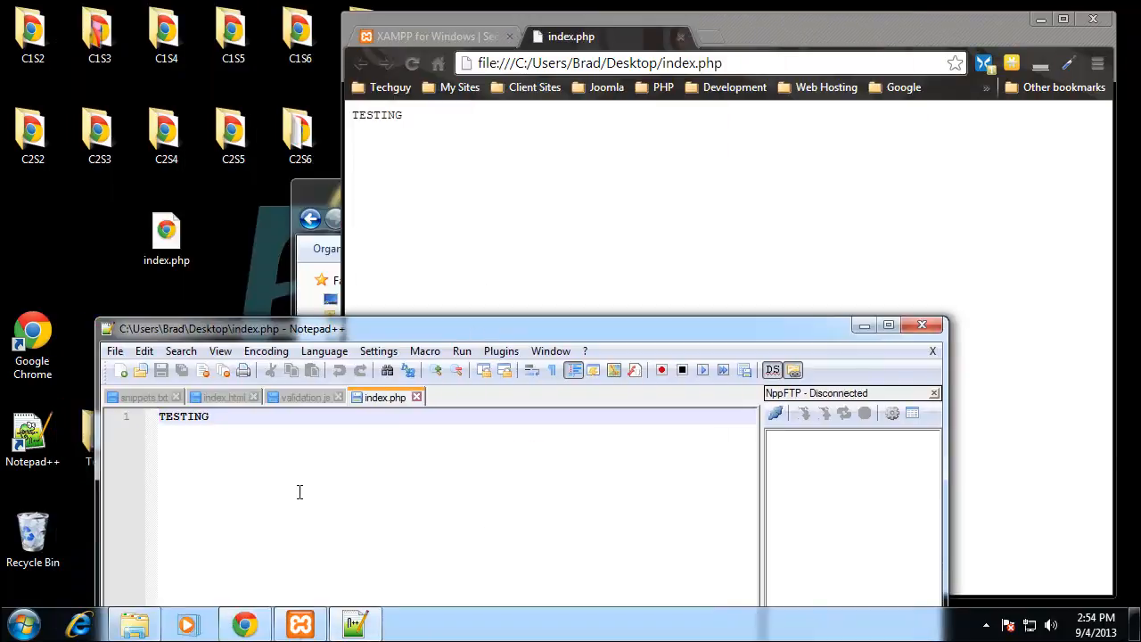
text(<?)
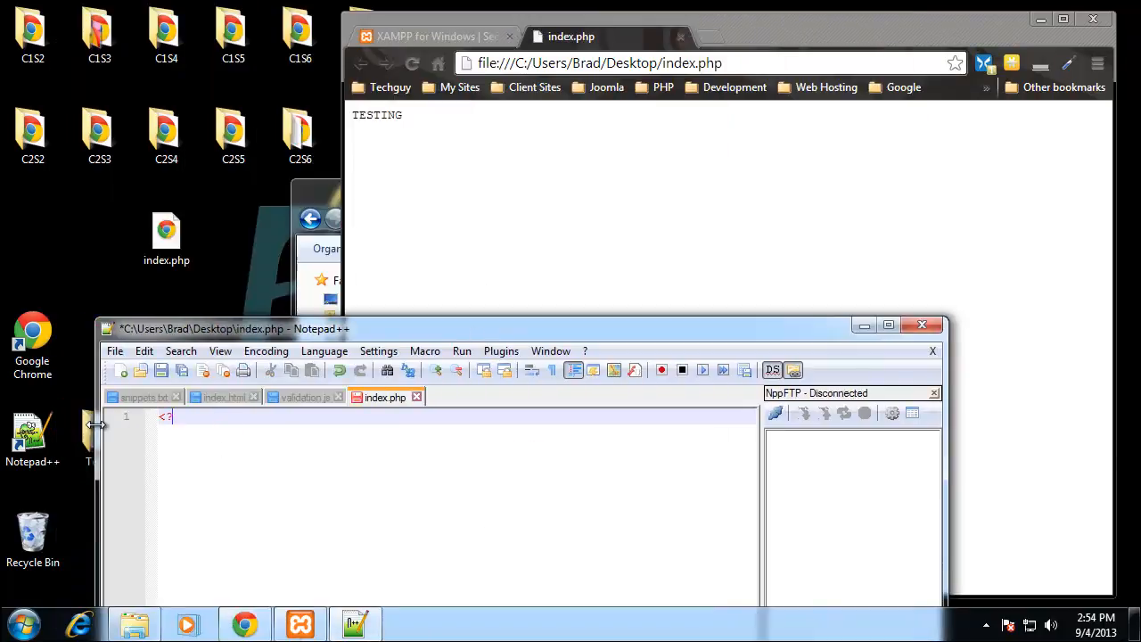
text(php ech)
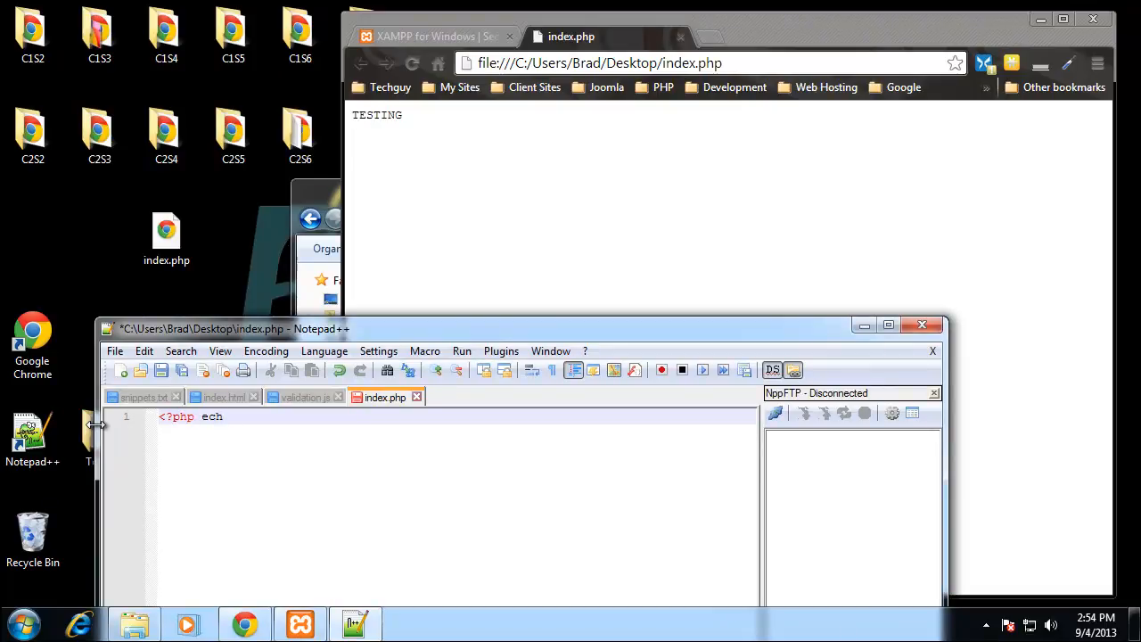
text(o ')
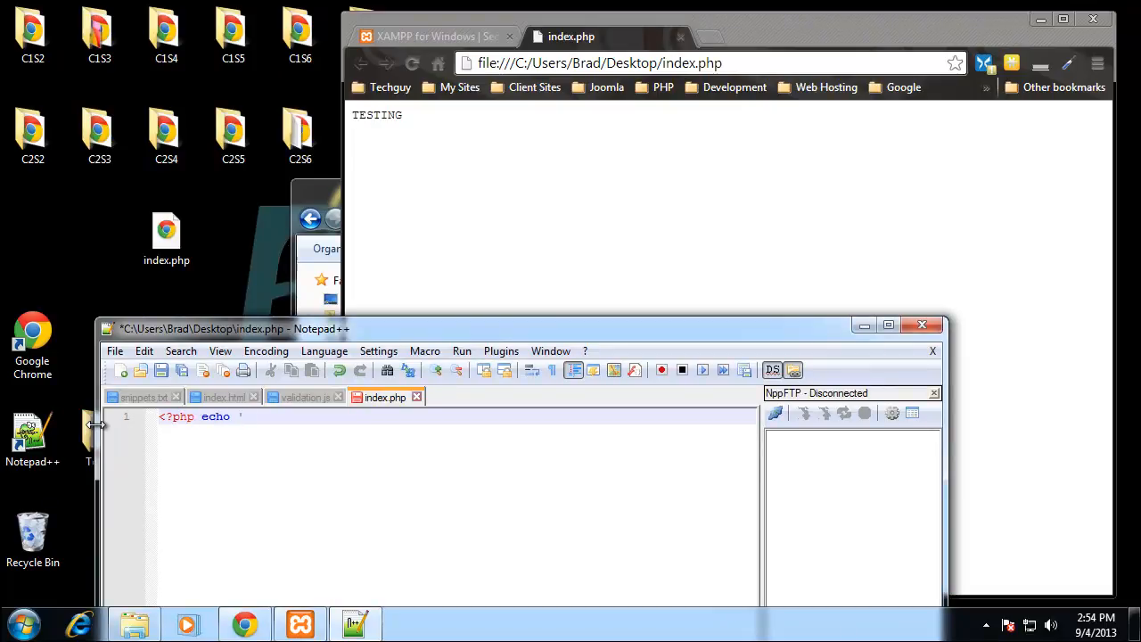
text(TEST'; ?>)
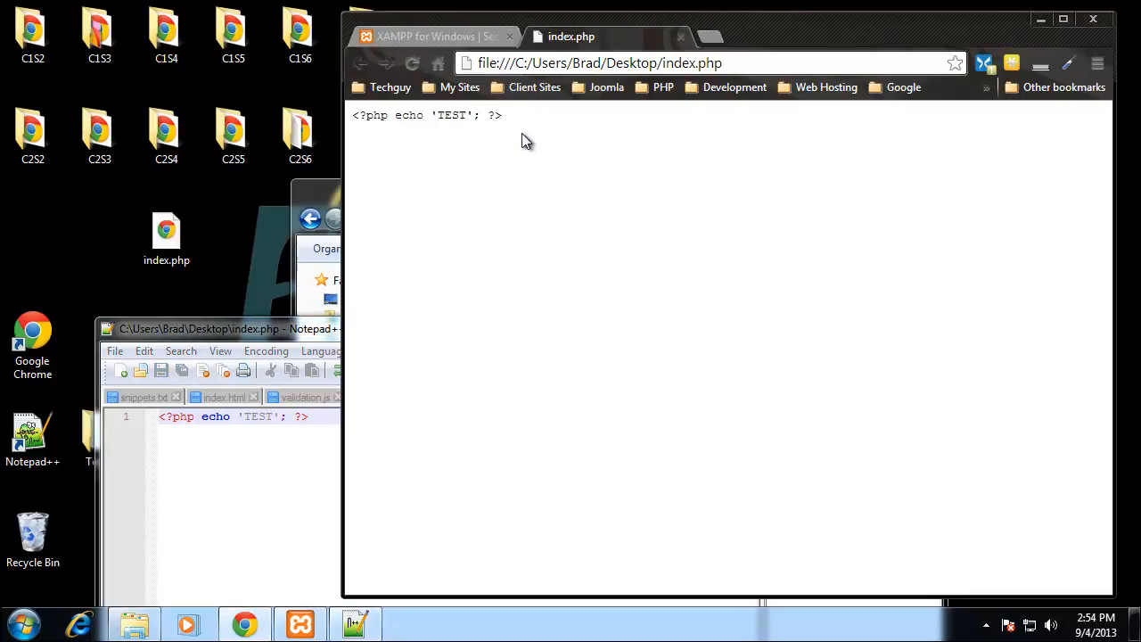
mouse_move(372, 128)
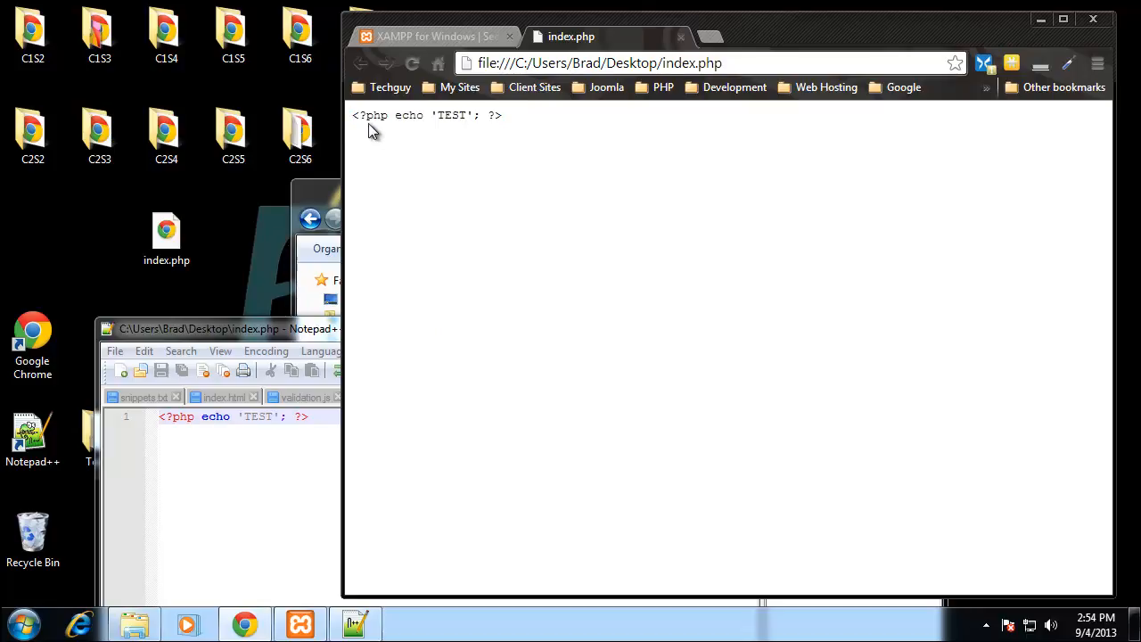
mouse_move(496, 114)
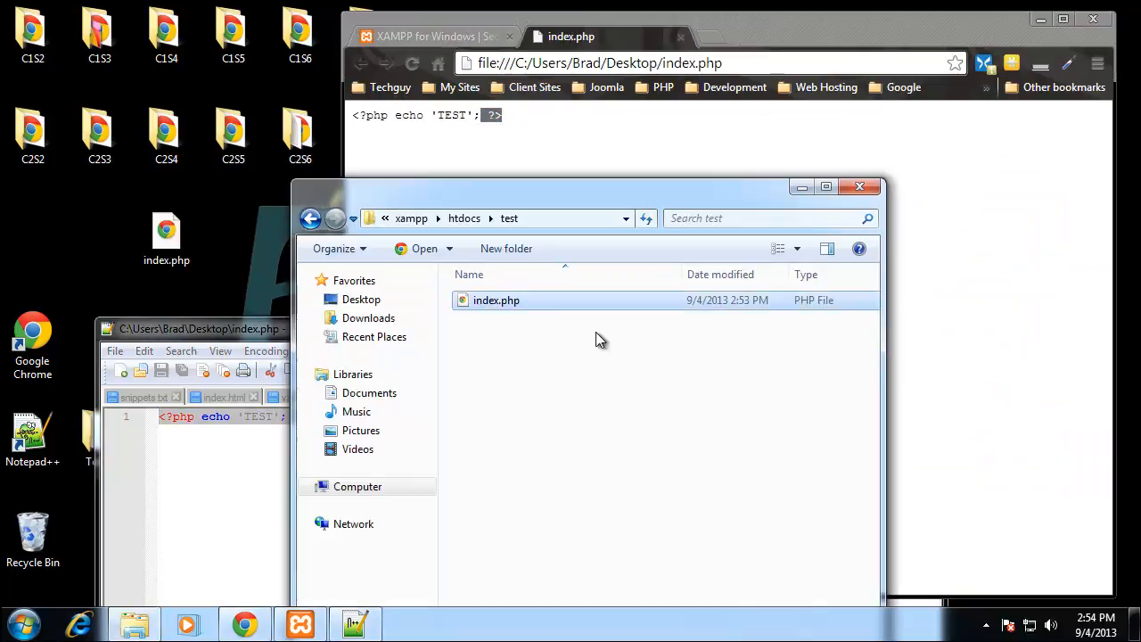
mouse_move(489, 346)
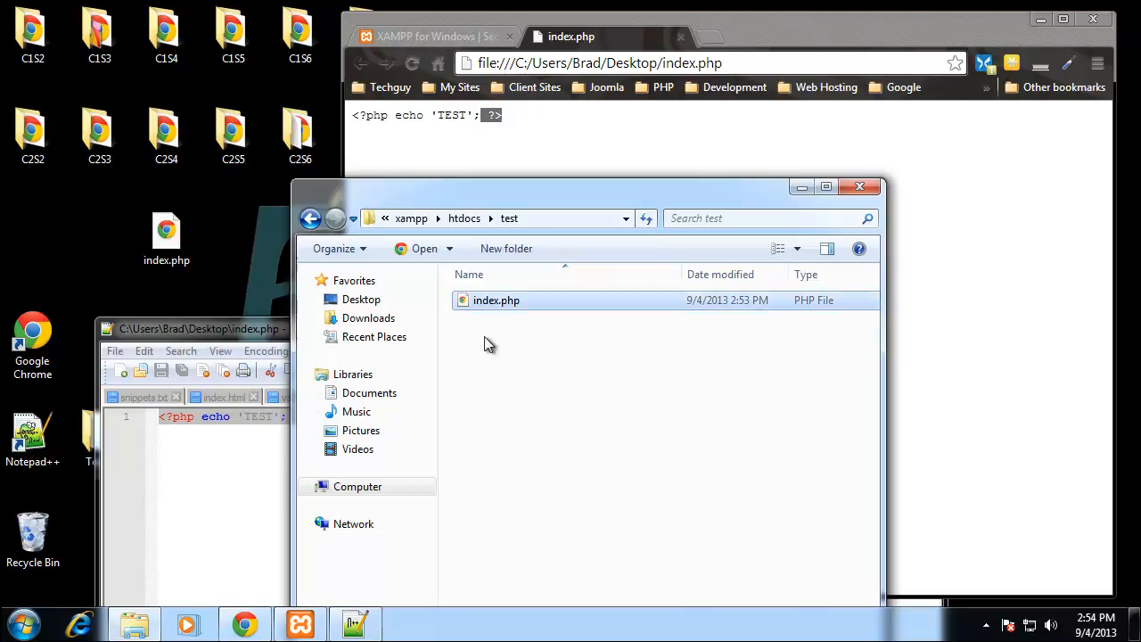
Edit htdocs\test\index.php in Notepad++ and load localhost/test in Chrome to see the parsed output TEST
right_click(495, 299)
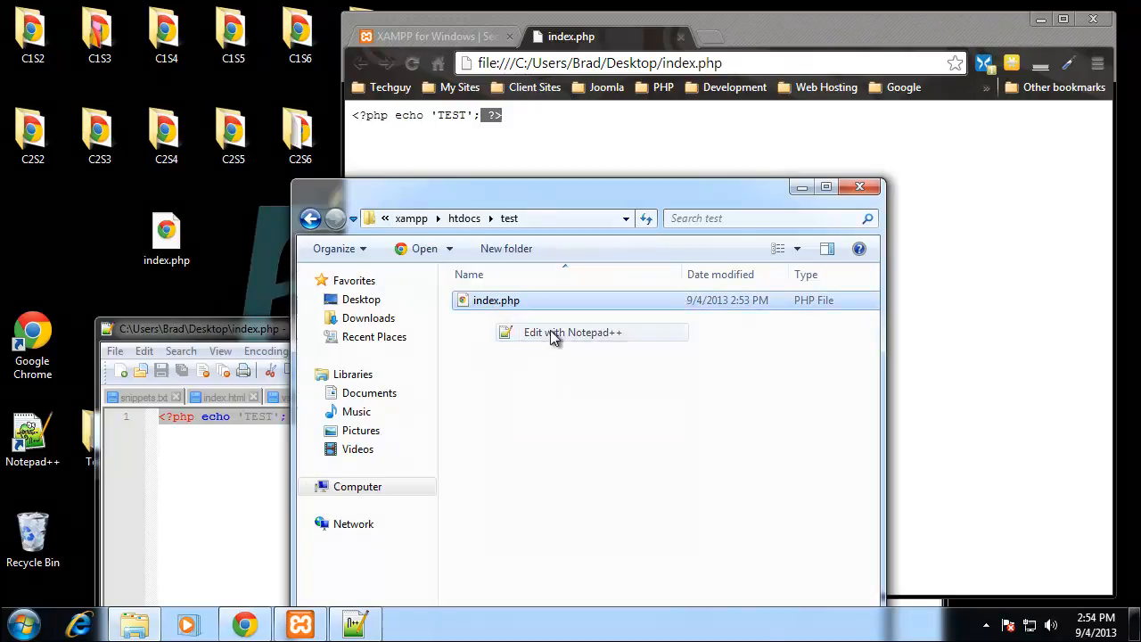
click(572, 331)
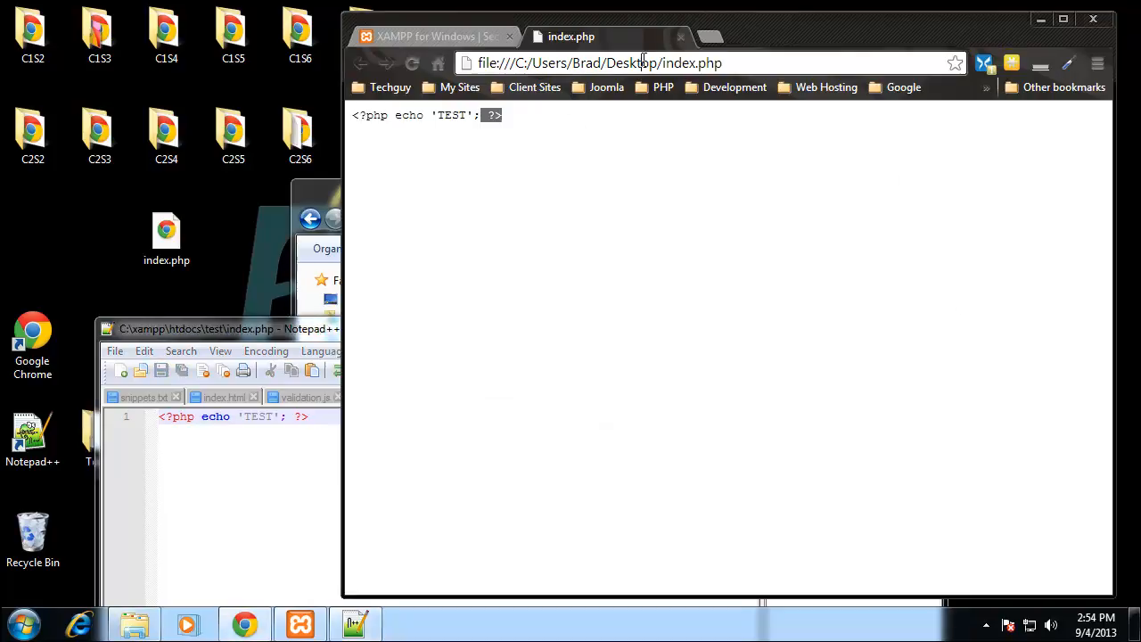
text(localhost)
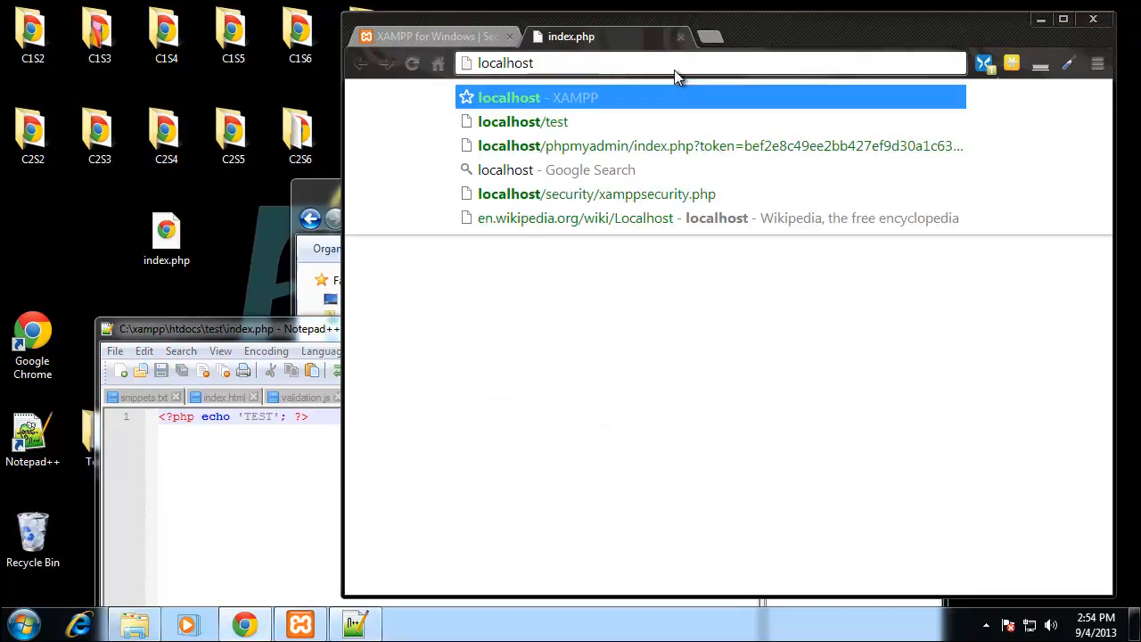
click(522, 121)
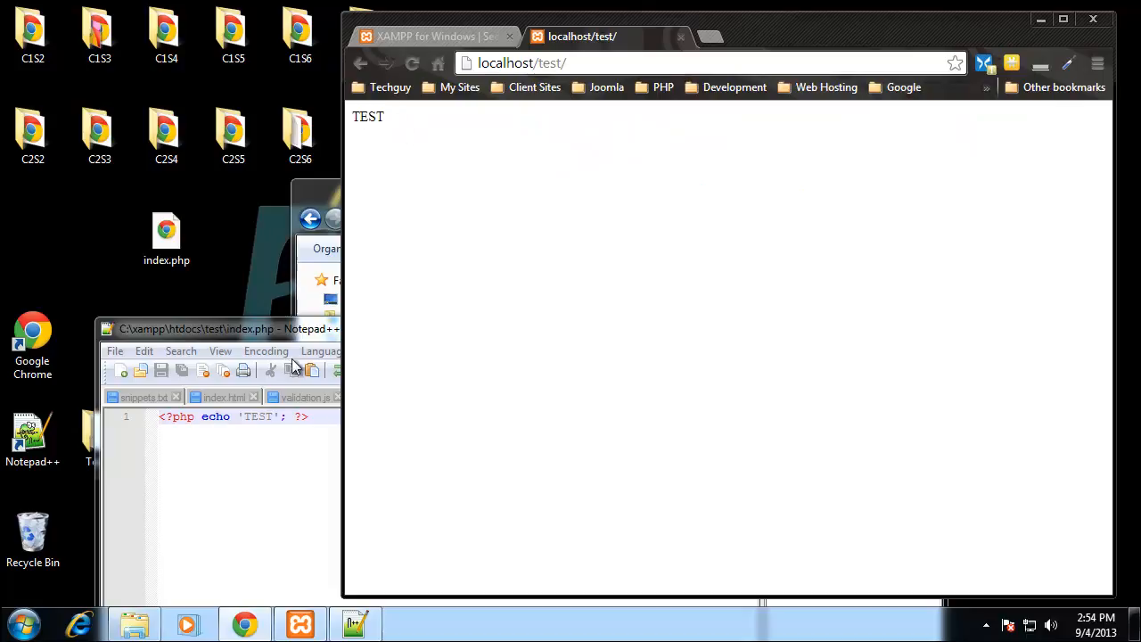
mouse_move(222, 456)
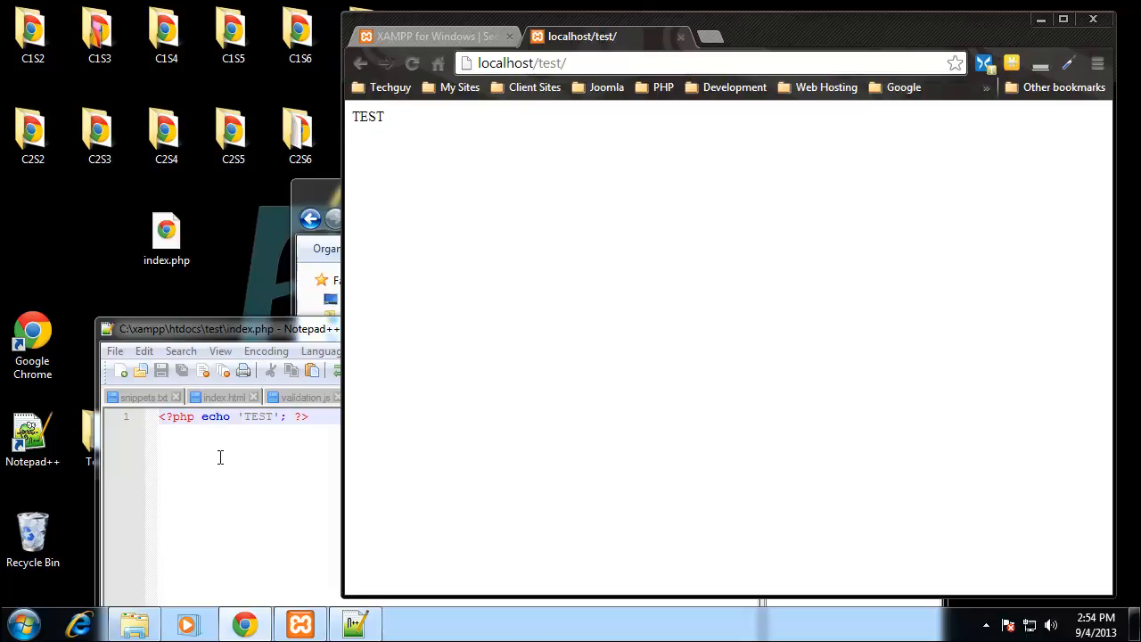
mouse_move(478, 141)
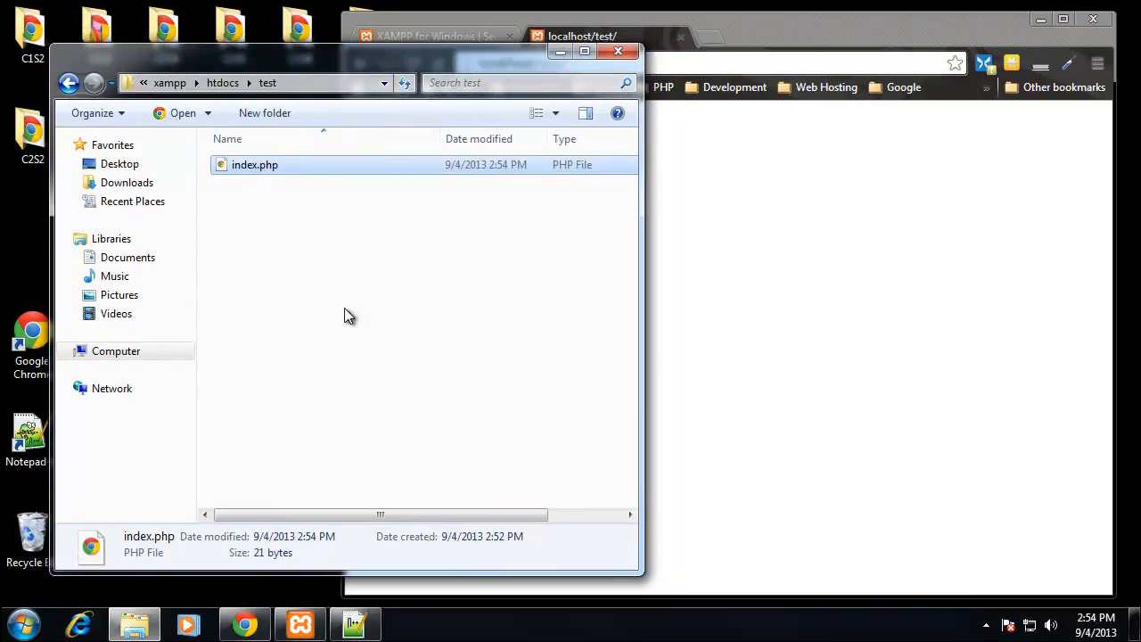
mouse_move(310, 321)
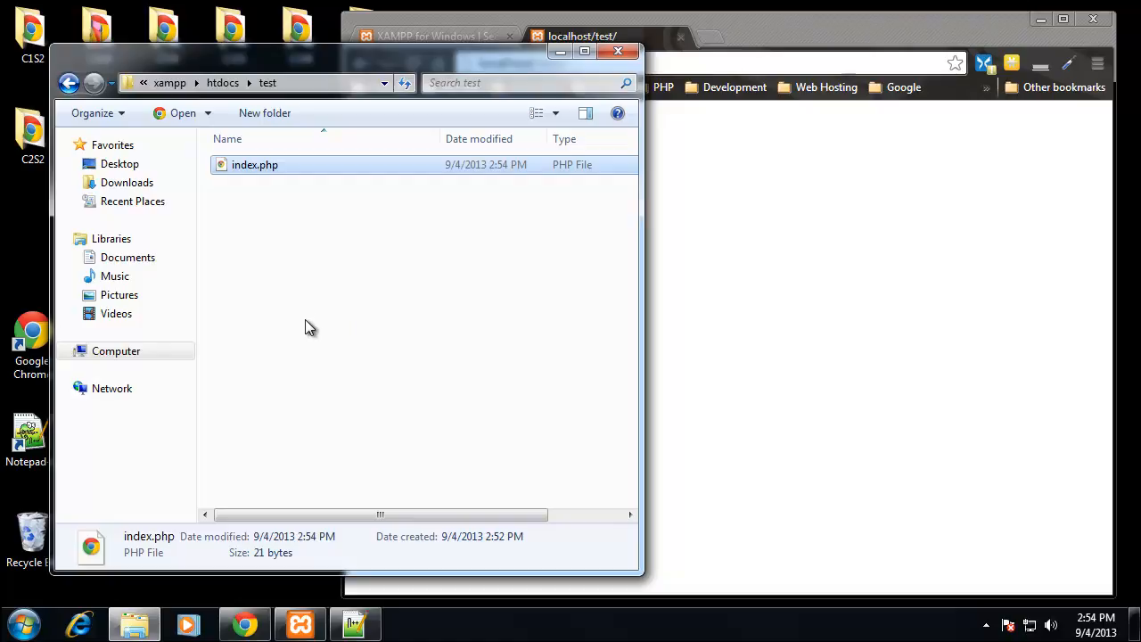
mouse_move(635, 310)
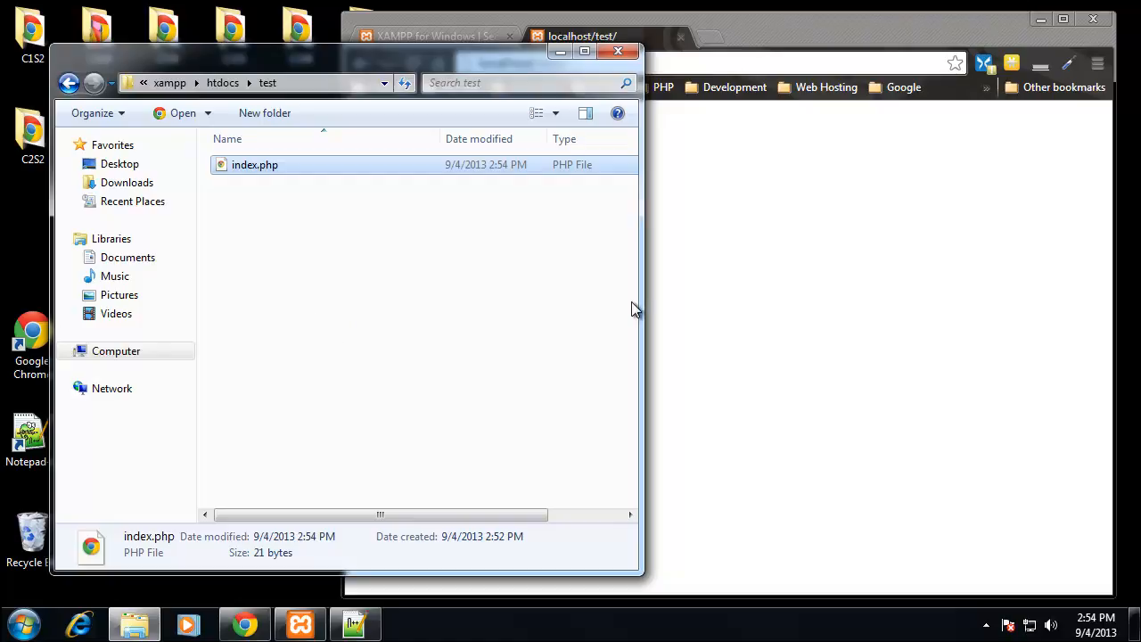